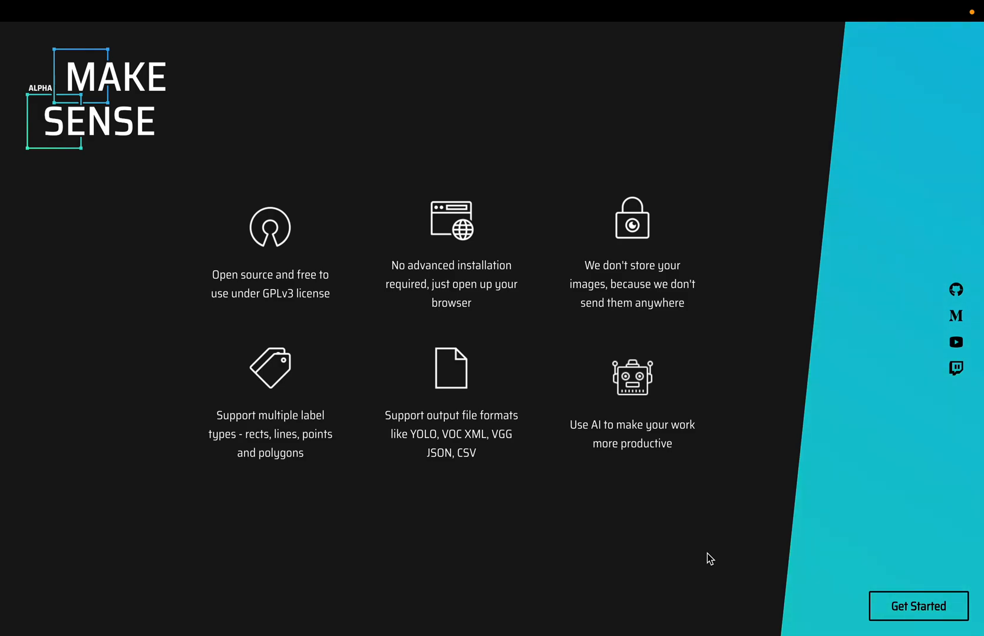
{"action": "mouse_move", "coordinate": [918, 606]}
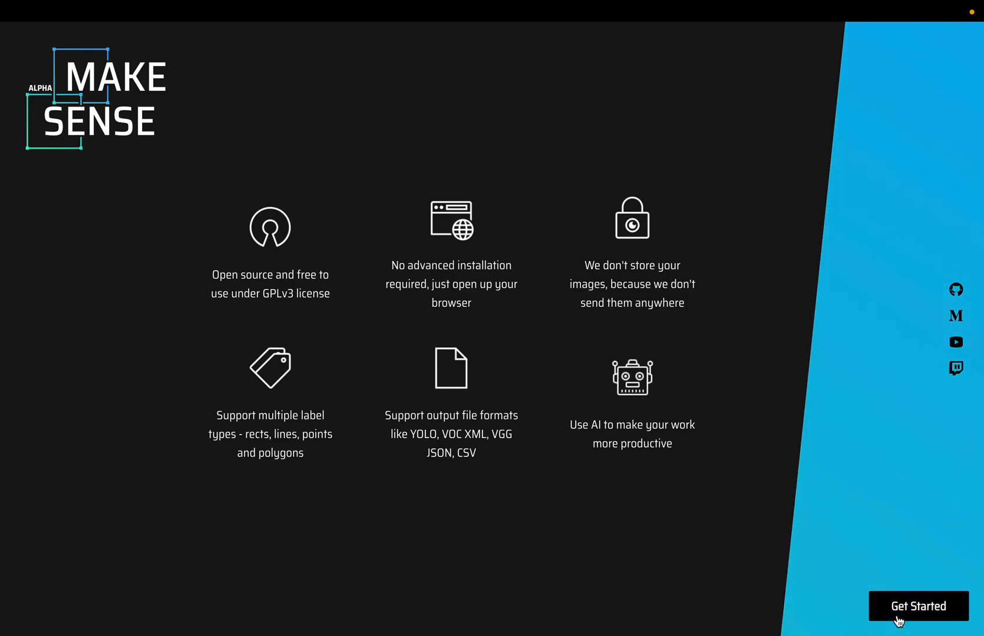
Start a new project and load all 33 images from the object_detection folder
{"action": "left_click", "coordinate": [919, 606]}
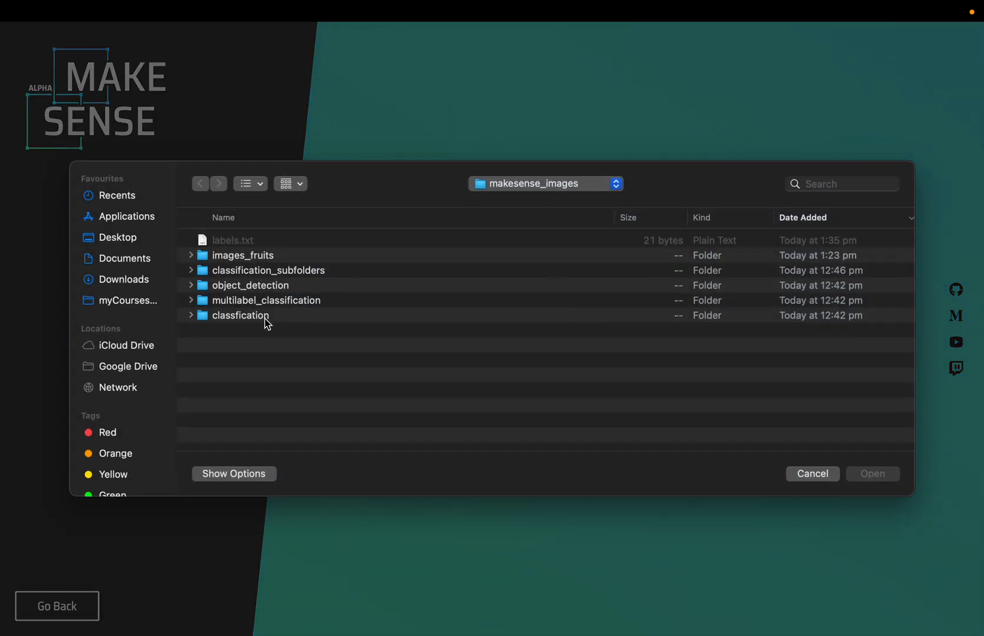
{"action": "left_click", "coordinate": [250, 285]}
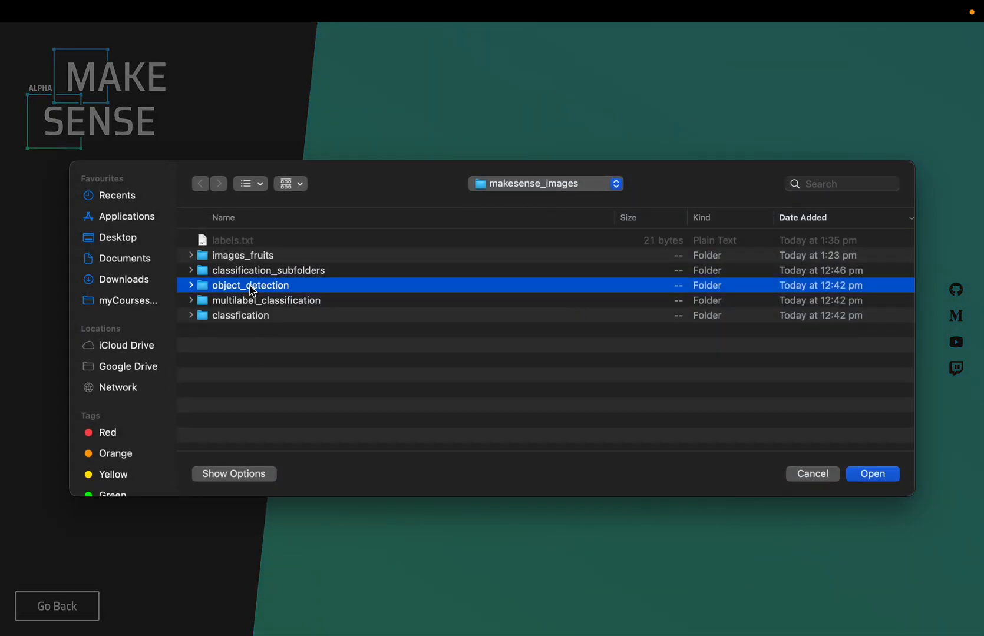
{"action": "double_click", "coordinate": [250, 286]}
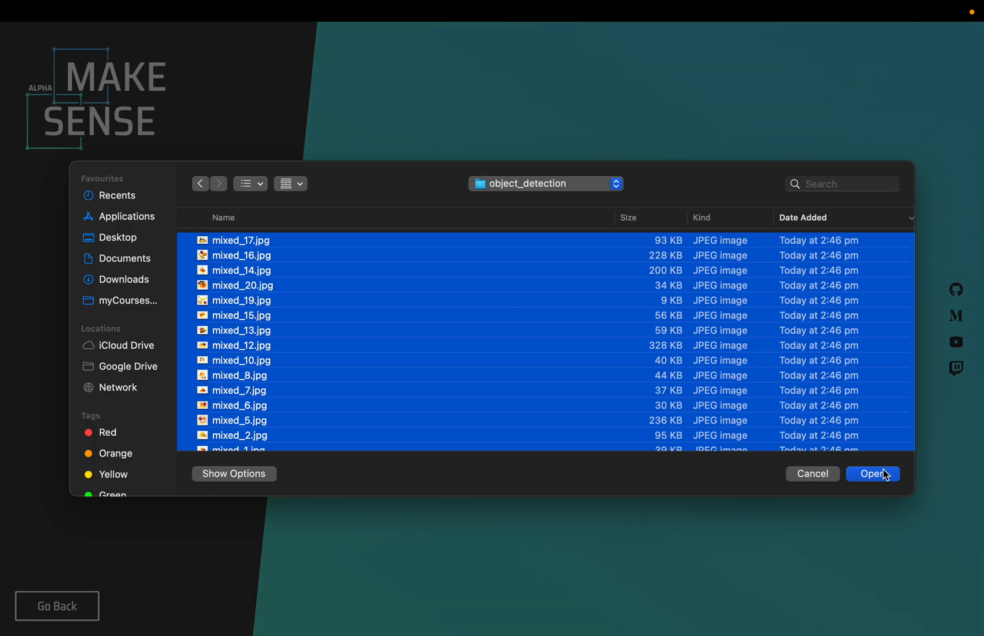
{"action": "left_click", "coordinate": [872, 473]}
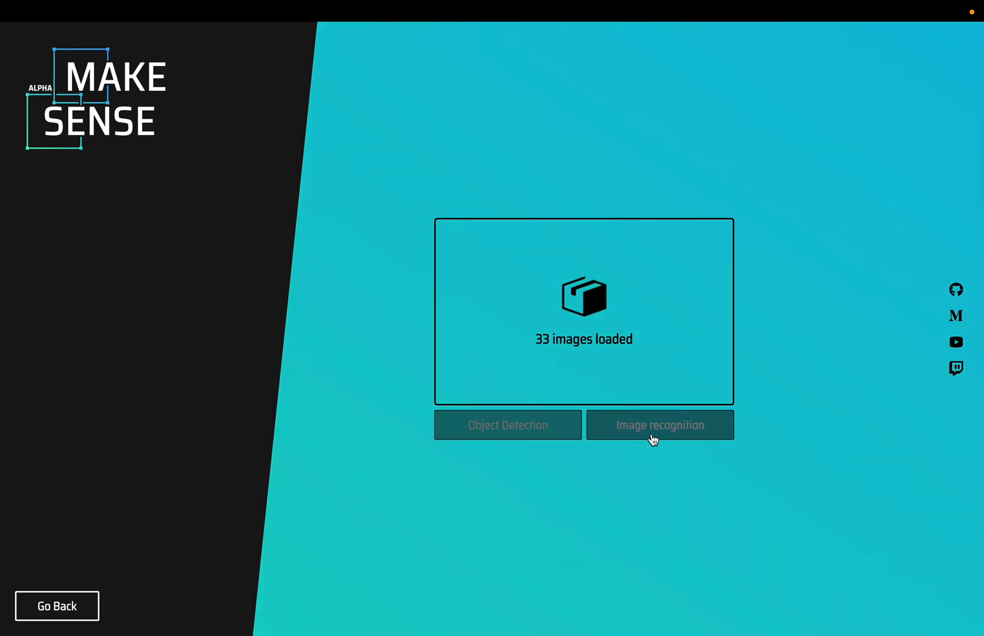
Start an Object Detection project with labels loaded from makesense_images/labels.txt
{"action": "left_click", "coordinate": [507, 425]}
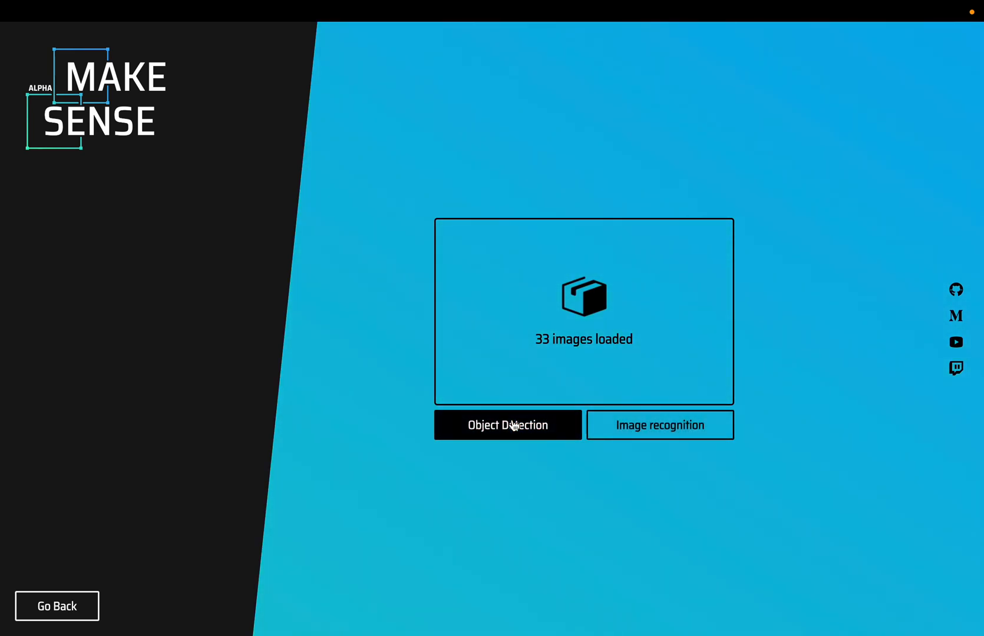
{"action": "left_click", "coordinate": [508, 425]}
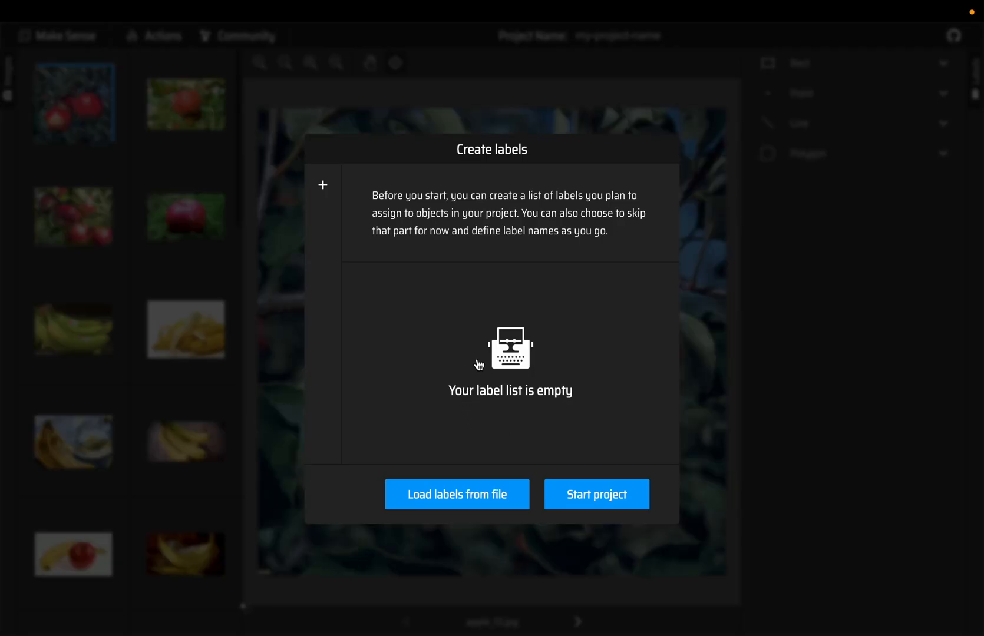
{"action": "left_click", "coordinate": [457, 495]}
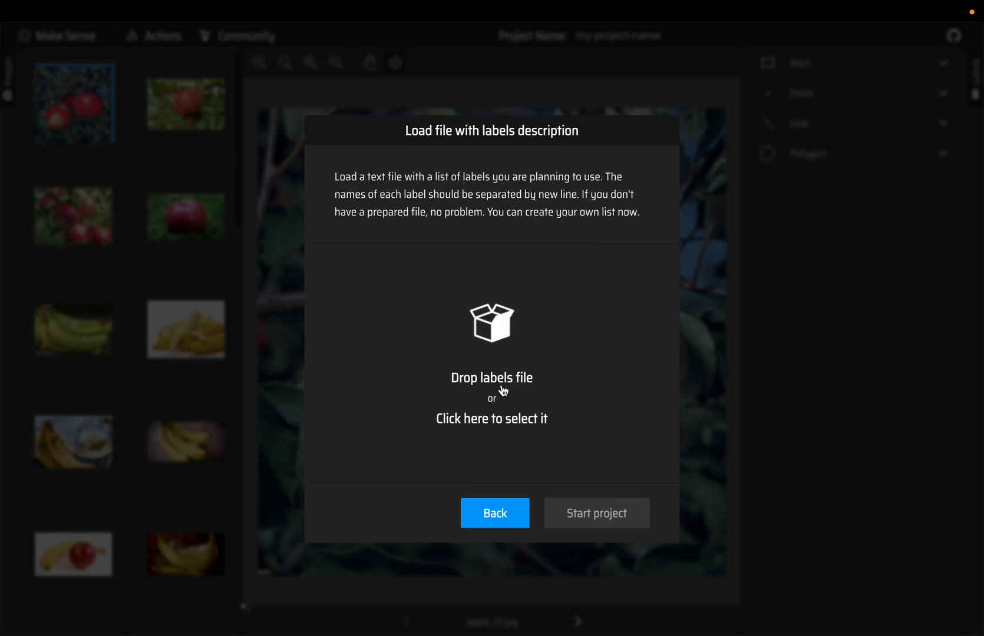
{"action": "left_click", "coordinate": [492, 418]}
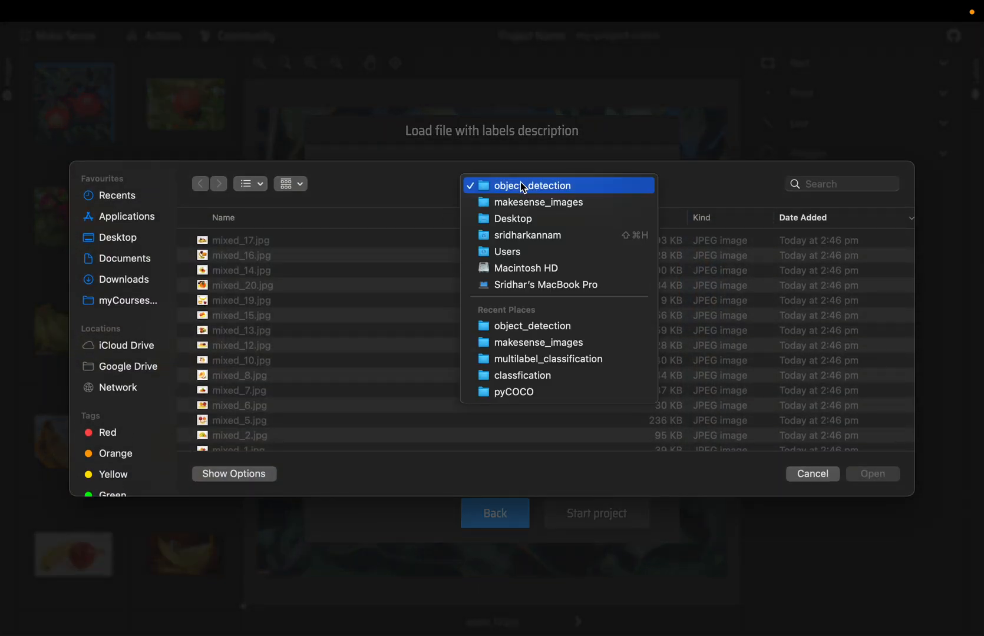
{"action": "left_click", "coordinate": [538, 202]}
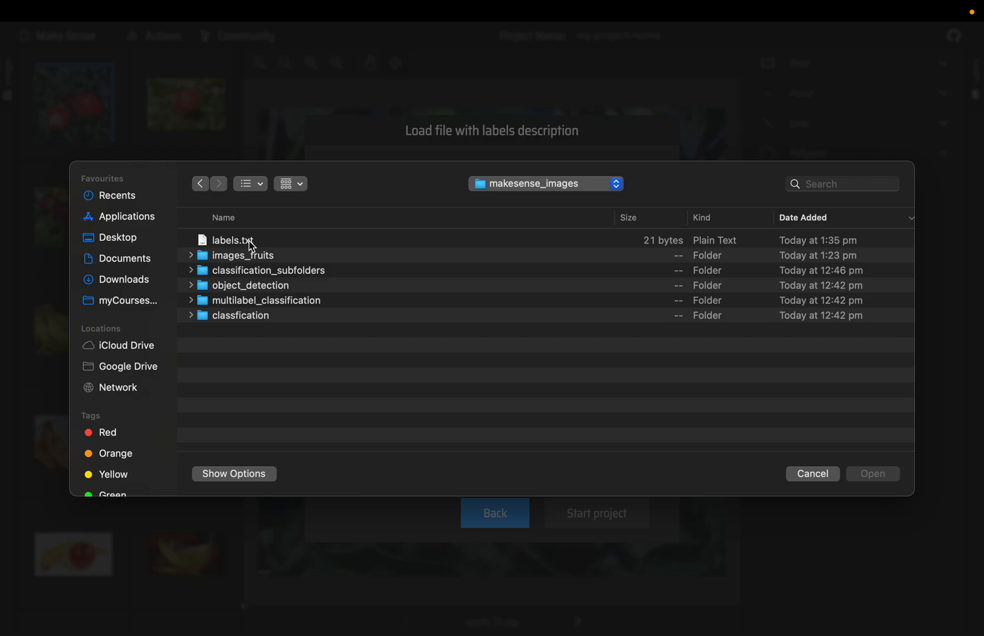
{"action": "left_click", "coordinate": [872, 474]}
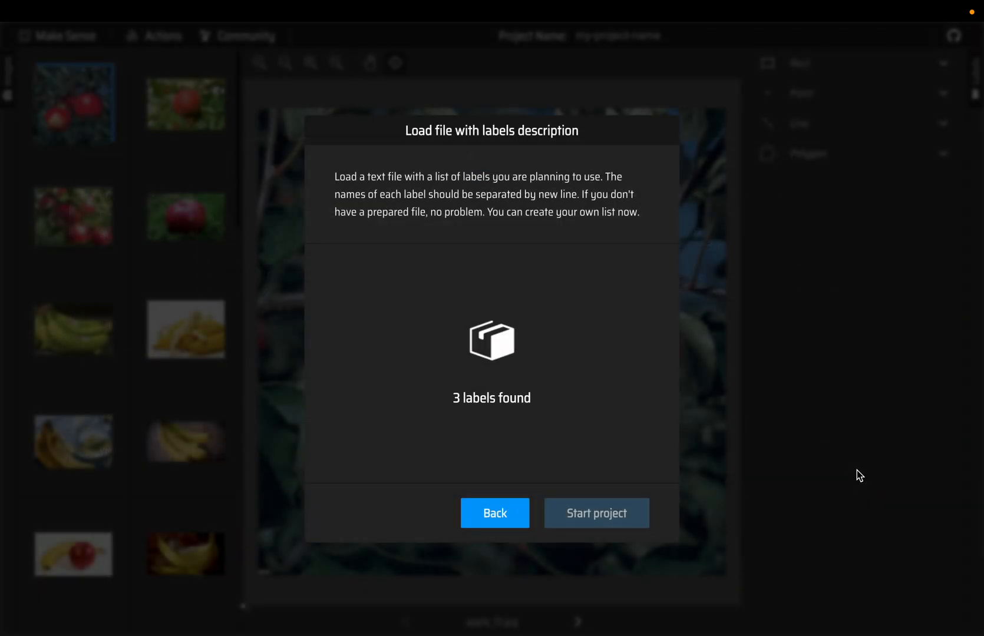
{"action": "mouse_move", "coordinate": [596, 512]}
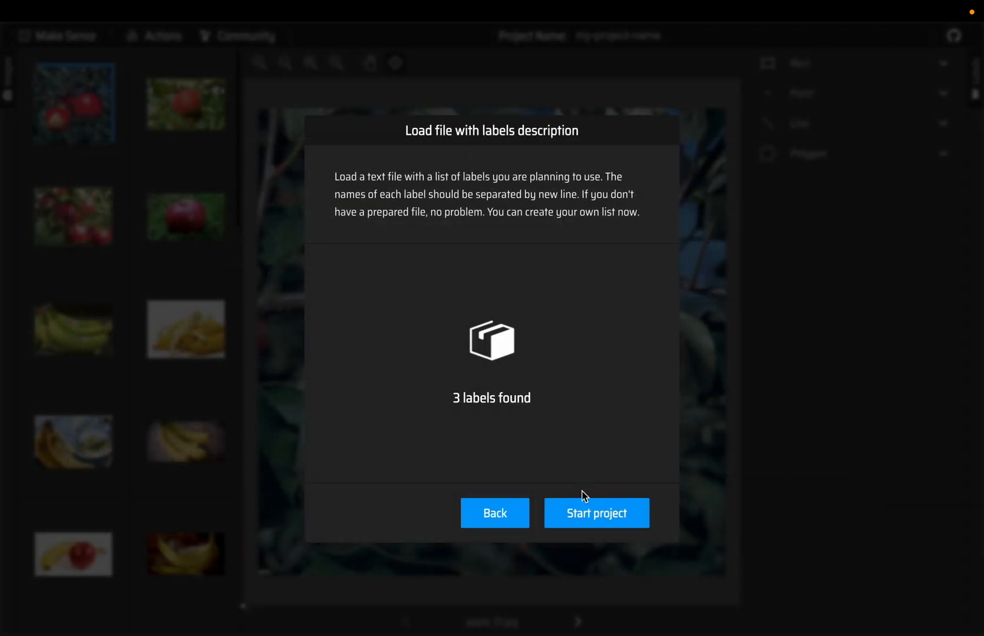
{"action": "left_click", "coordinate": [596, 512]}
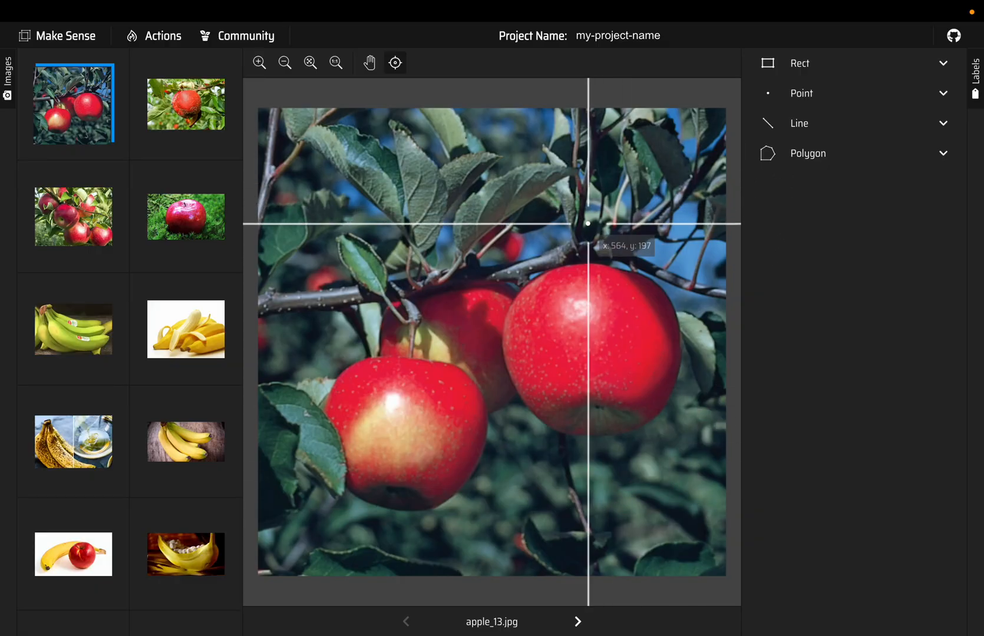
{"action": "mouse_move", "coordinate": [800, 160]}
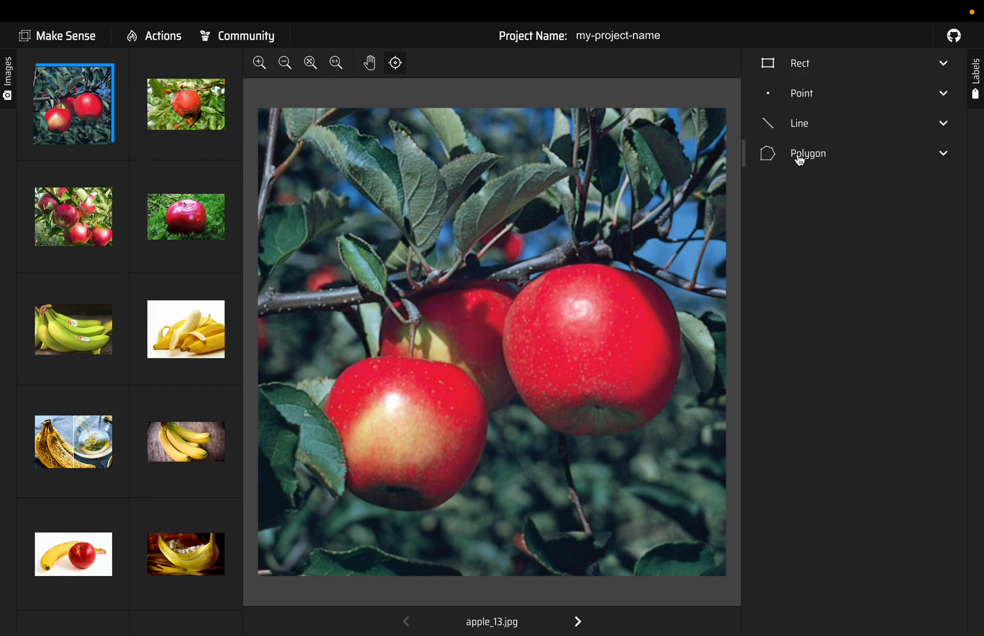
{"action": "mouse_move", "coordinate": [801, 99]}
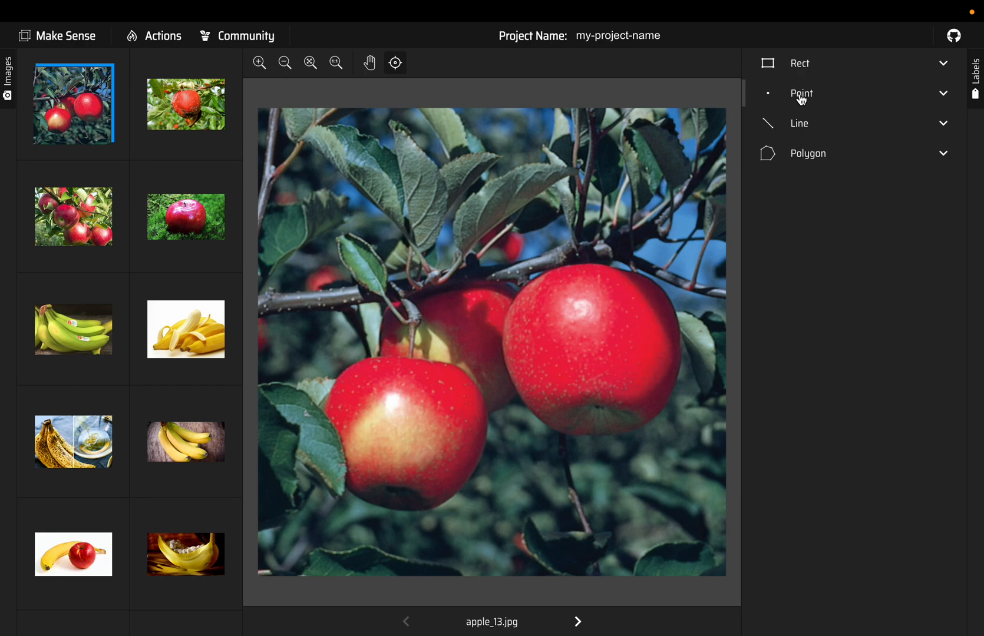
{"action": "mouse_move", "coordinate": [804, 72]}
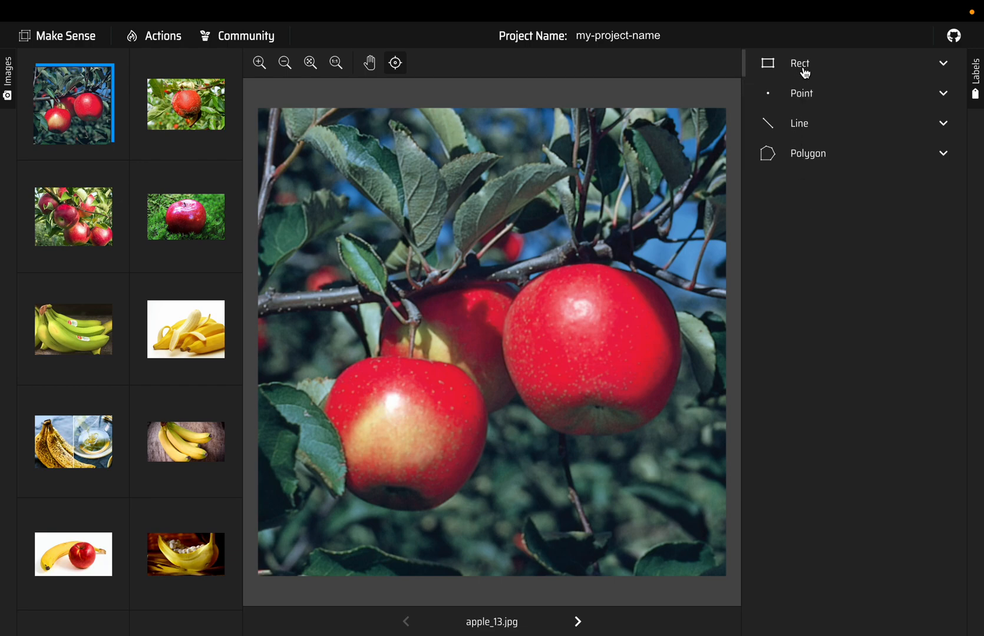
{"action": "mouse_move", "coordinate": [808, 145]}
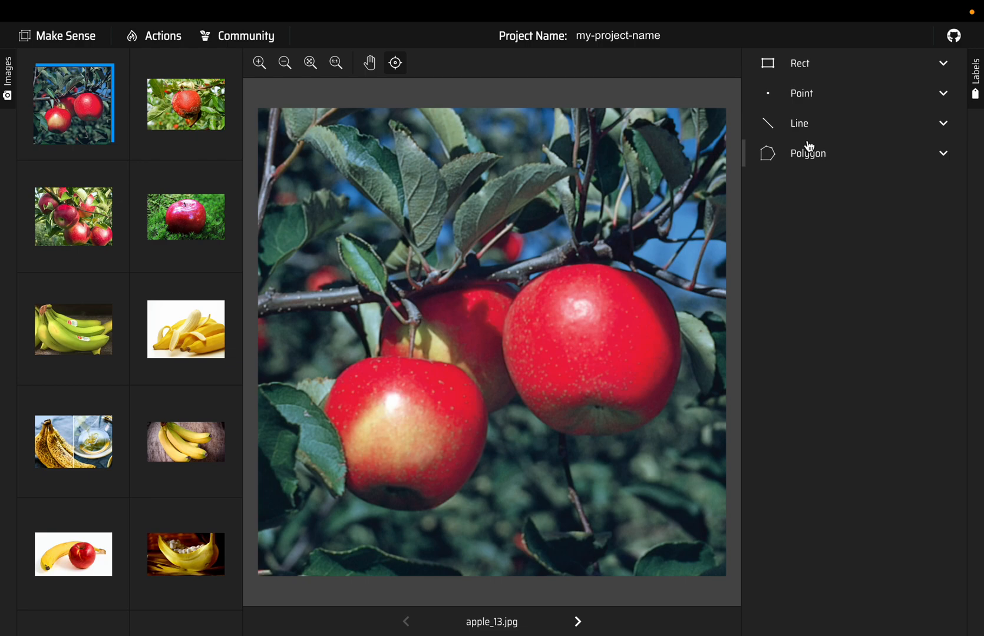
{"action": "mouse_move", "coordinate": [802, 112]}
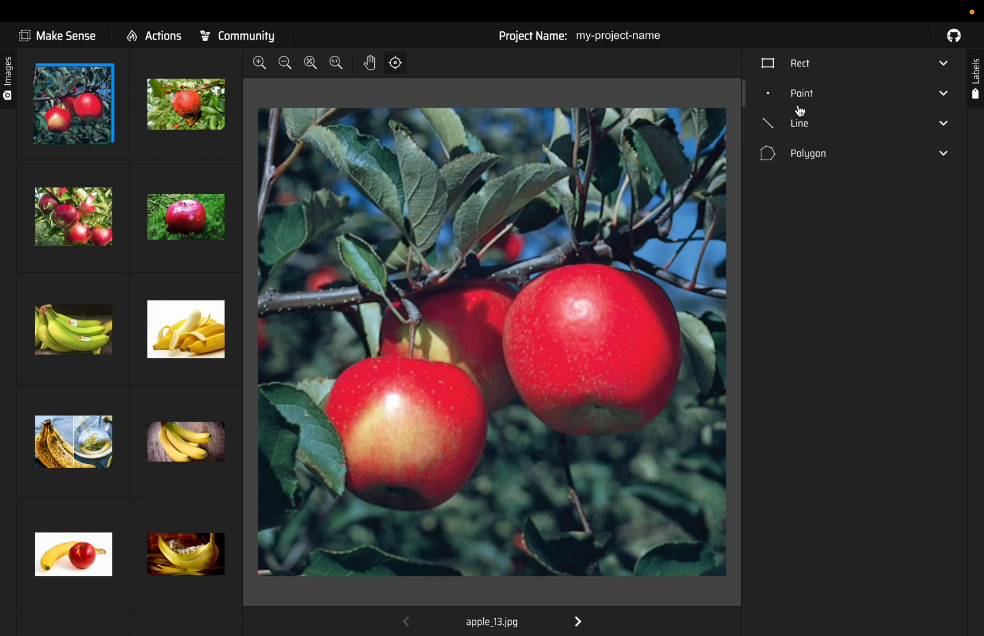
{"action": "mouse_move", "coordinate": [800, 125]}
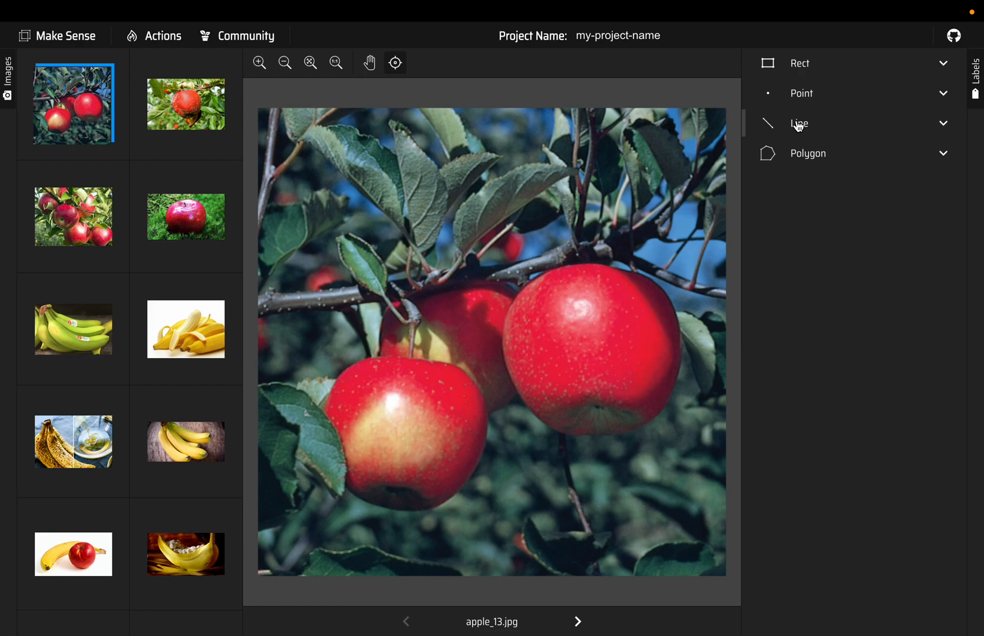
{"action": "mouse_move", "coordinate": [790, 77]}
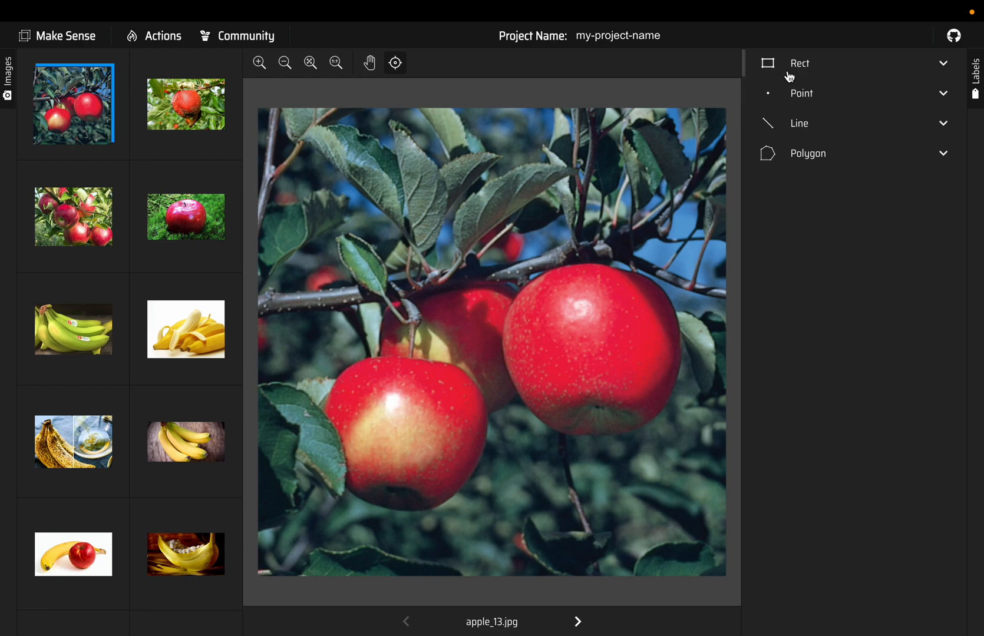
{"action": "mouse_move", "coordinate": [807, 172]}
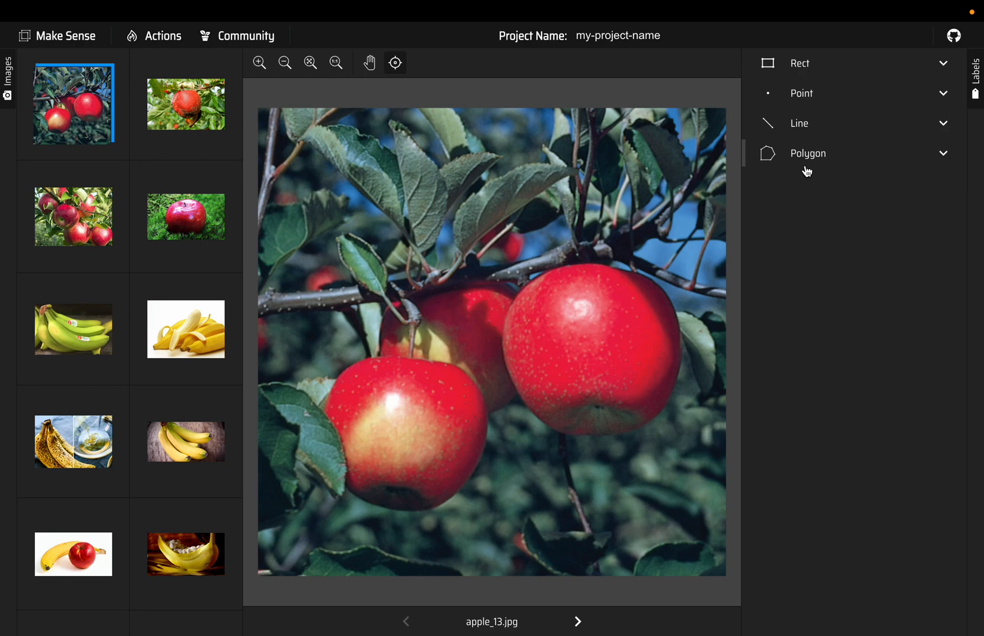
{"action": "mouse_move", "coordinate": [549, 143]}
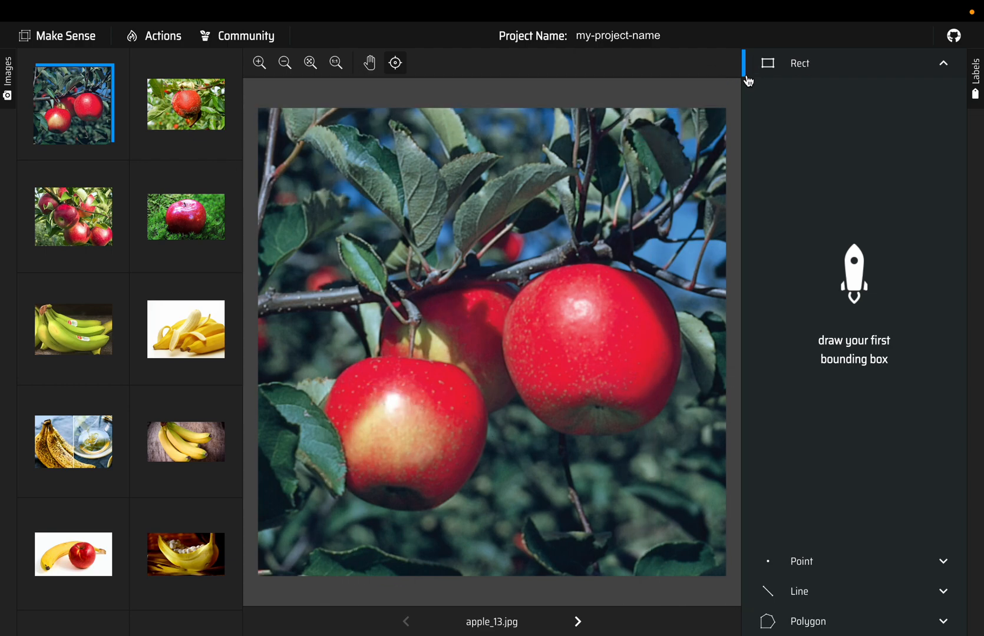
{"action": "mouse_move", "coordinate": [325, 355]}
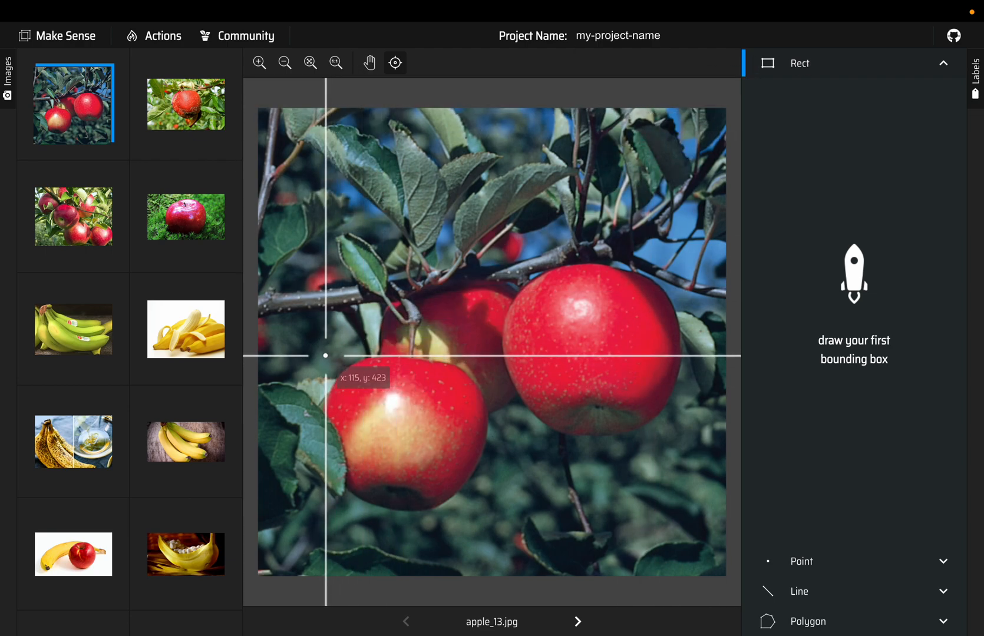
{"action": "mouse_move", "coordinate": [320, 356]}
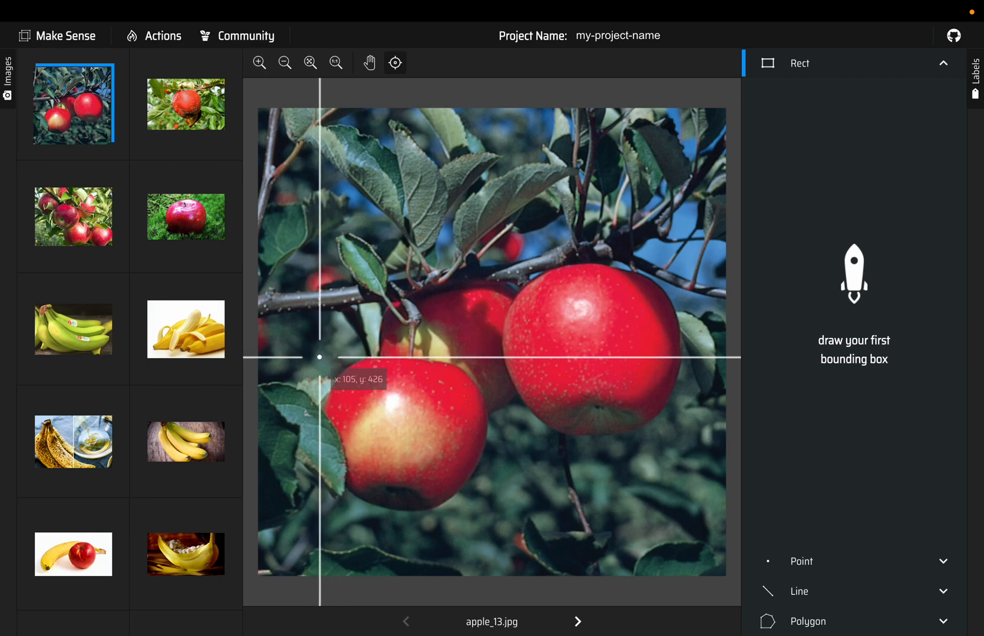
{"action": "mouse_move", "coordinate": [361, 358]}
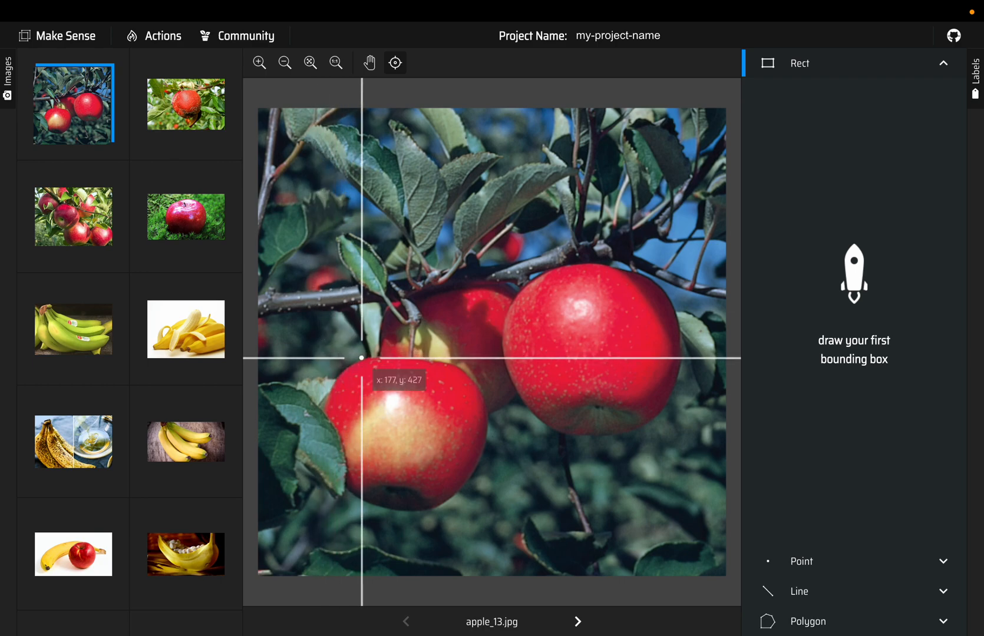
{"action": "mouse_move", "coordinate": [358, 357]}
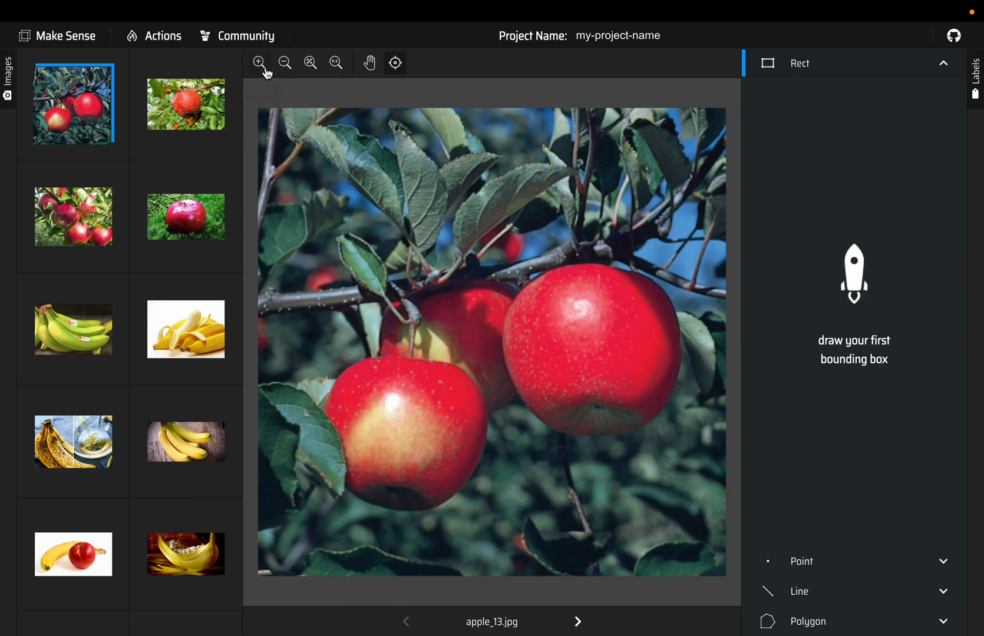
{"action": "mouse_move", "coordinate": [258, 63]}
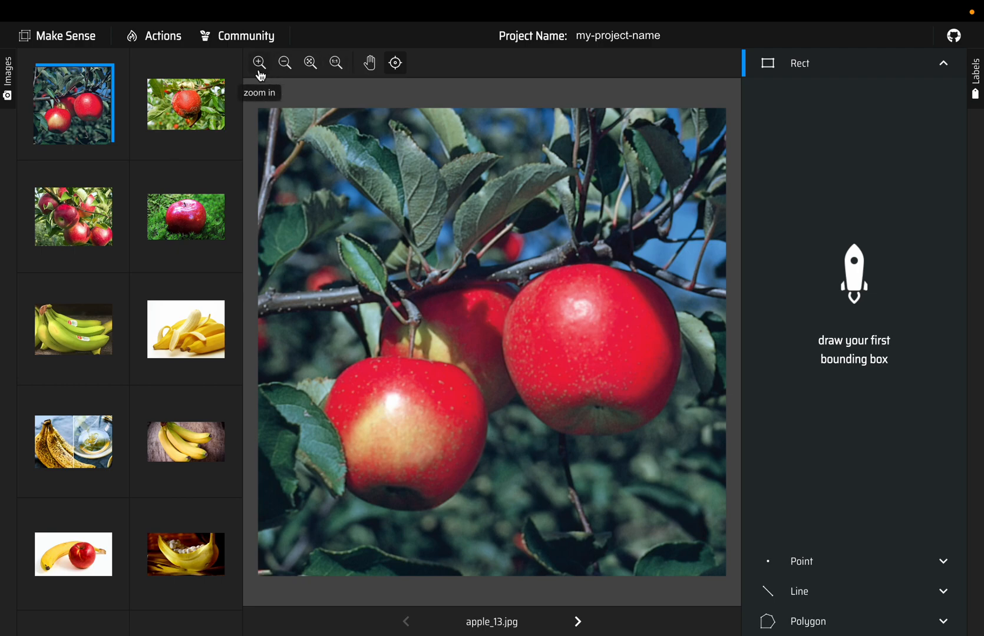
{"action": "mouse_move", "coordinate": [336, 63]}
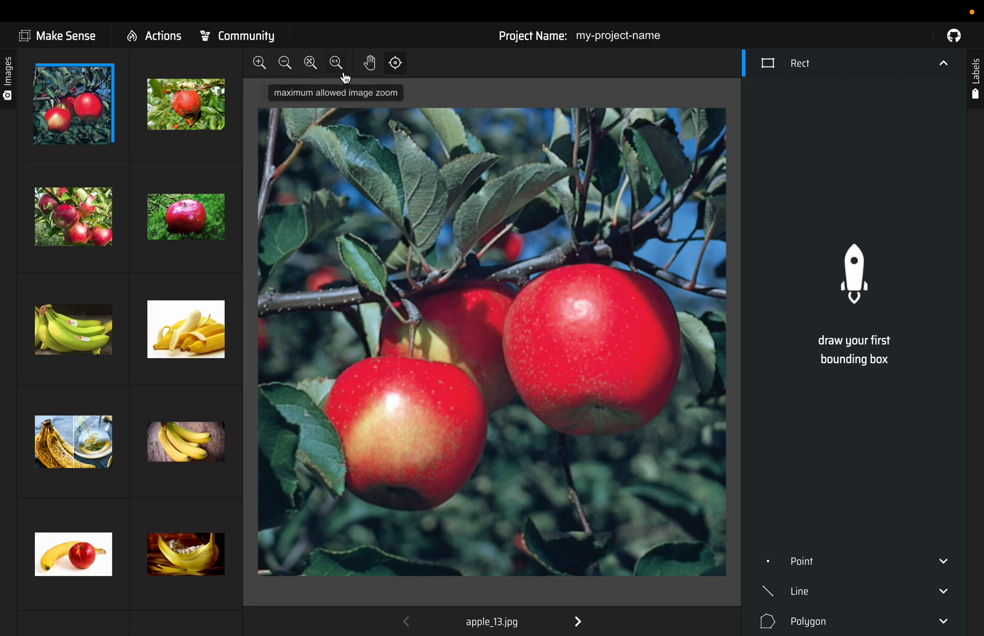
{"action": "mouse_move", "coordinate": [370, 63]}
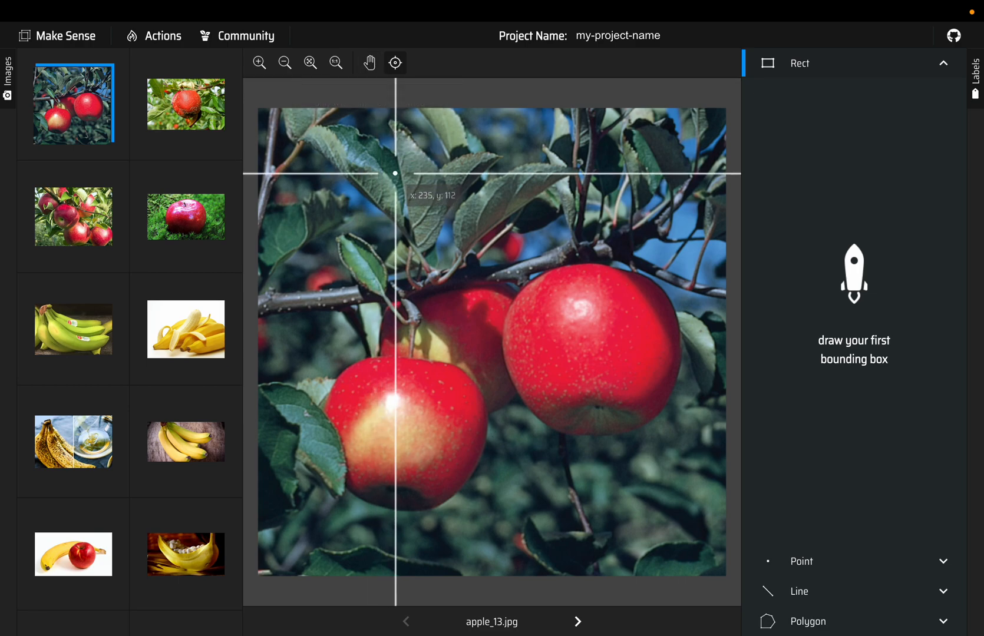
{"action": "mouse_move", "coordinate": [266, 100]}
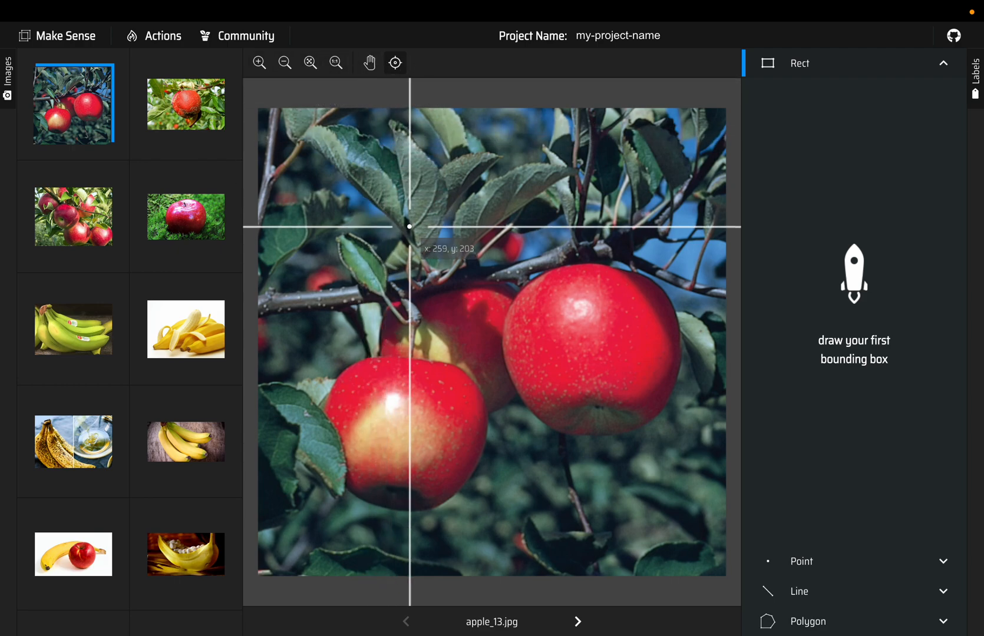
{"action": "mouse_move", "coordinate": [458, 192]}
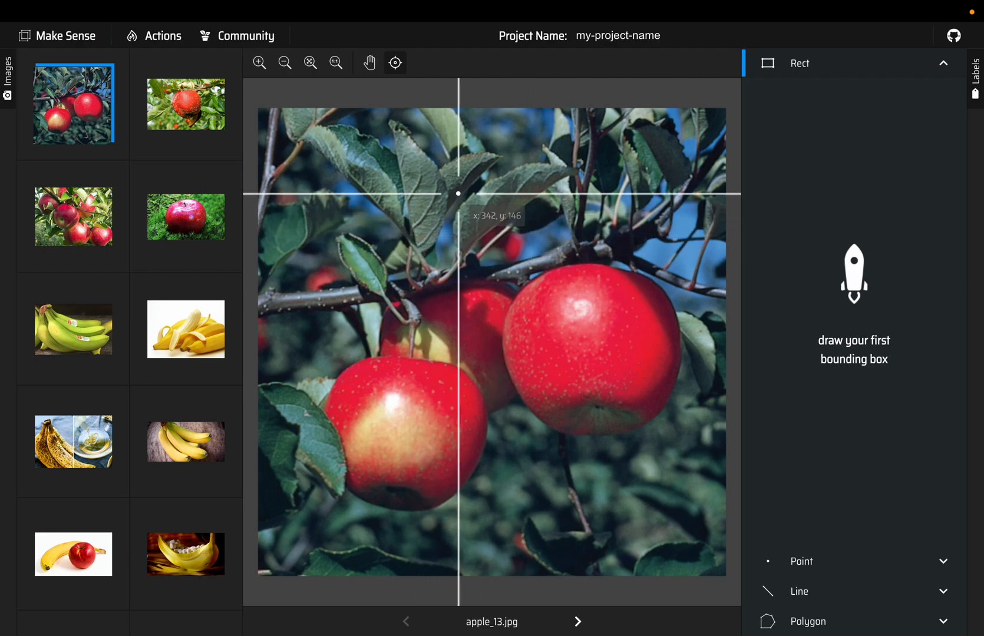
{"action": "mouse_move", "coordinate": [472, 255]}
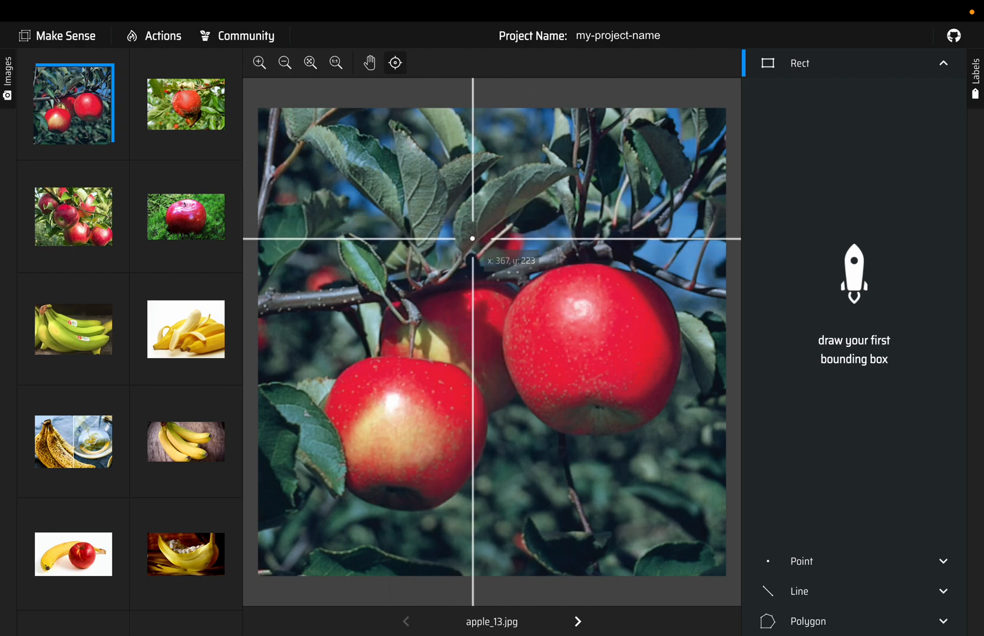
{"action": "mouse_move", "coordinate": [502, 266]}
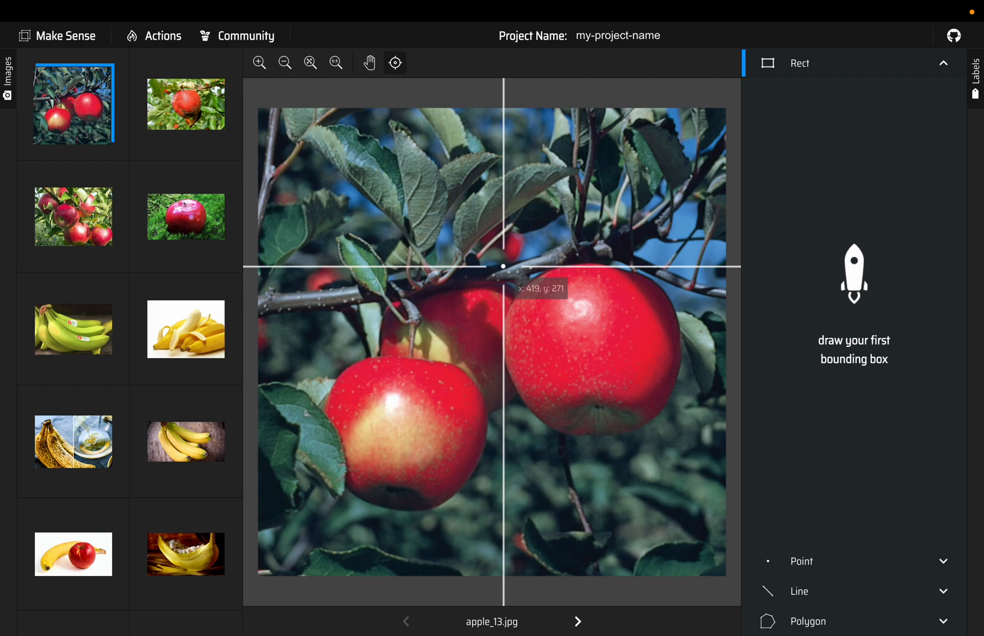
{"action": "mouse_move", "coordinate": [594, 274]}
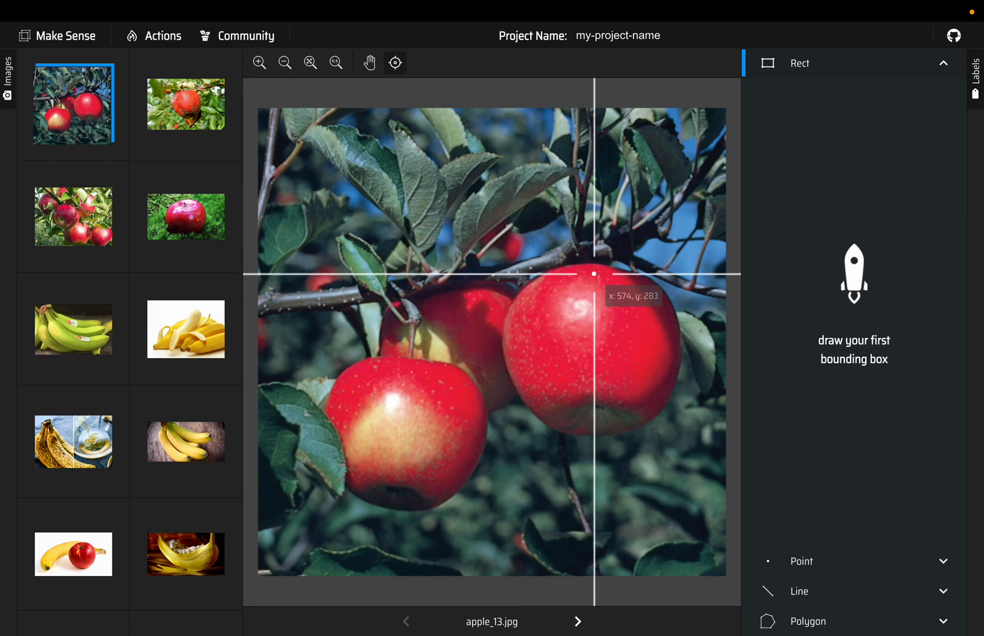
{"action": "mouse_move", "coordinate": [366, 340]}
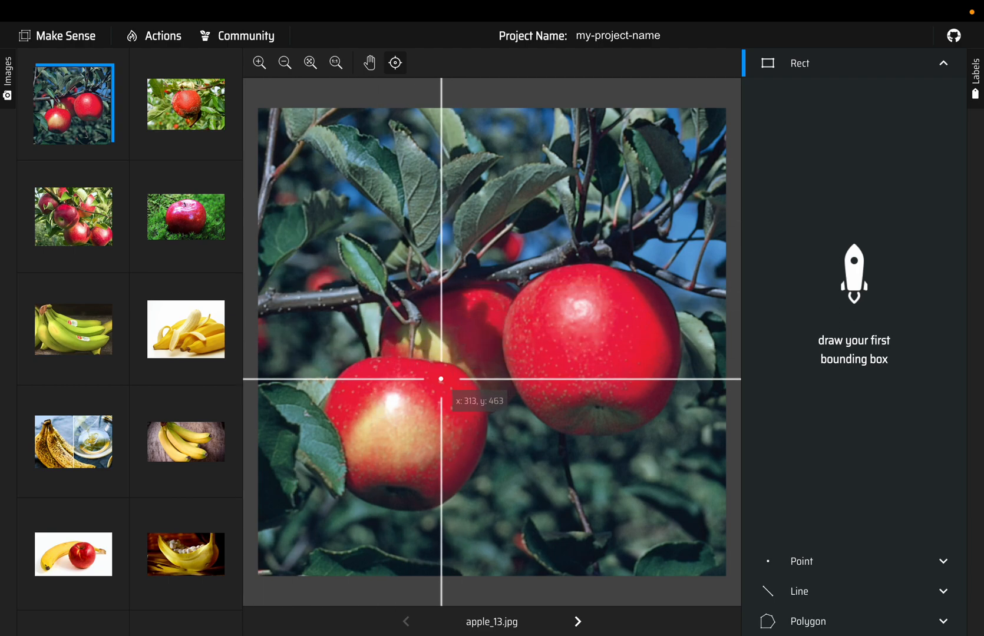
{"action": "mouse_move", "coordinate": [304, 282]}
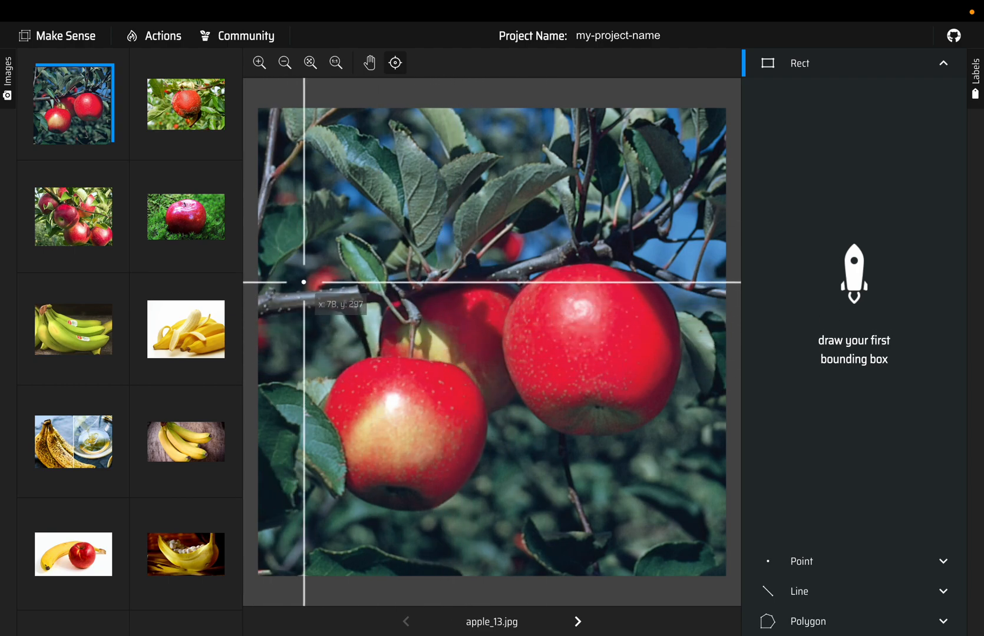
{"action": "mouse_move", "coordinate": [465, 271]}
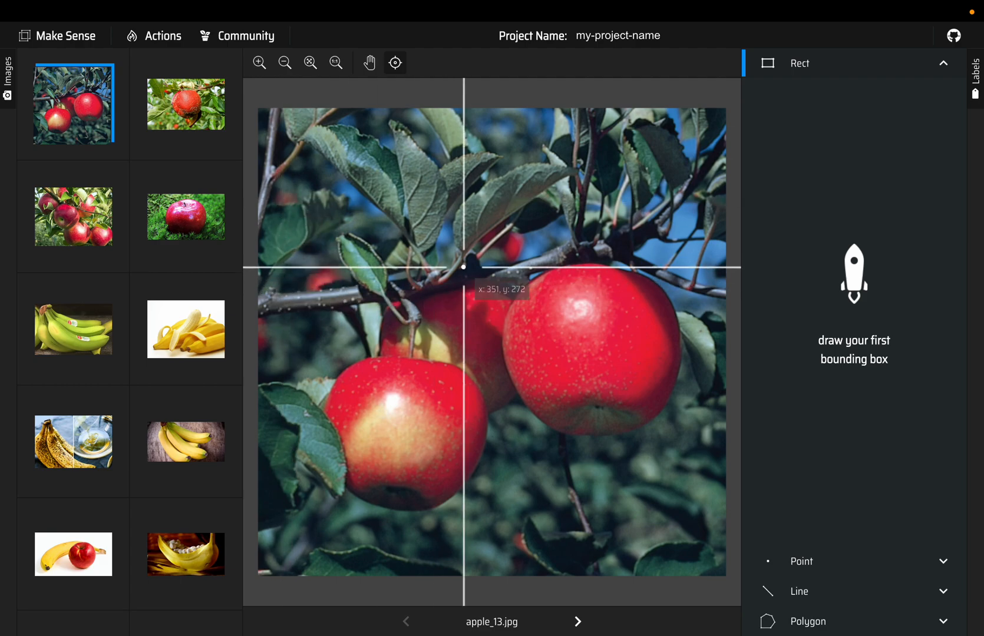
{"action": "mouse_move", "coordinate": [478, 264]}
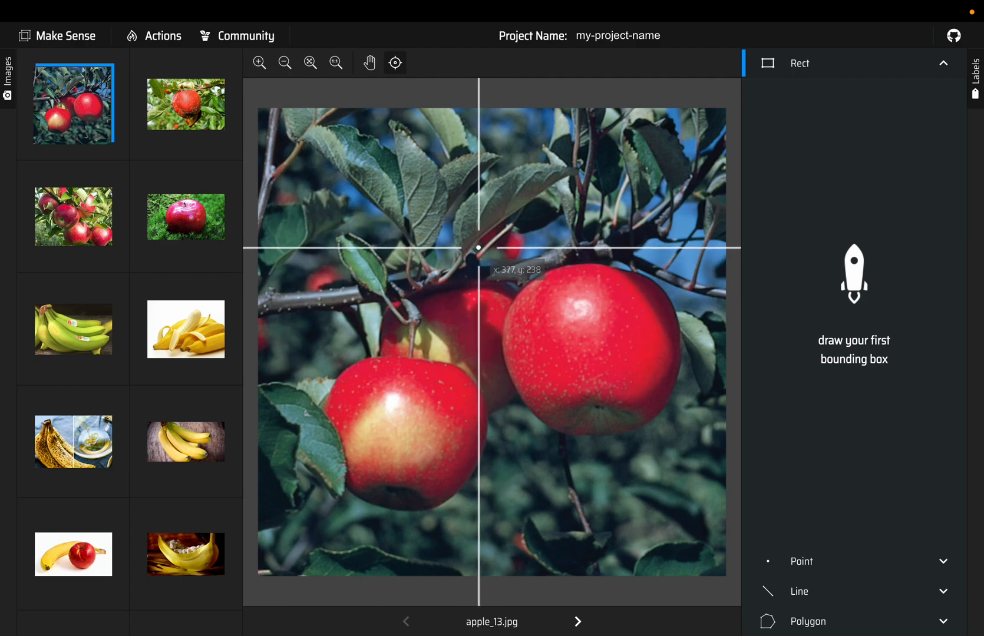
{"action": "mouse_move", "coordinate": [505, 240]}
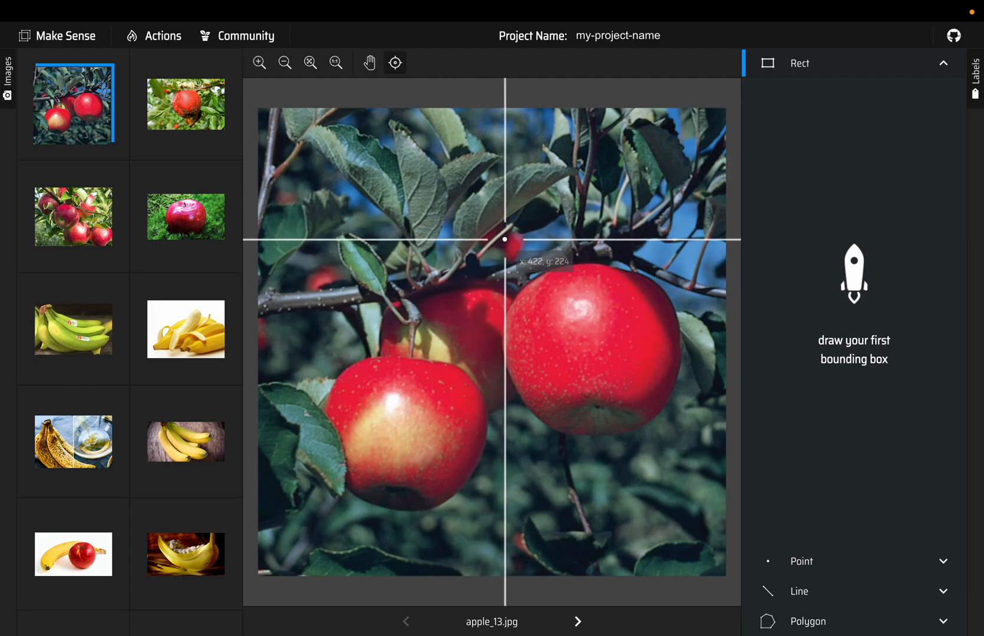
{"action": "mouse_move", "coordinate": [314, 364]}
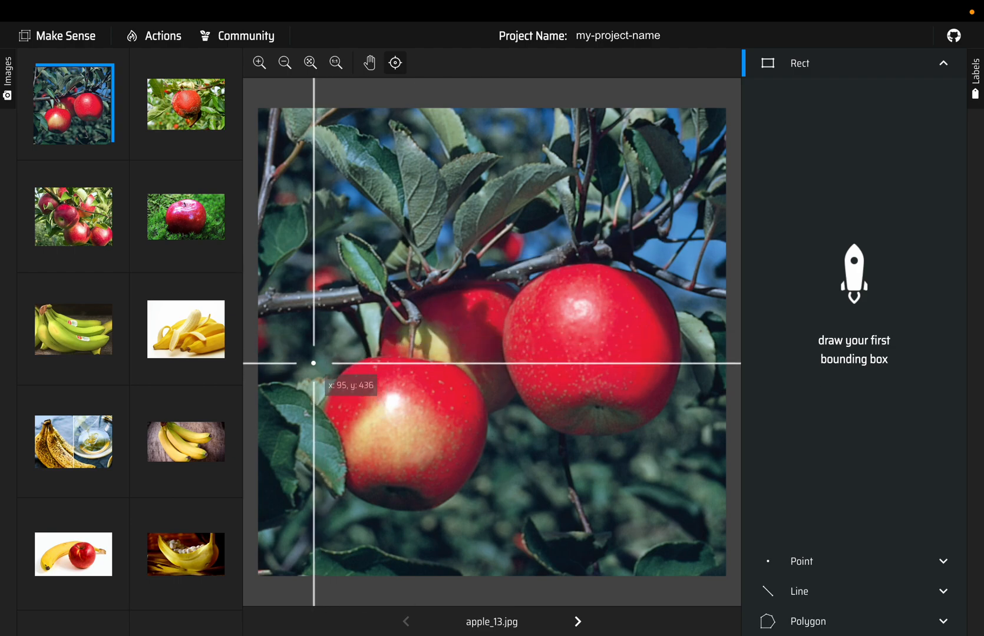
{"action": "mouse_move", "coordinate": [316, 356]}
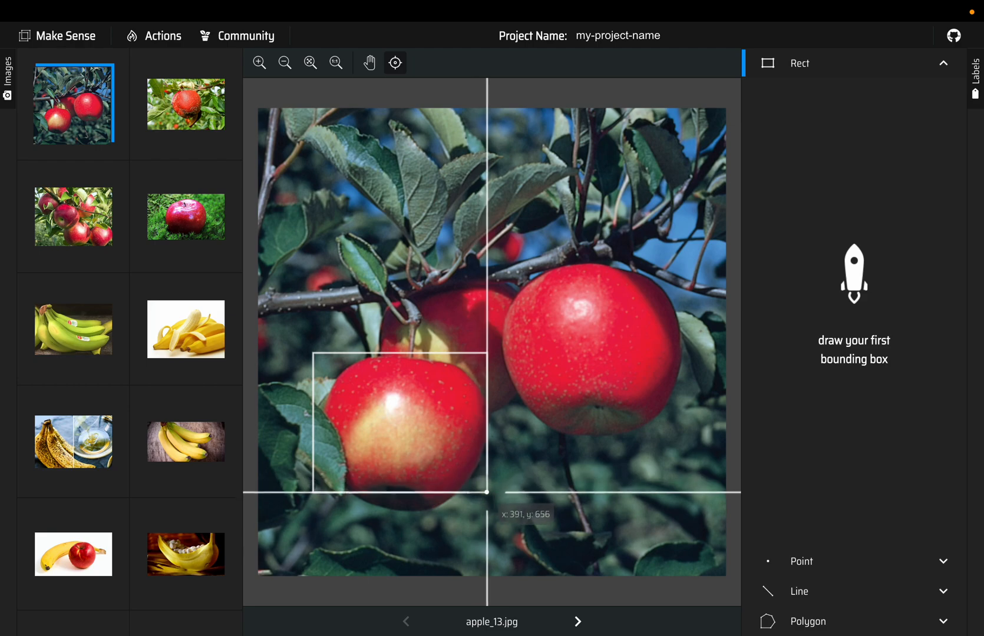
{"action": "mouse_move", "coordinate": [491, 512]}
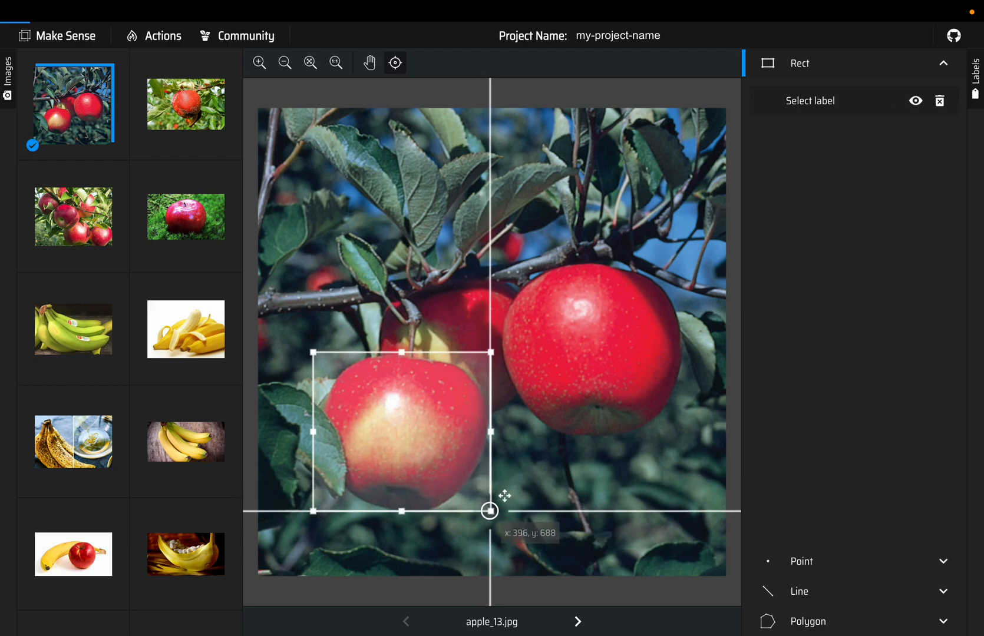
Label the box around apple_13.jpg's front apple as apples
{"action": "left_click", "coordinate": [809, 100]}
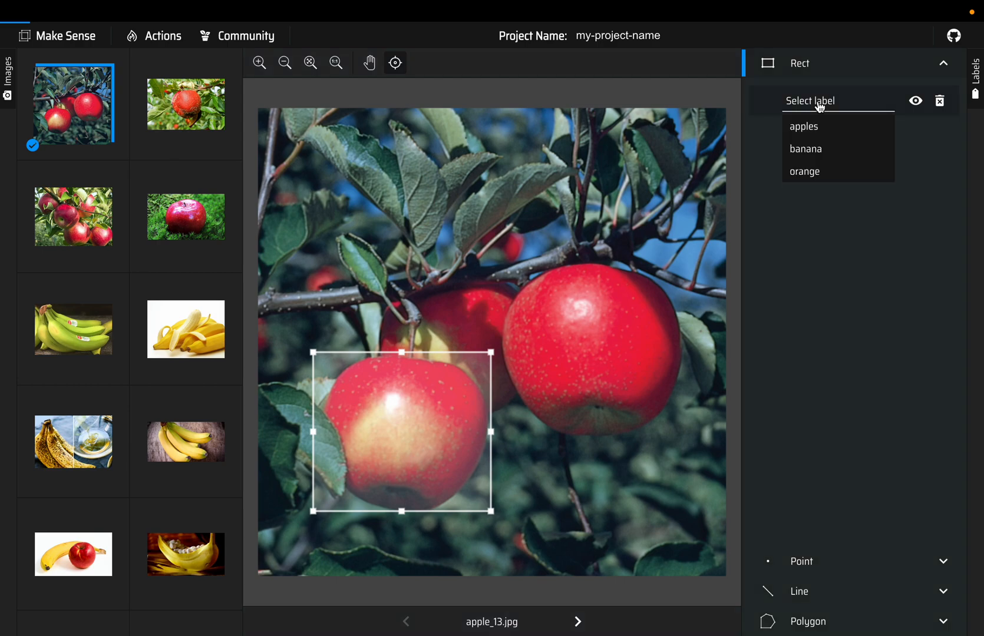
{"action": "left_click", "coordinate": [804, 126]}
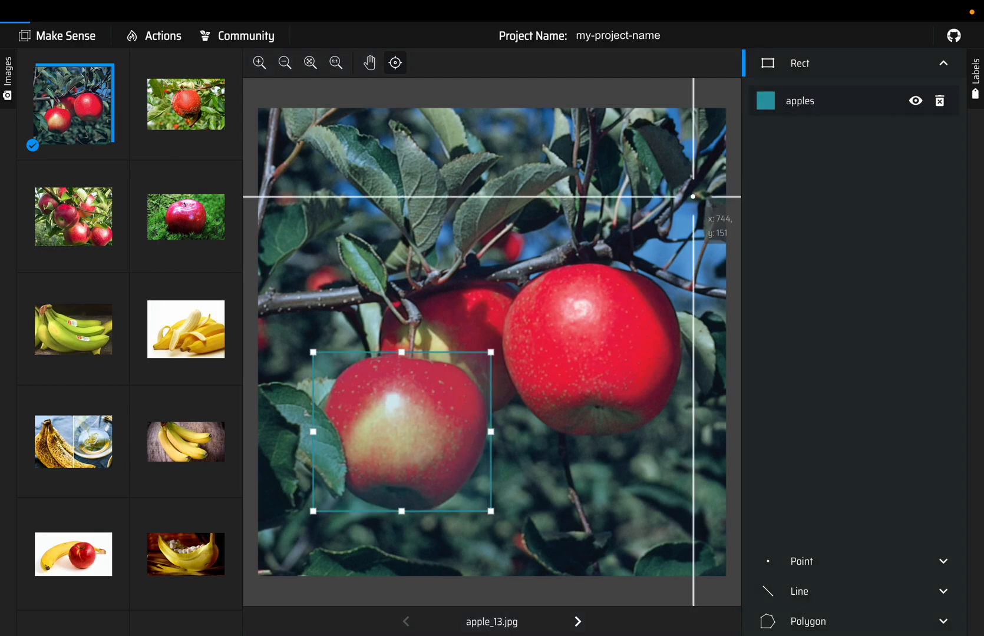
{"action": "mouse_move", "coordinate": [502, 275]}
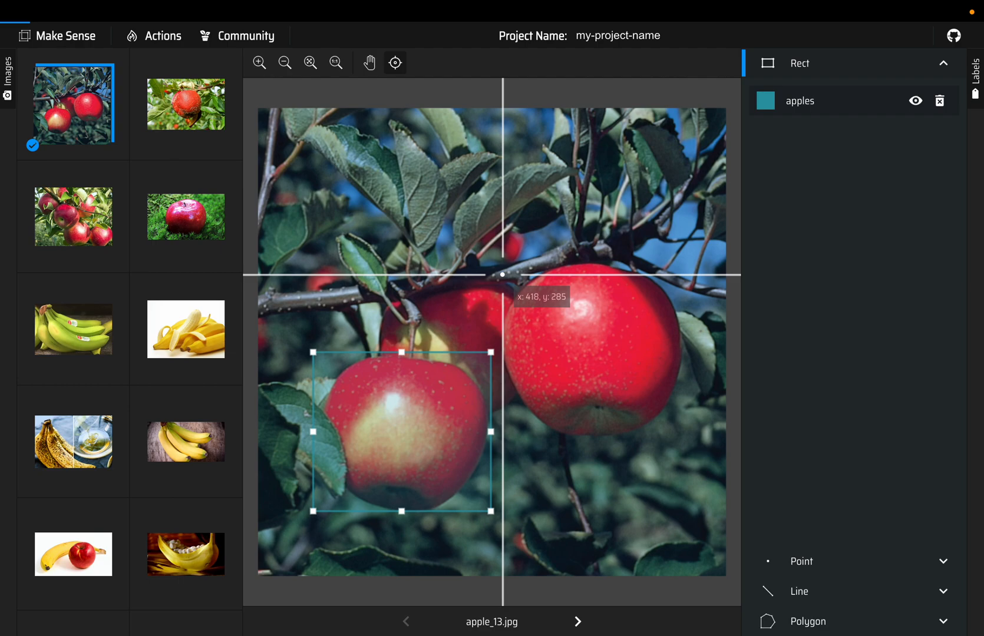
{"action": "mouse_move", "coordinate": [504, 260]}
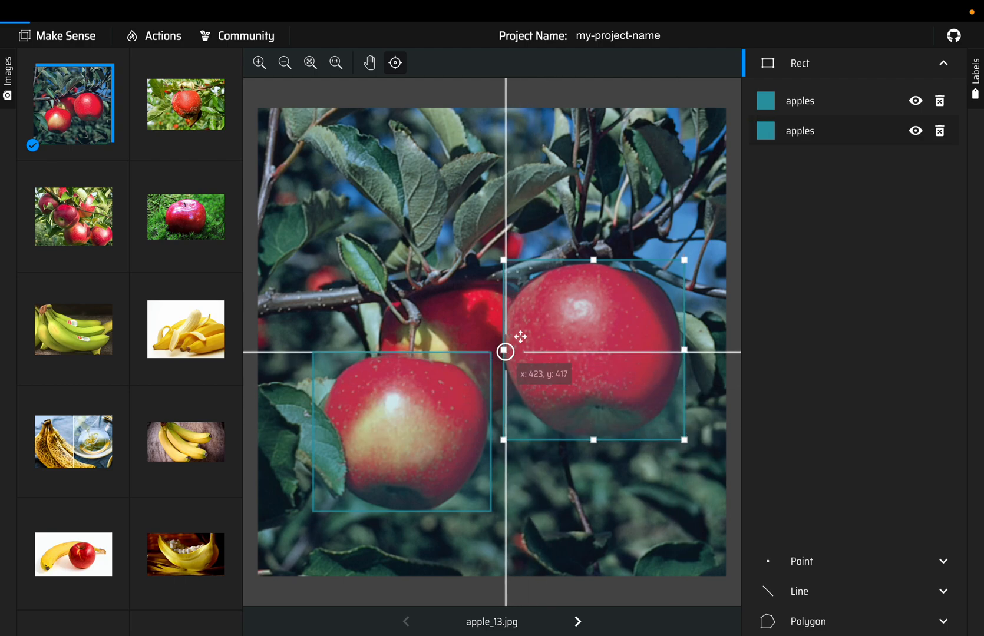
{"action": "mouse_move", "coordinate": [498, 353]}
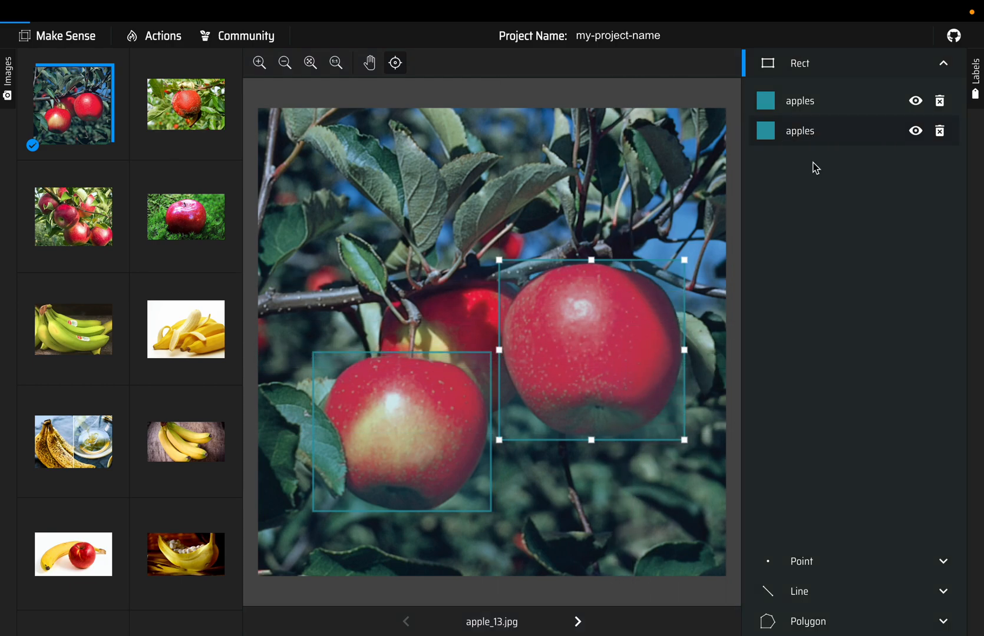
{"action": "mouse_move", "coordinate": [379, 278]}
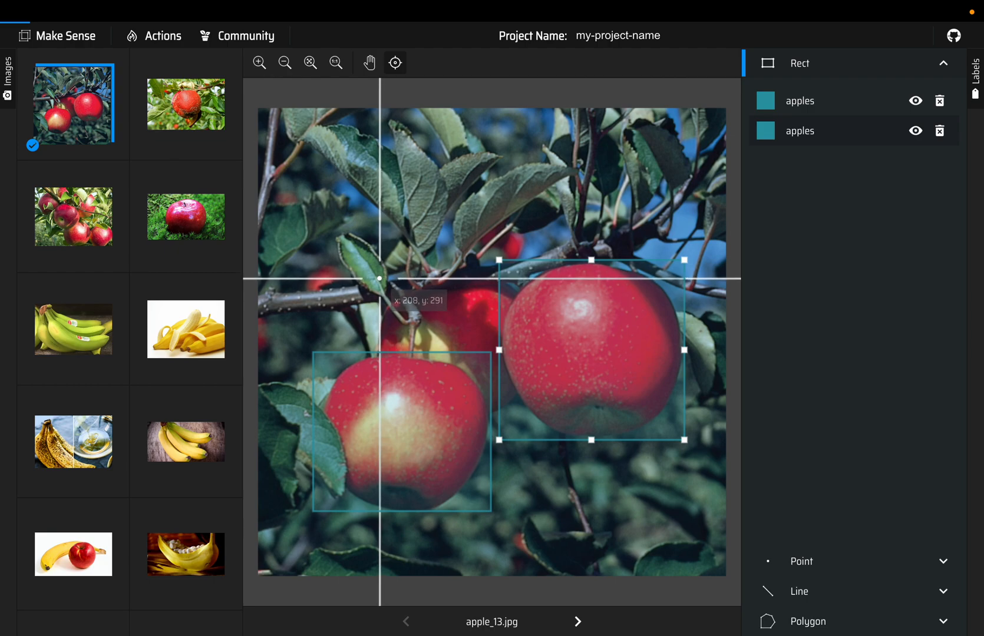
{"action": "mouse_move", "coordinate": [378, 278]}
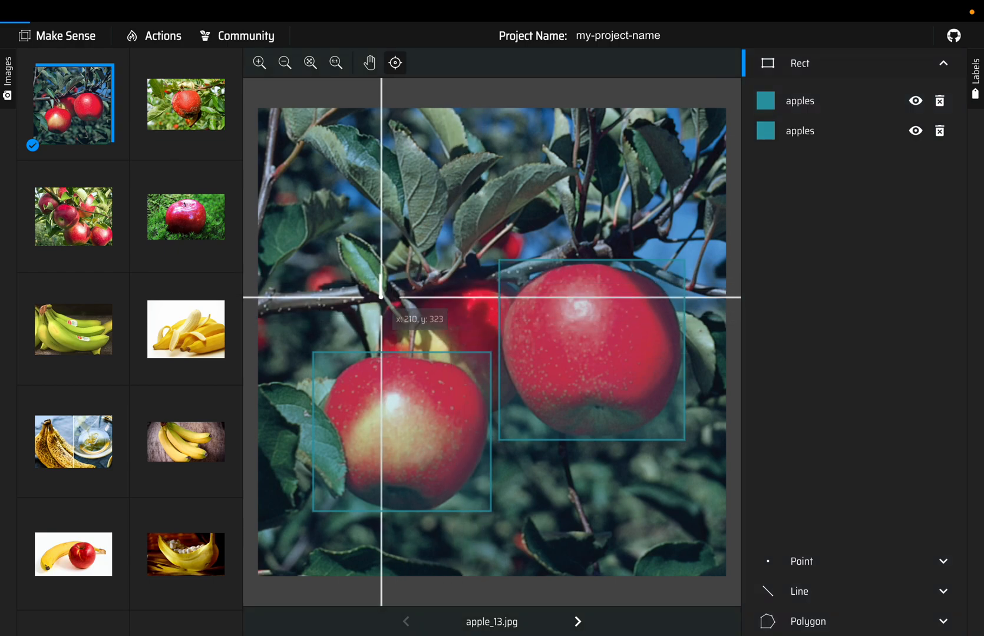
{"action": "mouse_move", "coordinate": [524, 369]}
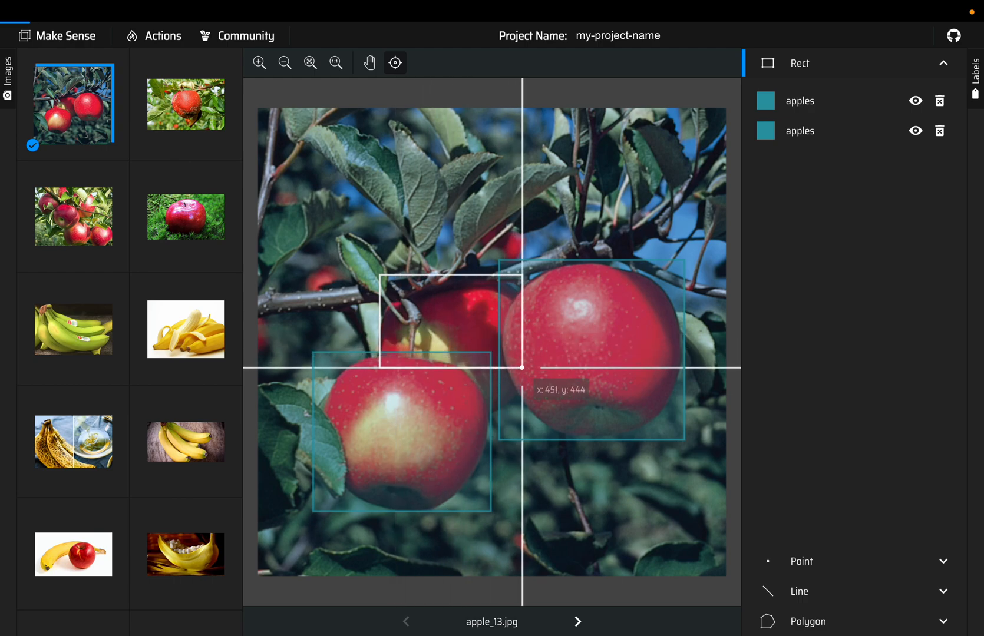
{"action": "mouse_move", "coordinate": [523, 419]}
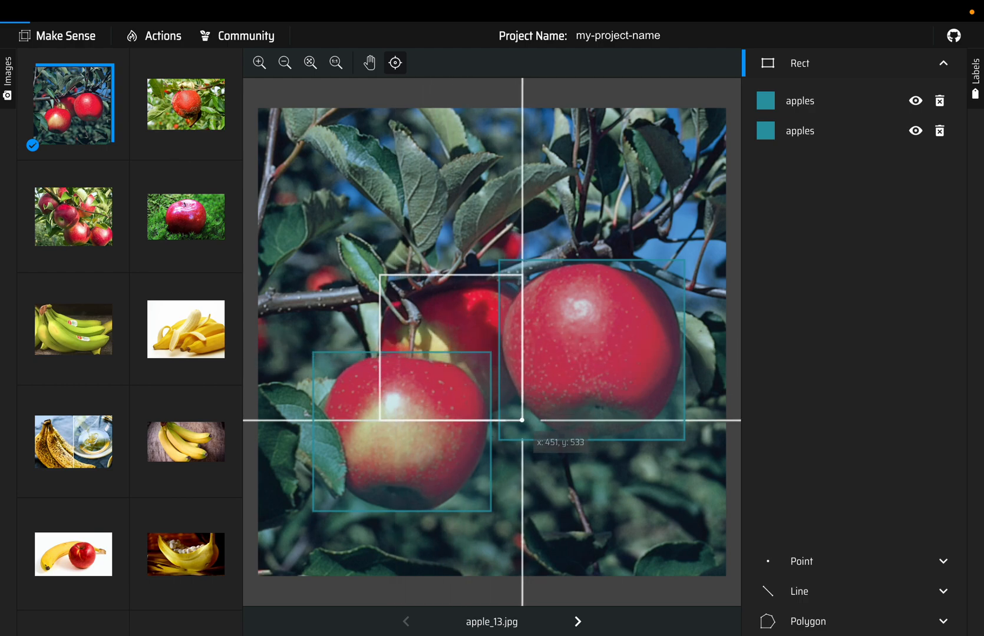
{"action": "mouse_move", "coordinate": [523, 418]}
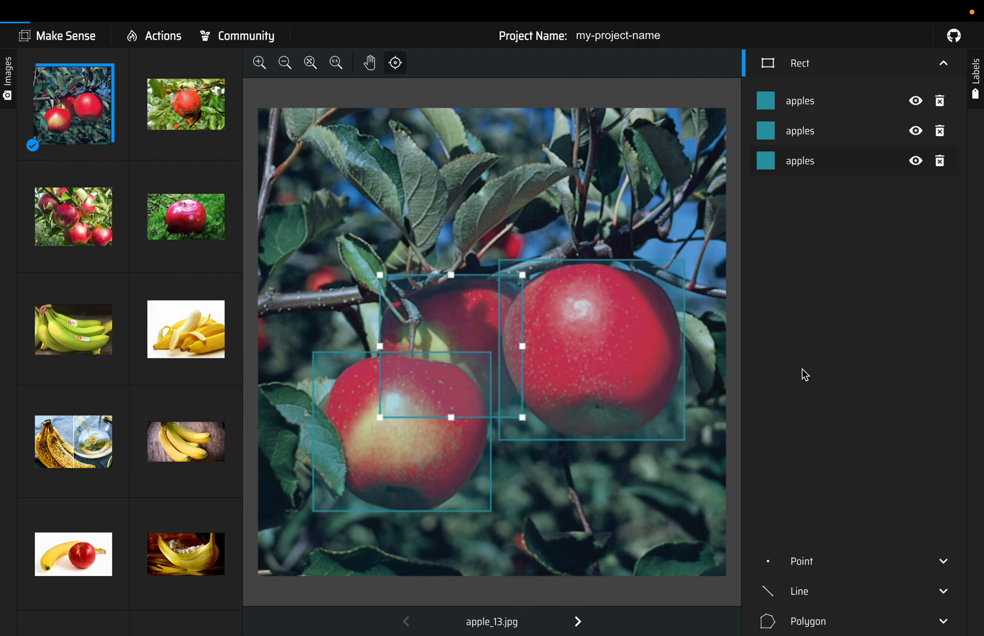
{"action": "mouse_move", "coordinate": [835, 239]}
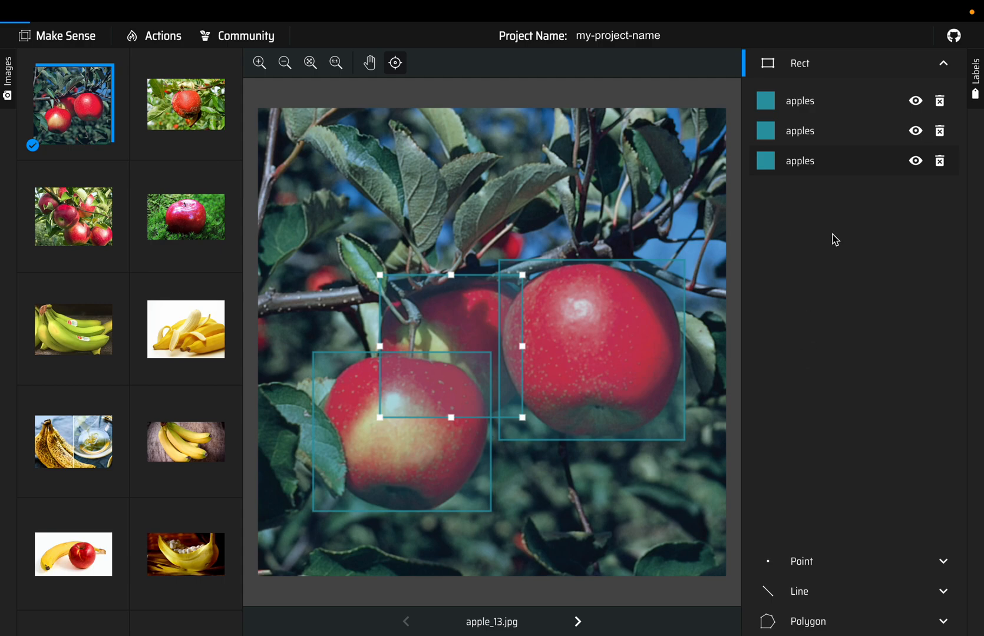
{"action": "mouse_move", "coordinate": [423, 246]}
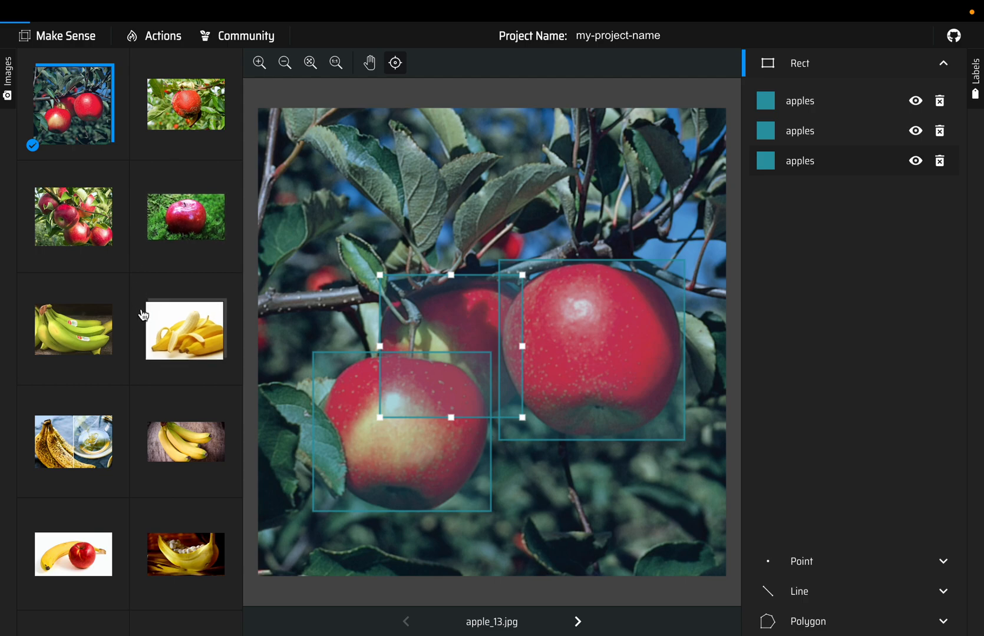
{"action": "mouse_move", "coordinate": [103, 435]}
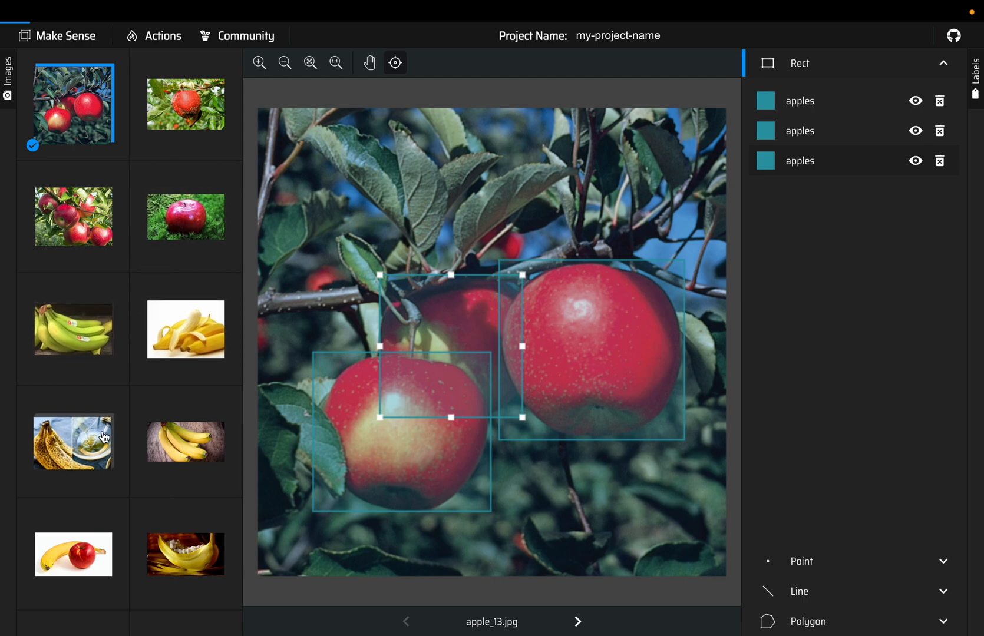
Scroll the Images panel and open banana_4.jpg
{"action": "scroll", "scroll_direction": "down", "scroll_amount": 3}
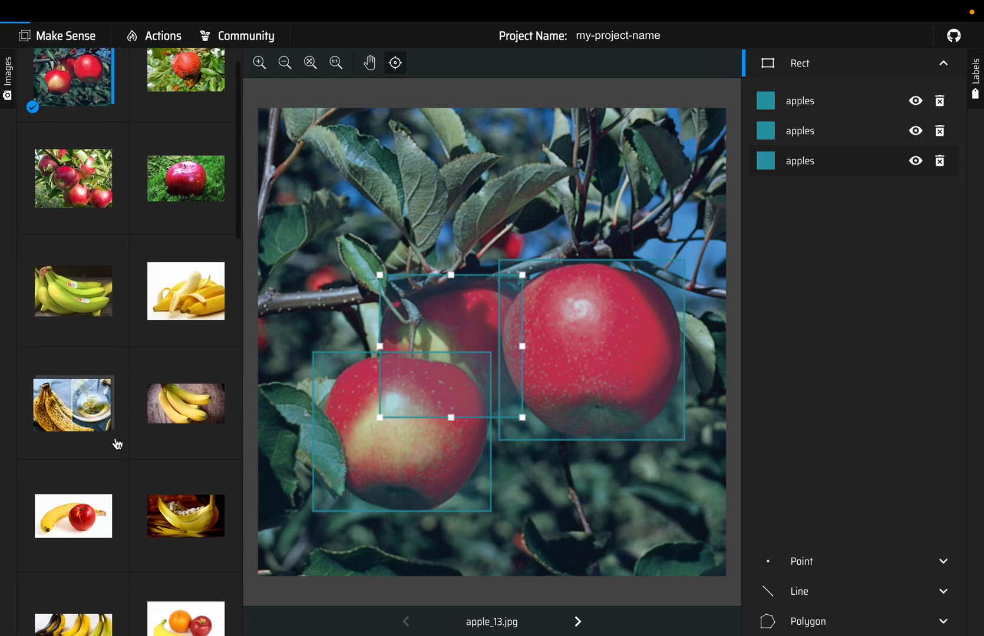
{"action": "left_click", "coordinate": [73, 403]}
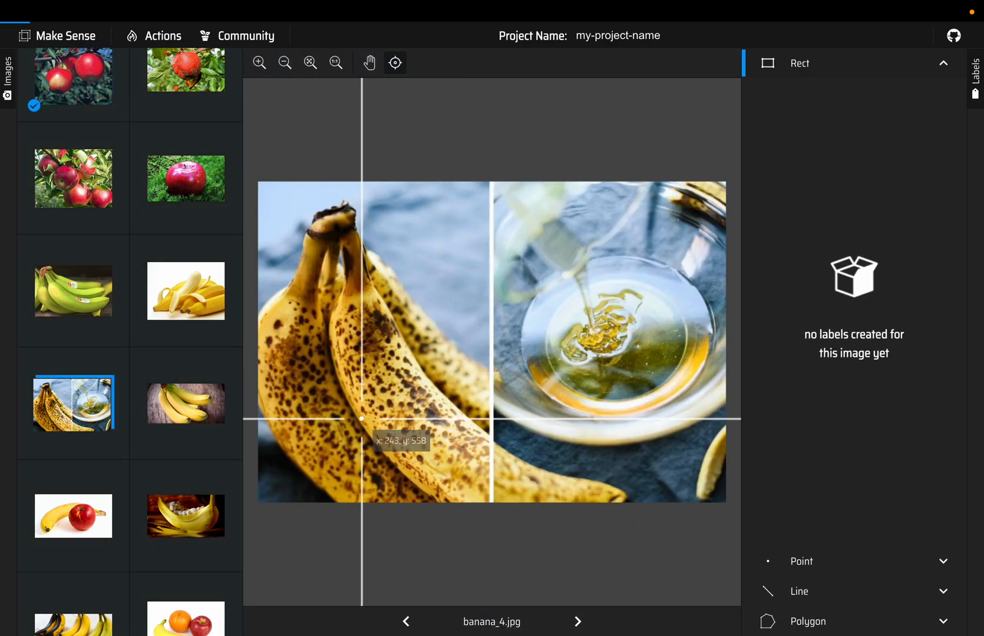
{"action": "mouse_move", "coordinate": [286, 369]}
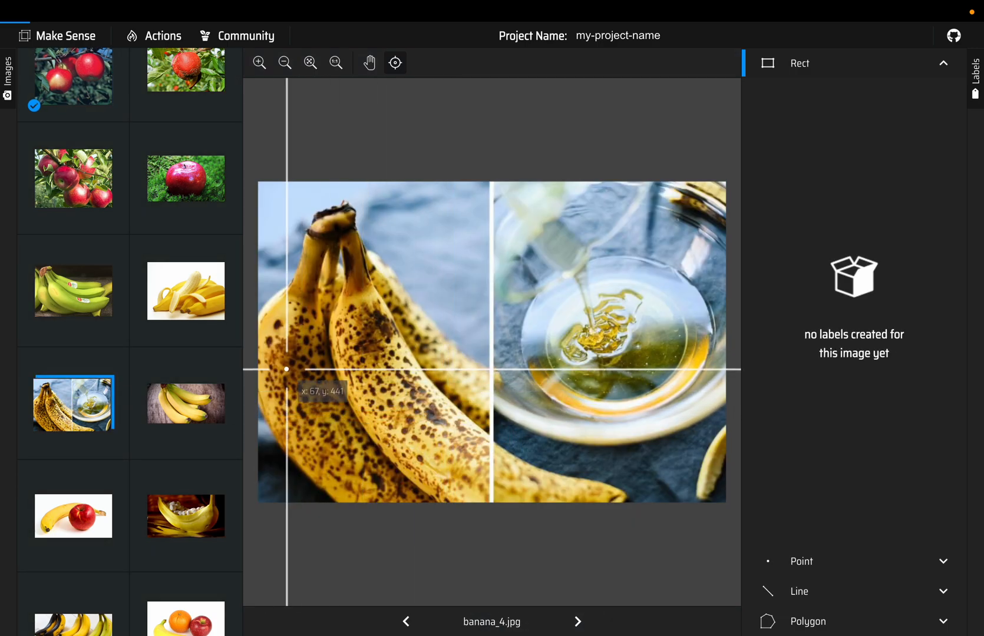
{"action": "mouse_move", "coordinate": [428, 347]}
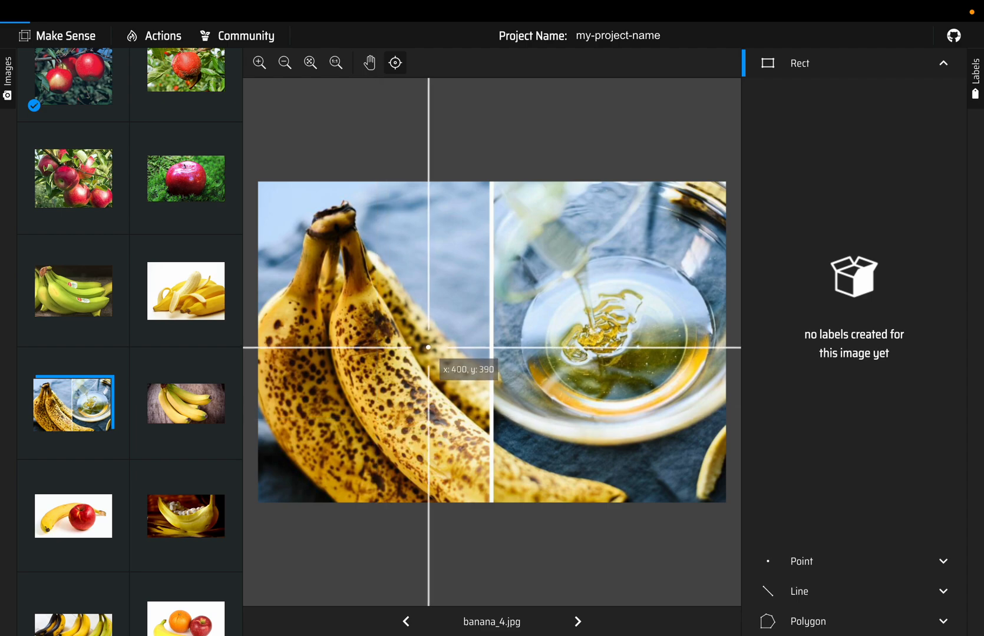
{"action": "mouse_move", "coordinate": [440, 332]}
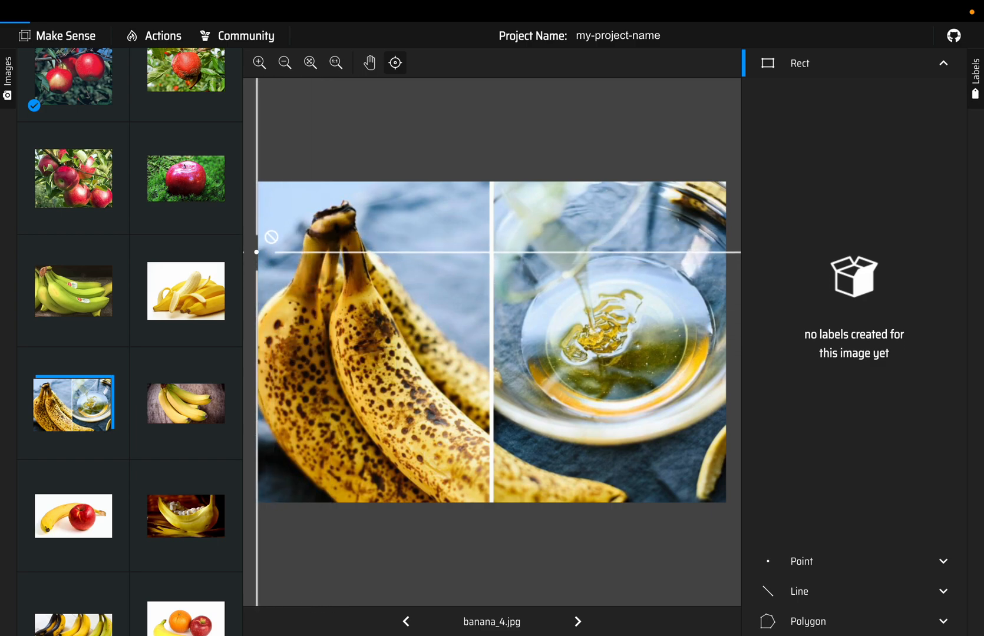
{"action": "mouse_move", "coordinate": [320, 376]}
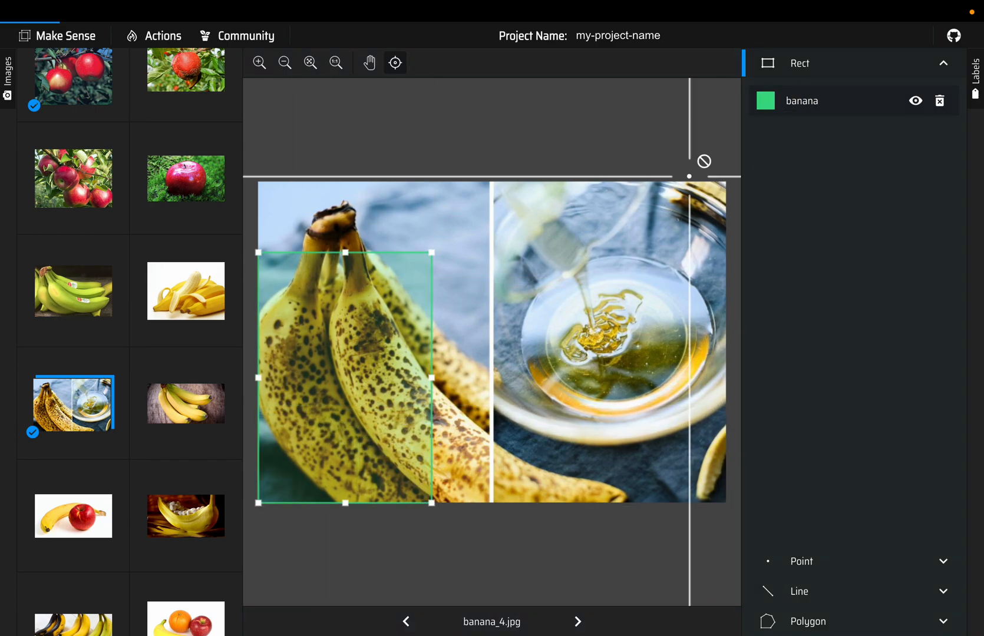
{"action": "mouse_move", "coordinate": [343, 295]}
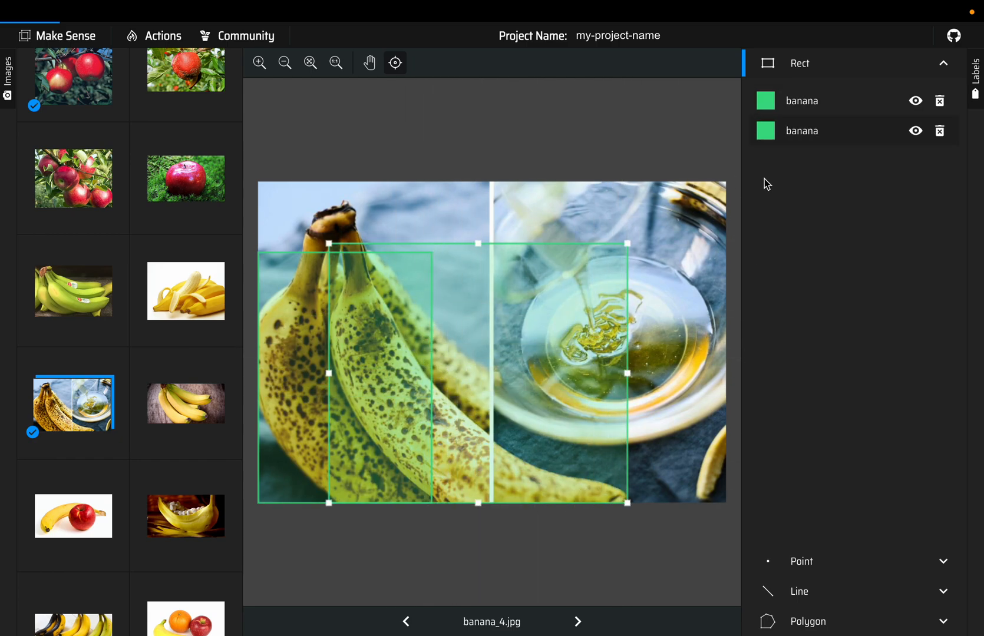
{"action": "mouse_move", "coordinate": [365, 248]}
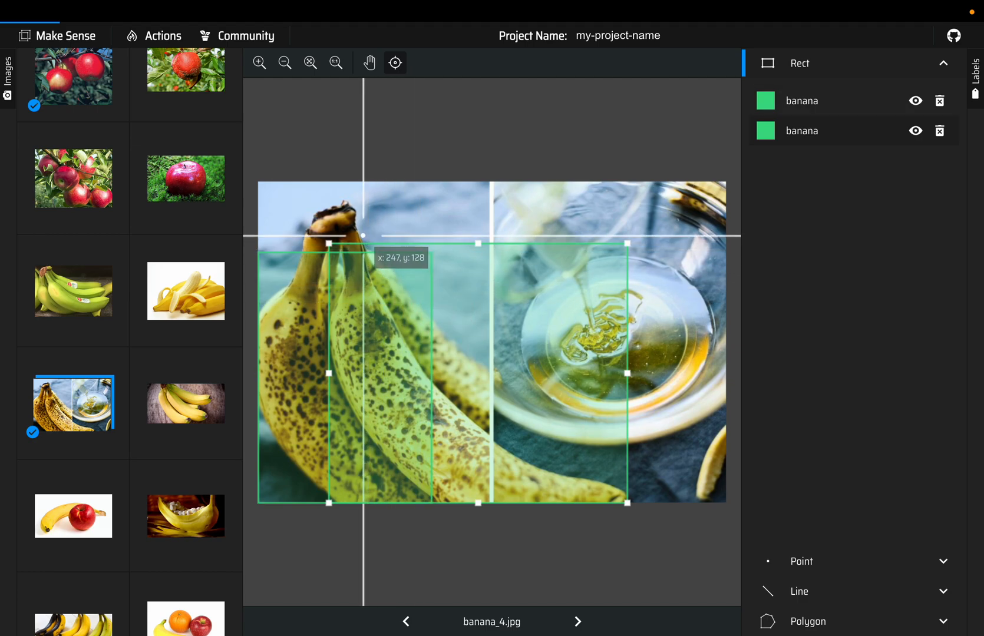
{"action": "mouse_move", "coordinate": [509, 420]}
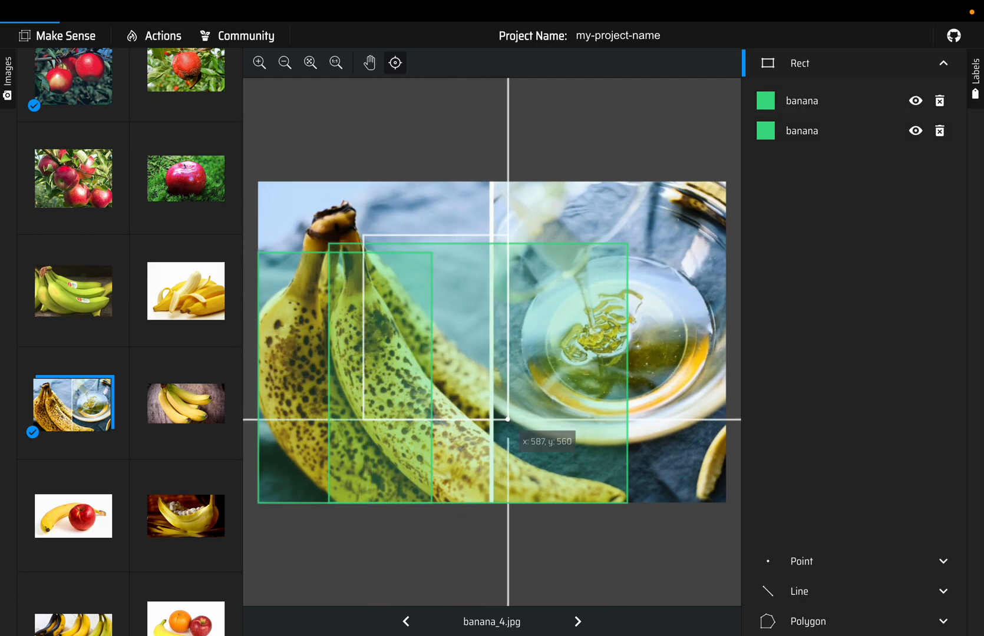
{"action": "mouse_move", "coordinate": [508, 423]}
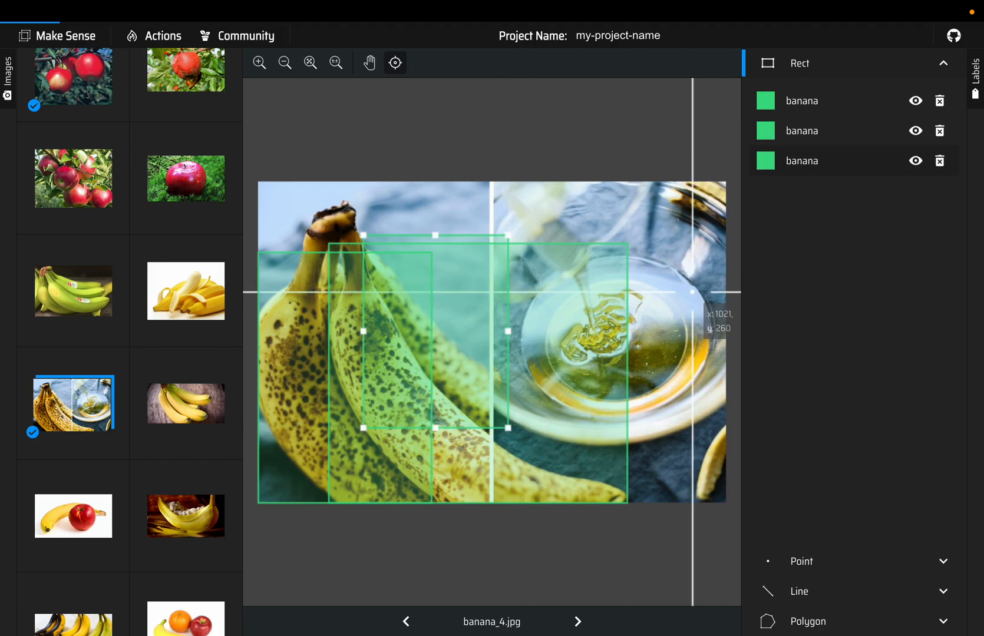
{"action": "mouse_move", "coordinate": [803, 338]}
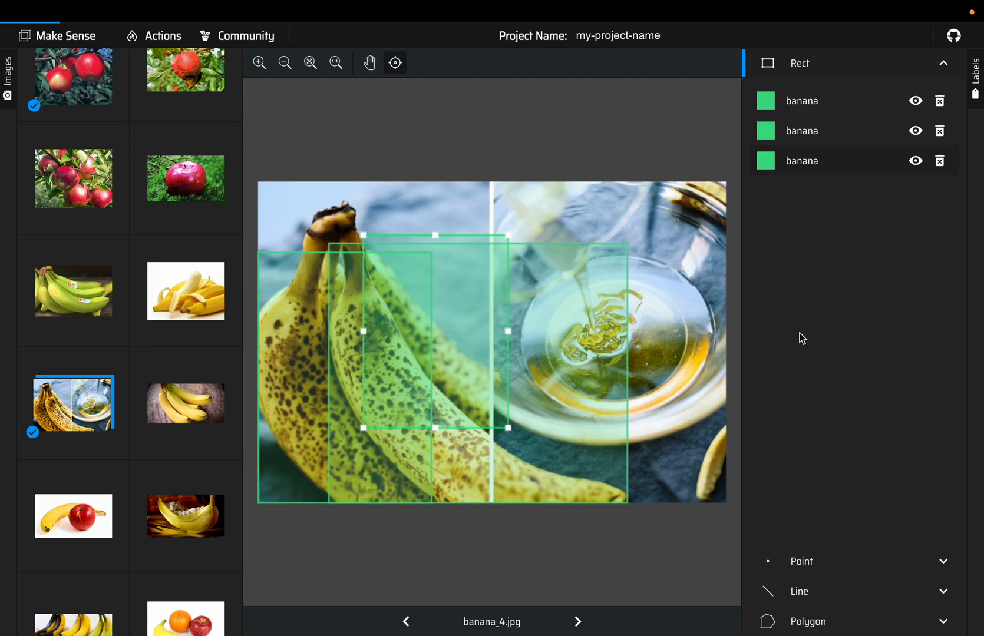
{"action": "mouse_move", "coordinate": [840, 333]}
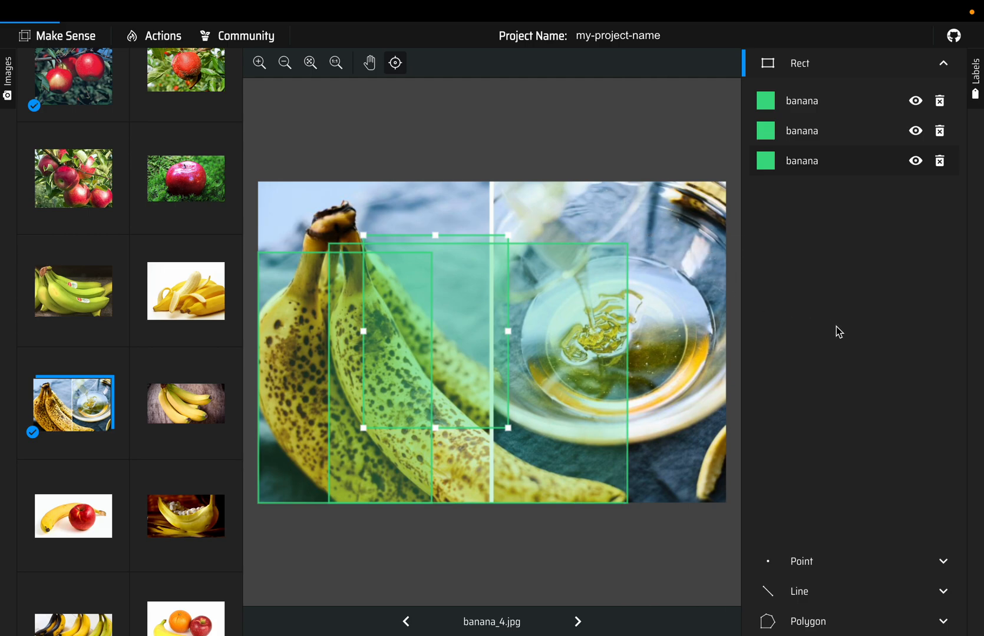
{"action": "mouse_move", "coordinate": [317, 273]}
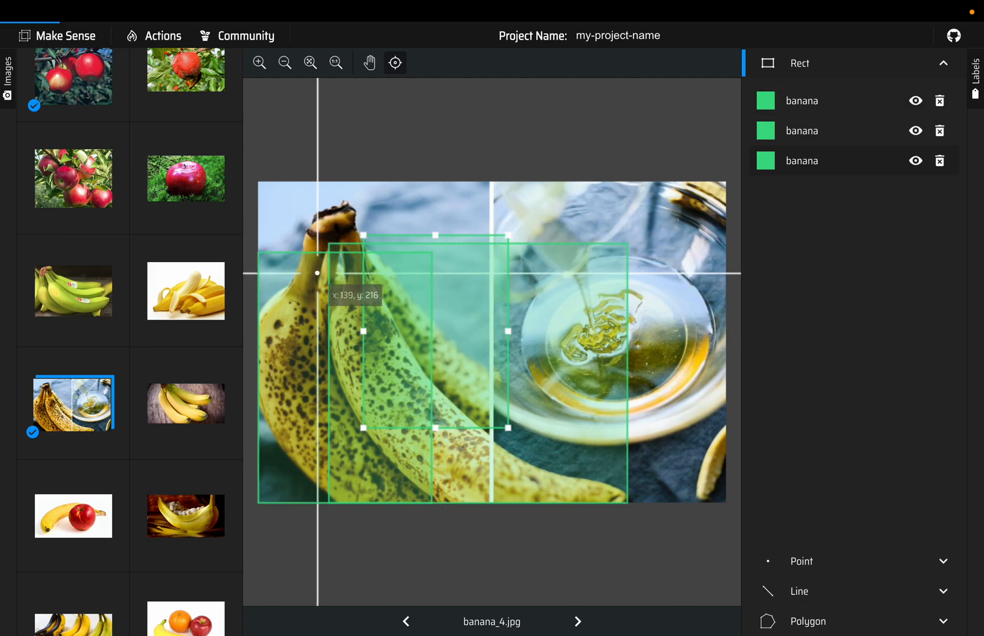
Open banana_61.jpg, delete the stray thin box, and label the large box banana
{"action": "scroll", "scroll_direction": "down", "scroll_amount": 3}
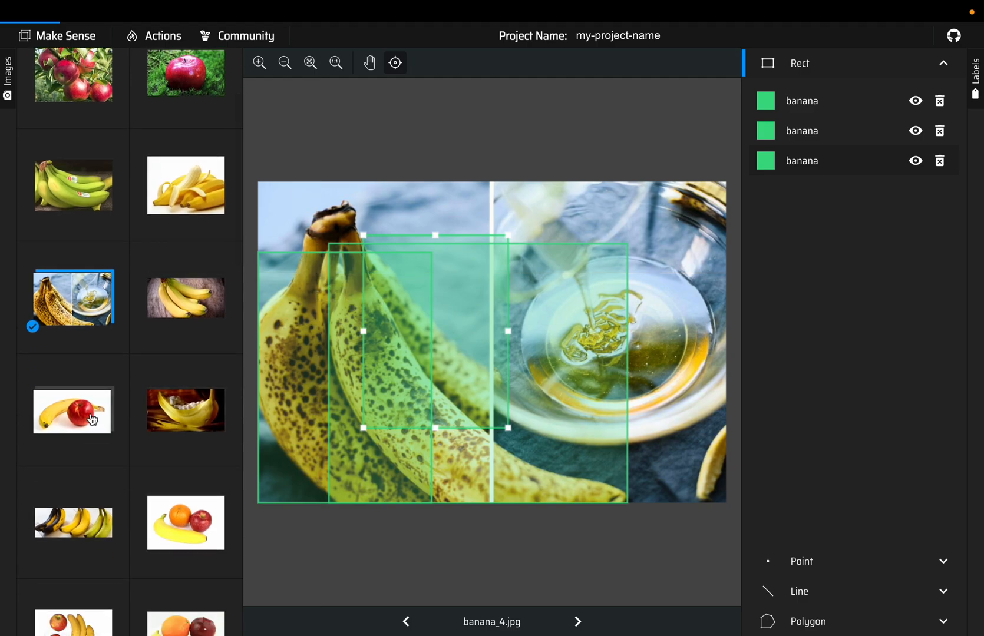
{"action": "left_click", "coordinate": [72, 412]}
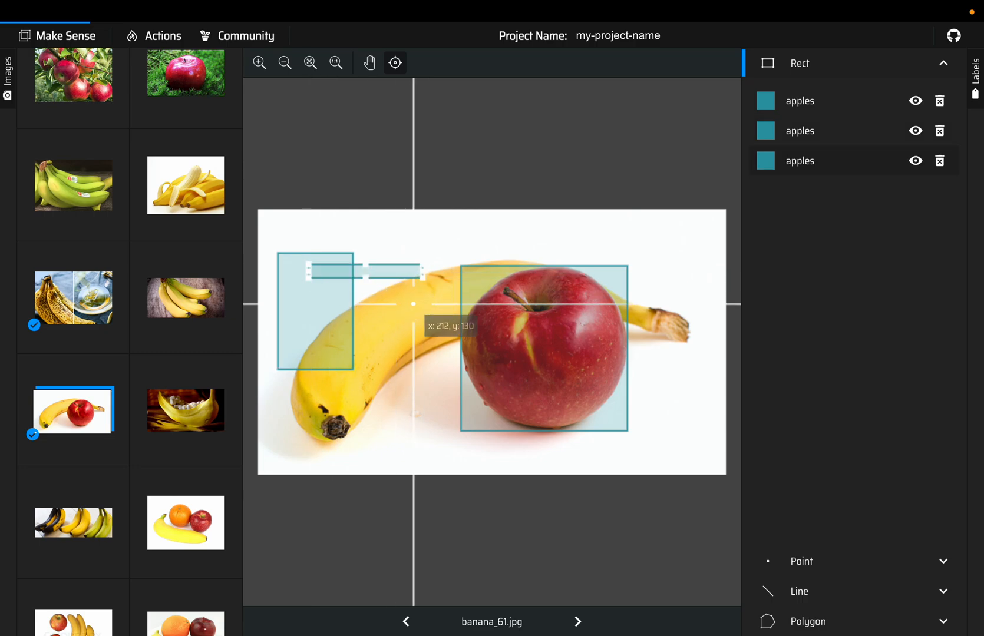
{"action": "mouse_move", "coordinate": [392, 287]}
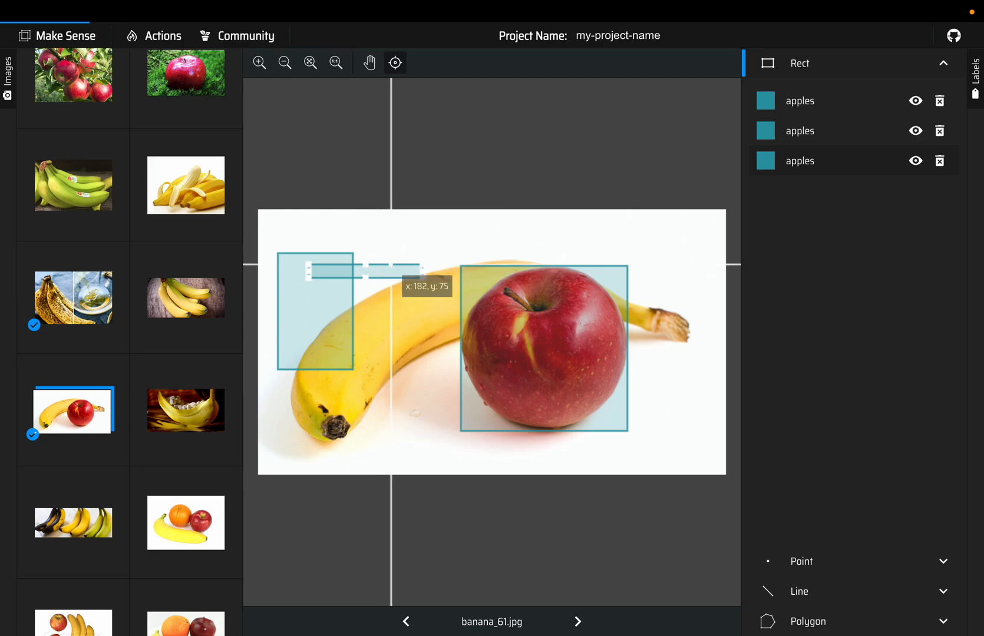
{"action": "left_click", "coordinate": [939, 161]}
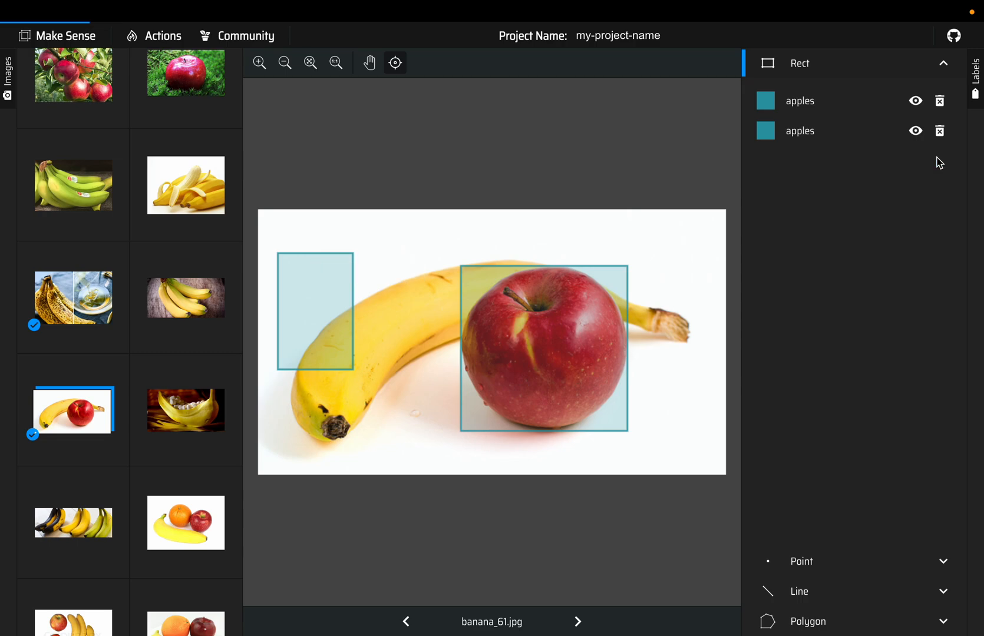
{"action": "mouse_move", "coordinate": [355, 374]}
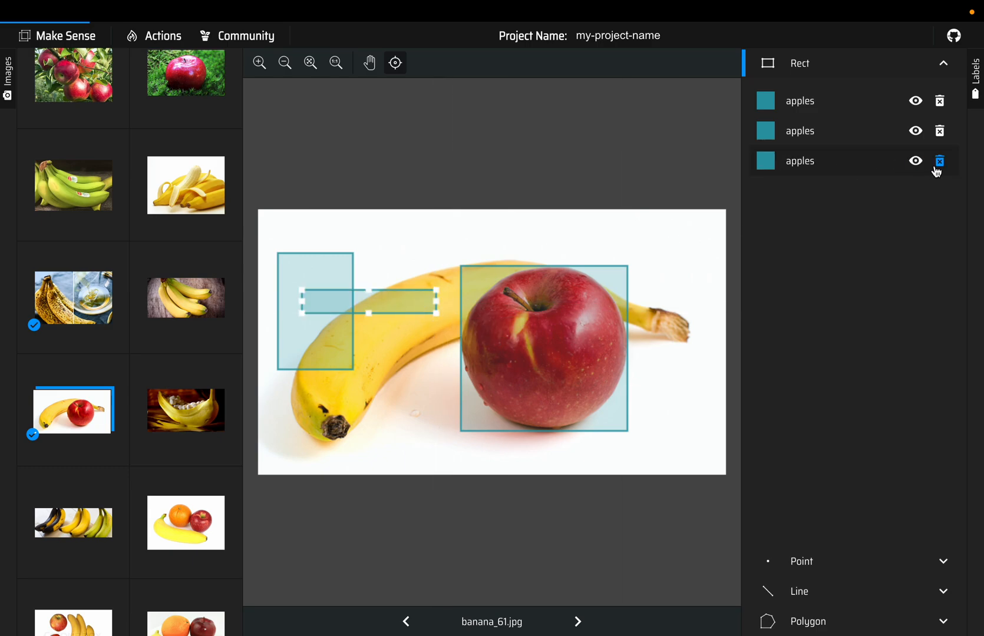
{"action": "left_click", "coordinate": [939, 161]}
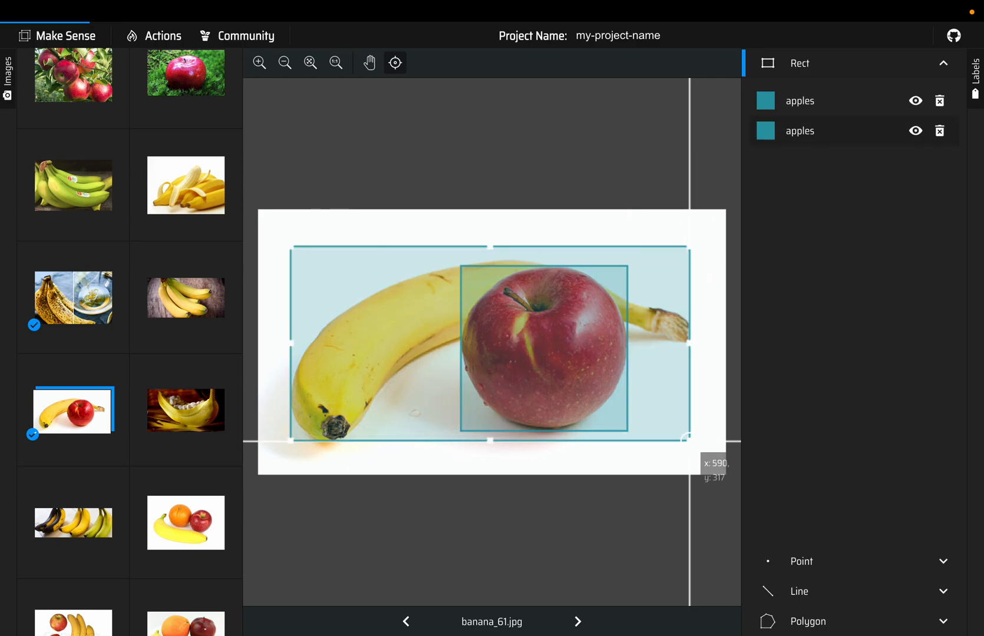
{"action": "left_click", "coordinate": [800, 131]}
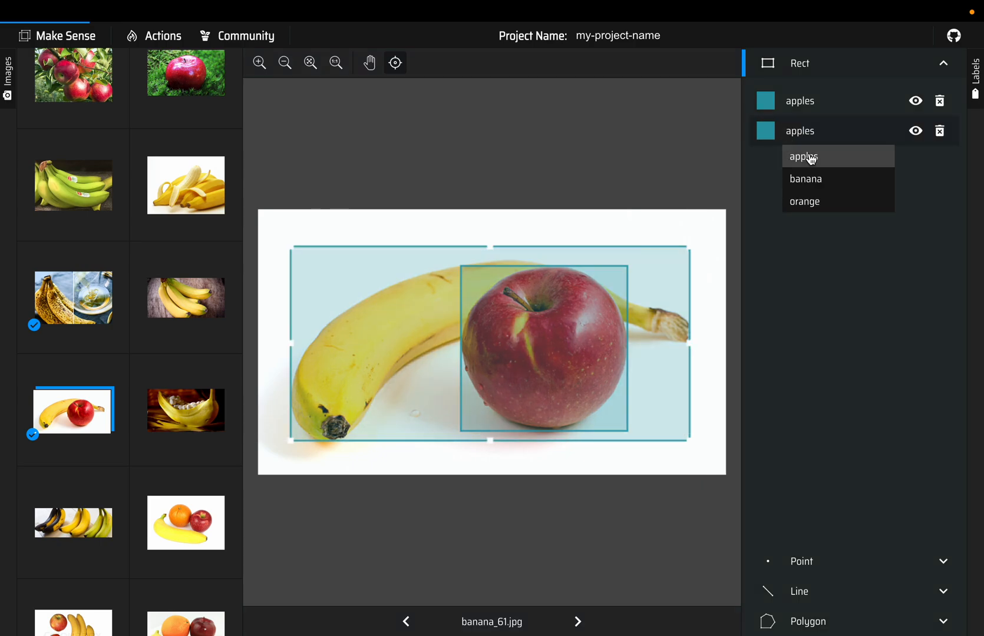
{"action": "left_click", "coordinate": [805, 179]}
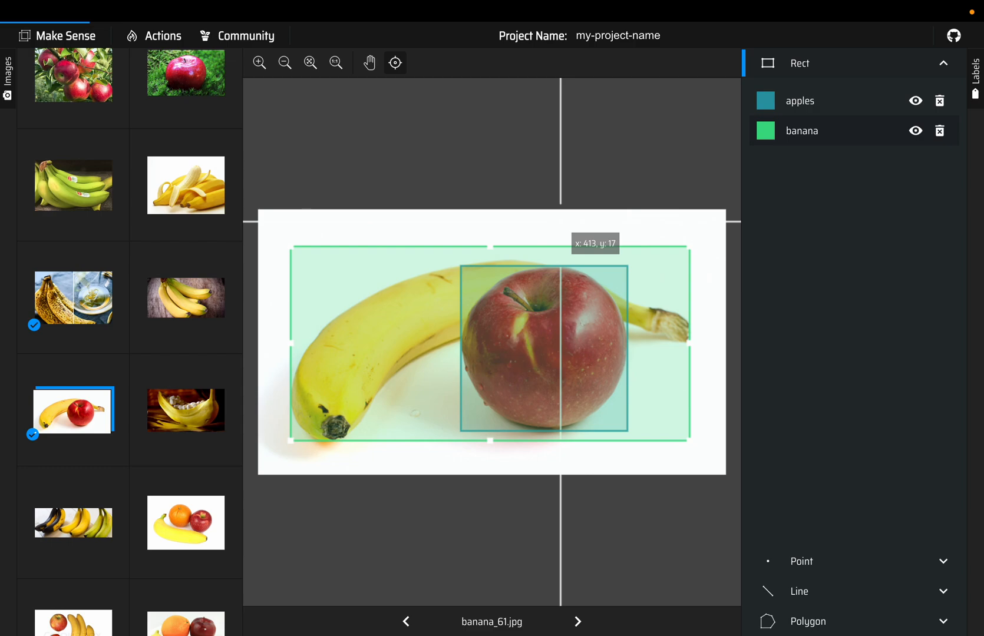
{"action": "mouse_move", "coordinate": [799, 470]}
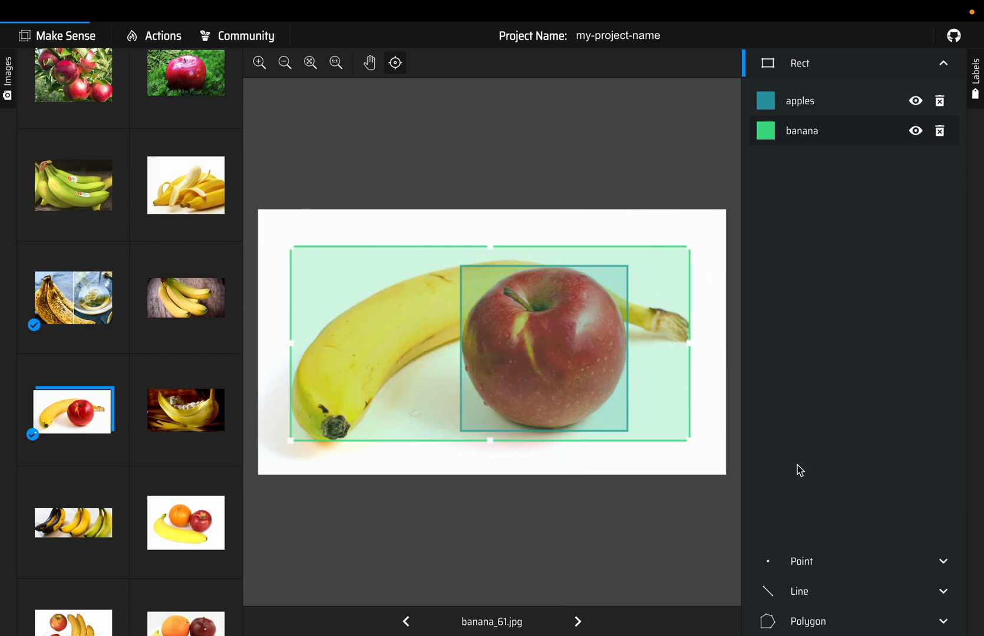
{"action": "mouse_move", "coordinate": [478, 297]}
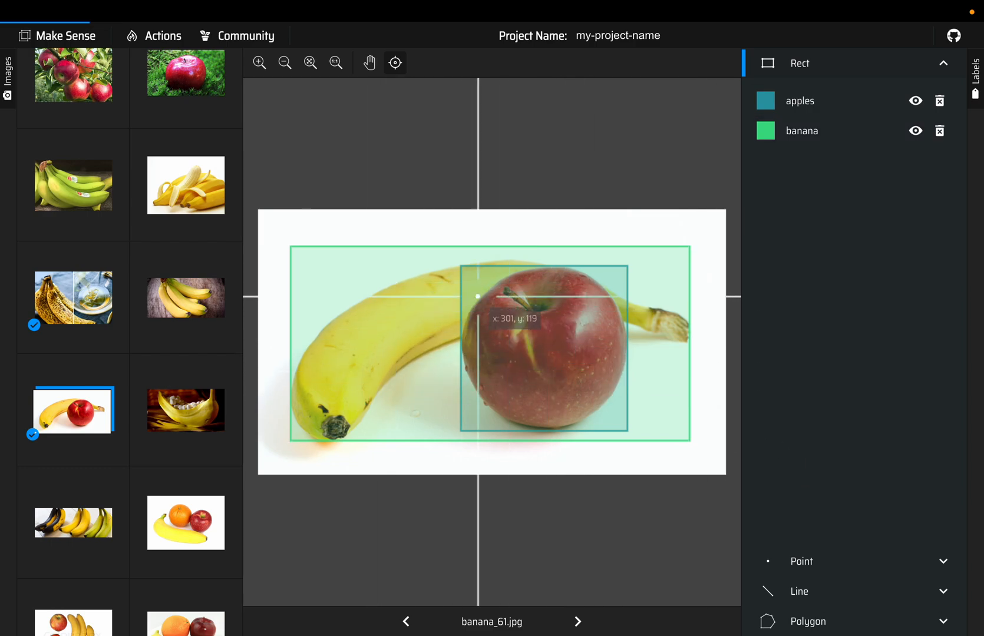
Open mixed_1.jpg and label the apple's box as apples
{"action": "scroll", "scroll_direction": "down", "scroll_amount": 3}
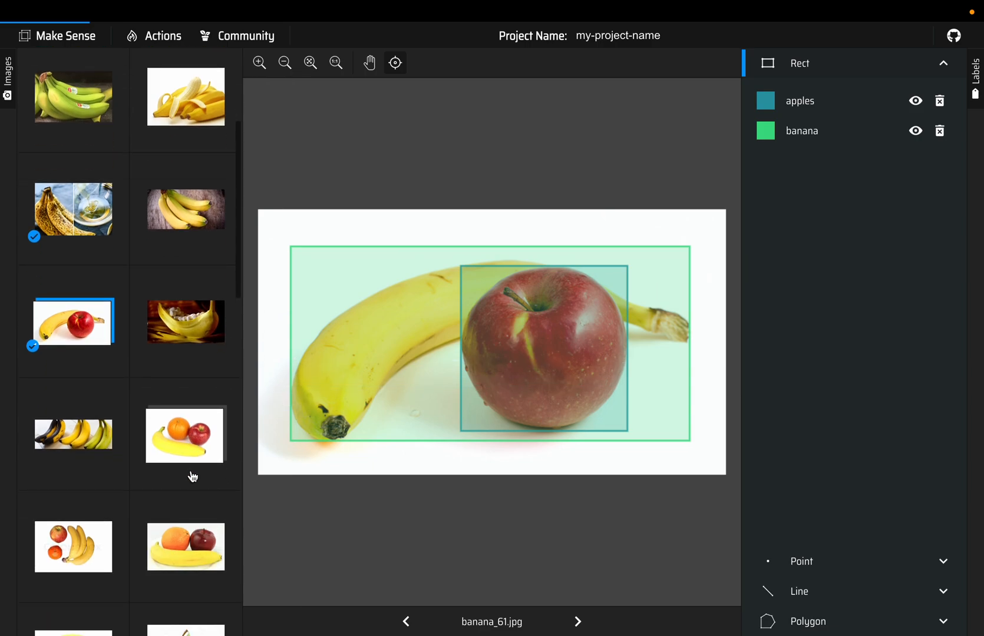
{"action": "left_click", "coordinate": [185, 436]}
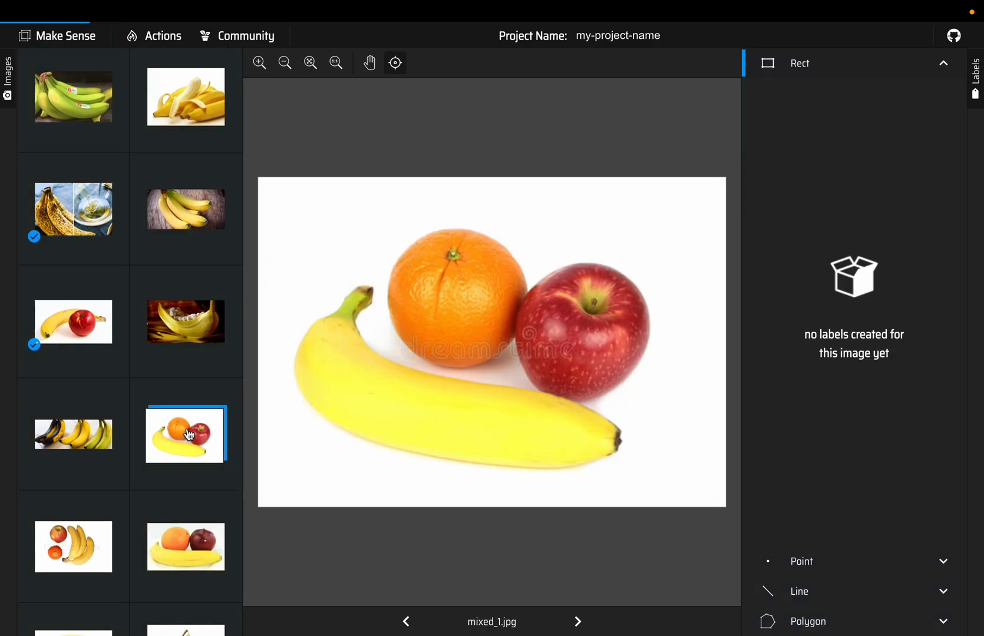
{"action": "mouse_move", "coordinate": [518, 254]}
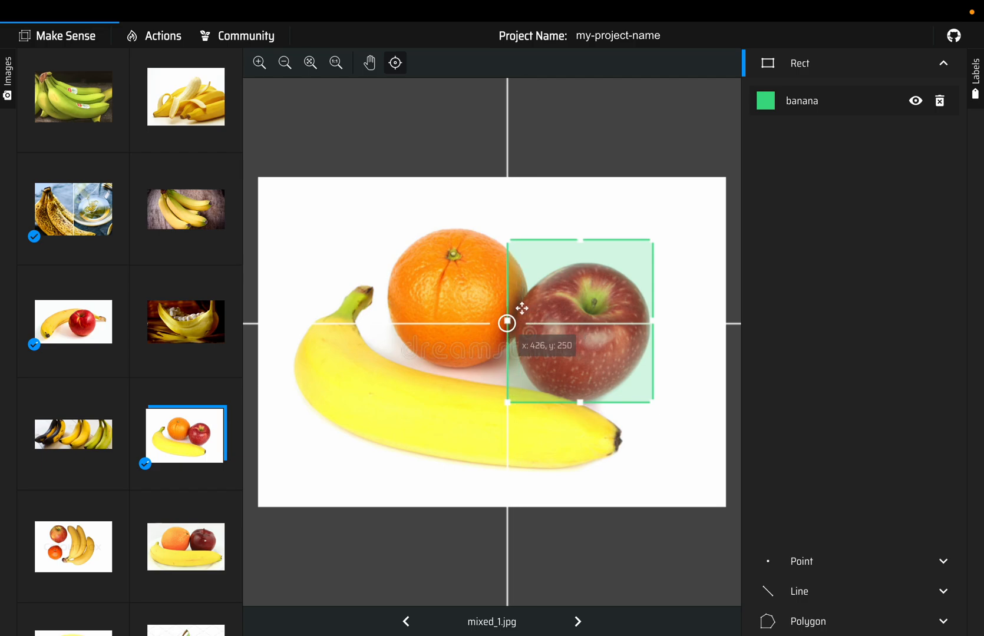
{"action": "left_click", "coordinate": [802, 100]}
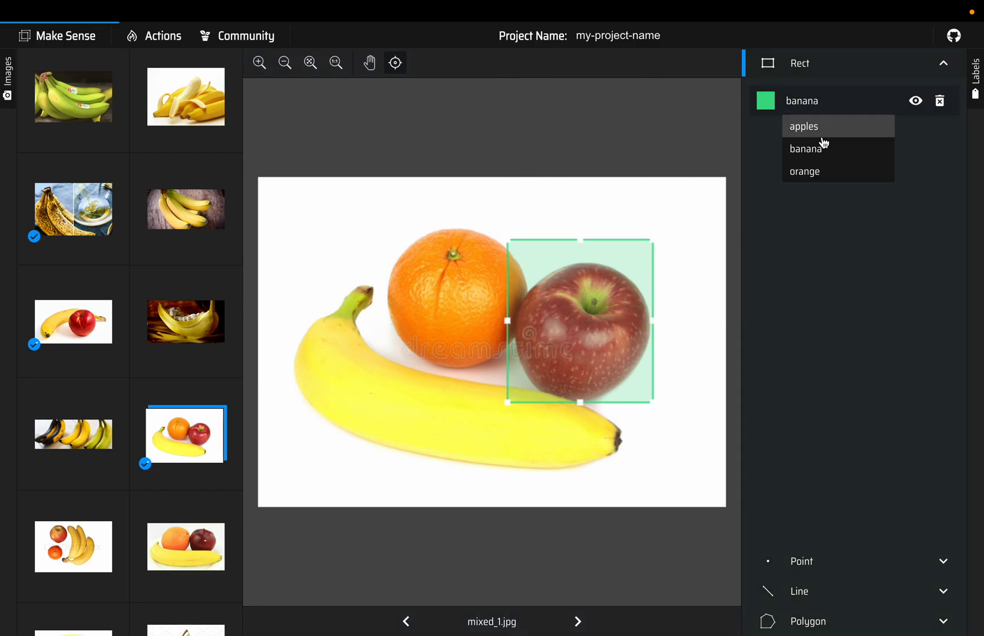
{"action": "left_click", "coordinate": [804, 126]}
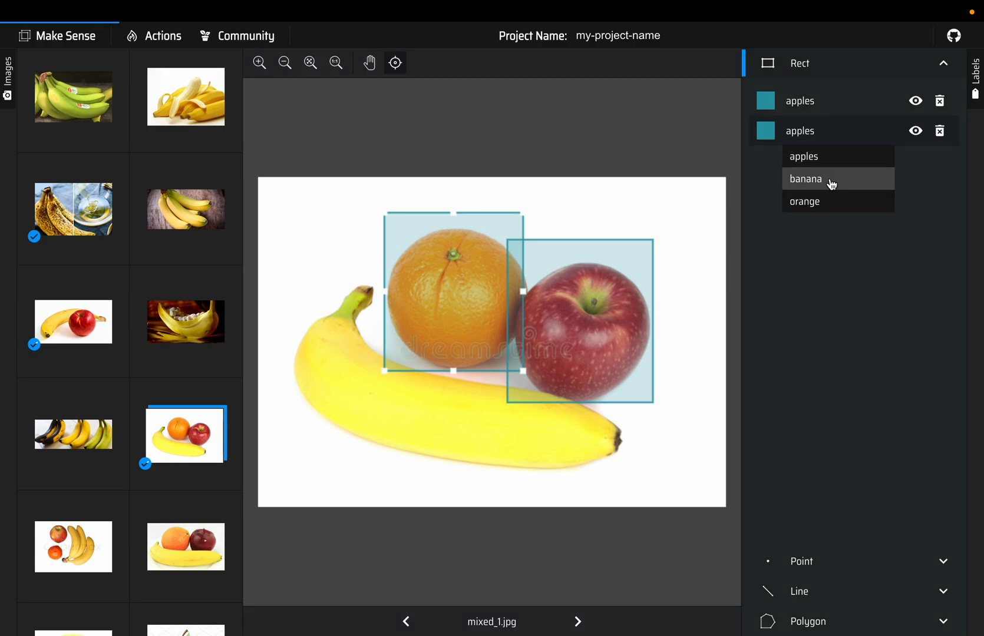
{"action": "left_click", "coordinate": [806, 179]}
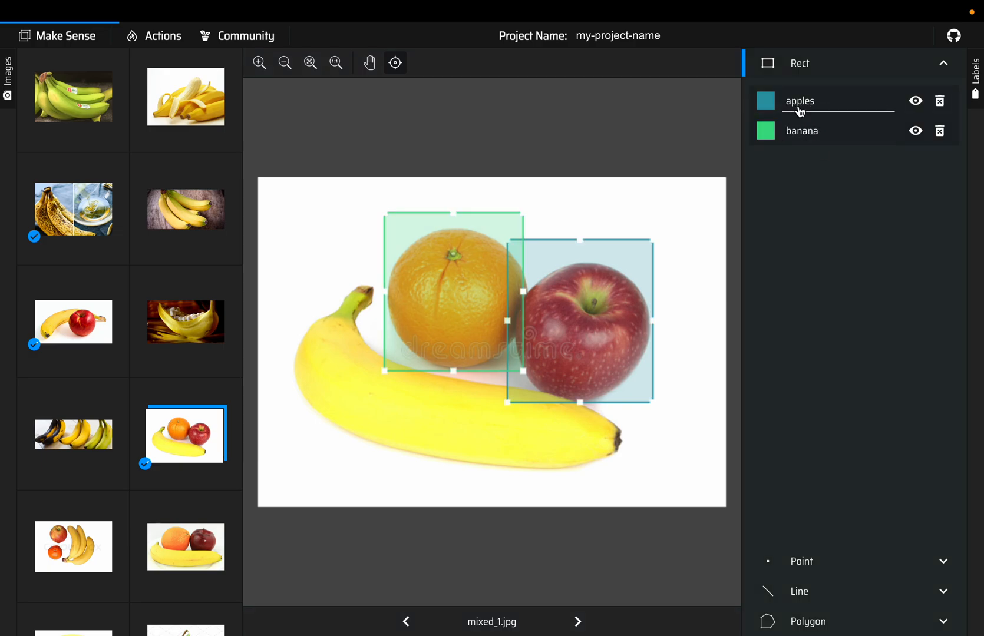
{"action": "mouse_move", "coordinate": [433, 287]}
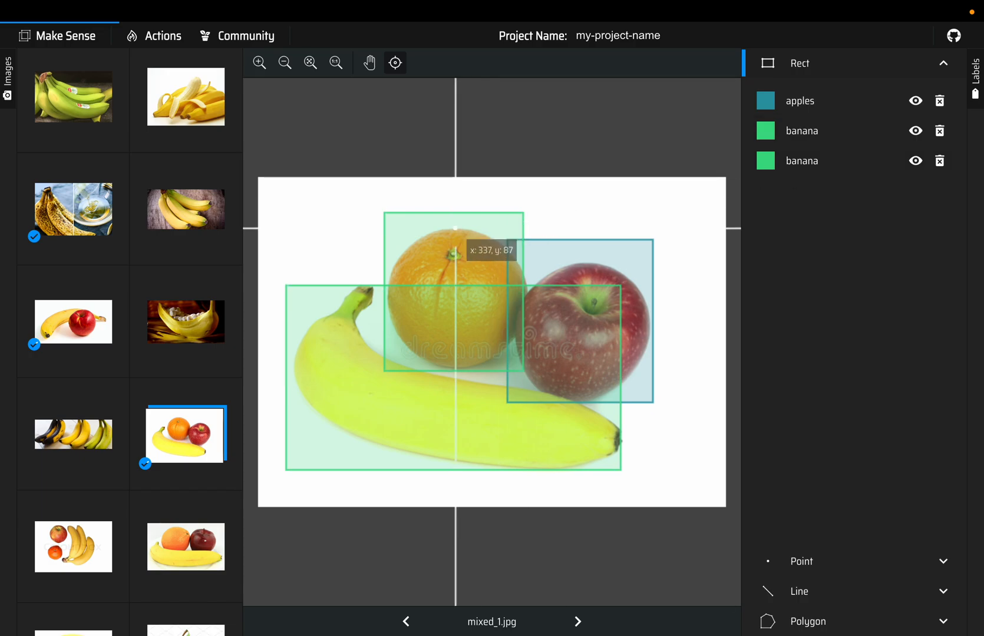
{"action": "mouse_move", "coordinate": [829, 269]}
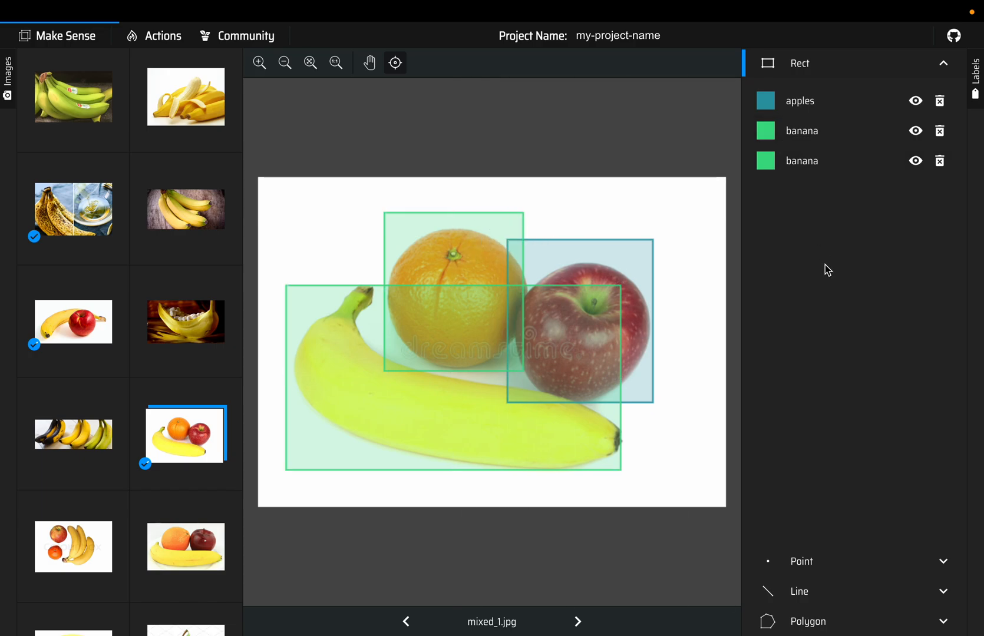
{"action": "mouse_move", "coordinate": [629, 263]}
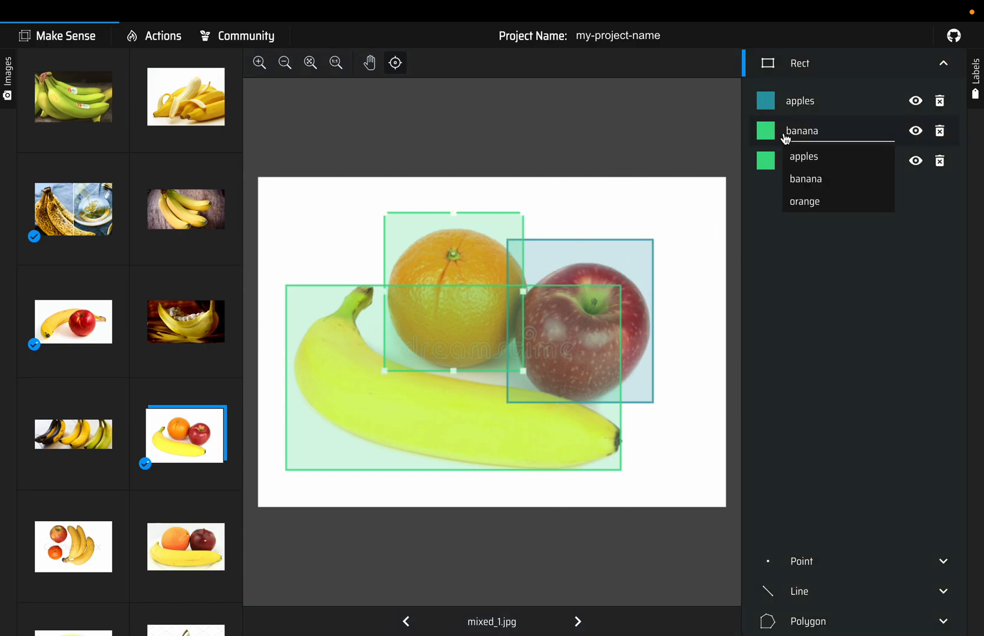
{"action": "mouse_move", "coordinate": [934, 234]}
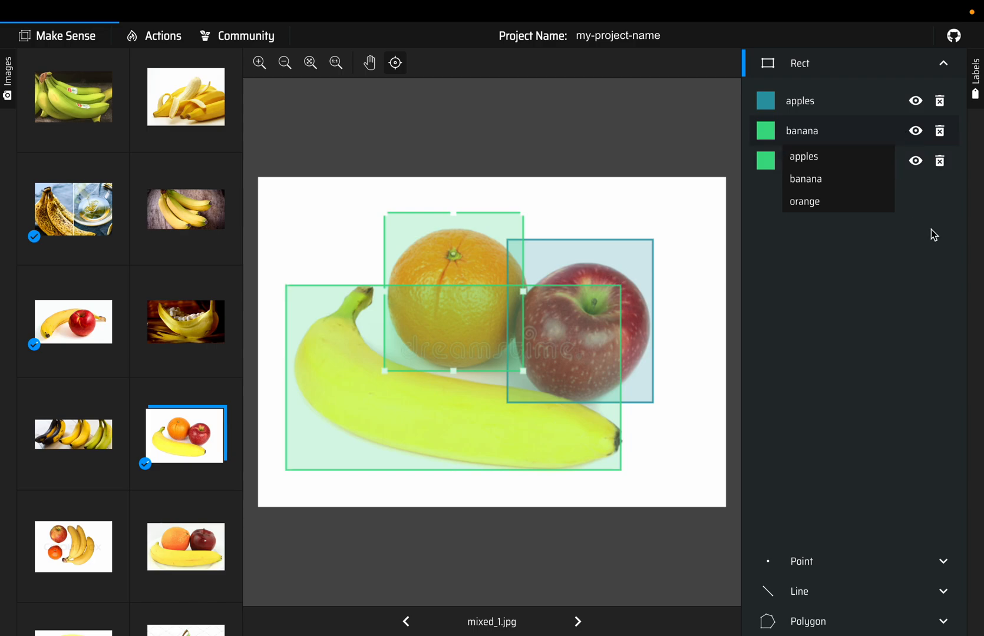
Relabel the orange's box in mixed_1.jpg from banana to orange
{"action": "left_click", "coordinate": [805, 179]}
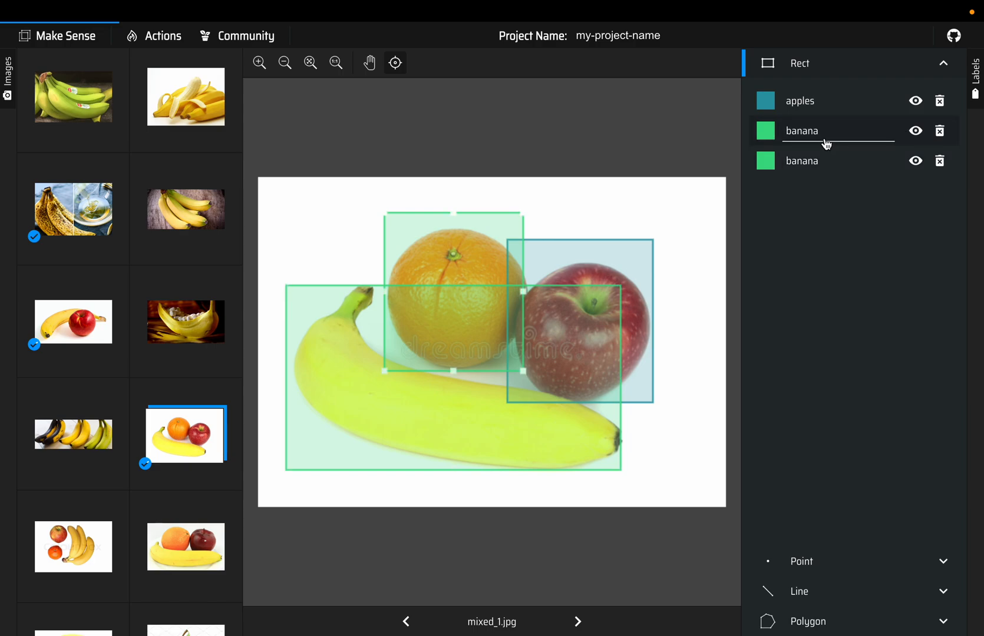
{"action": "left_click", "coordinate": [802, 161]}
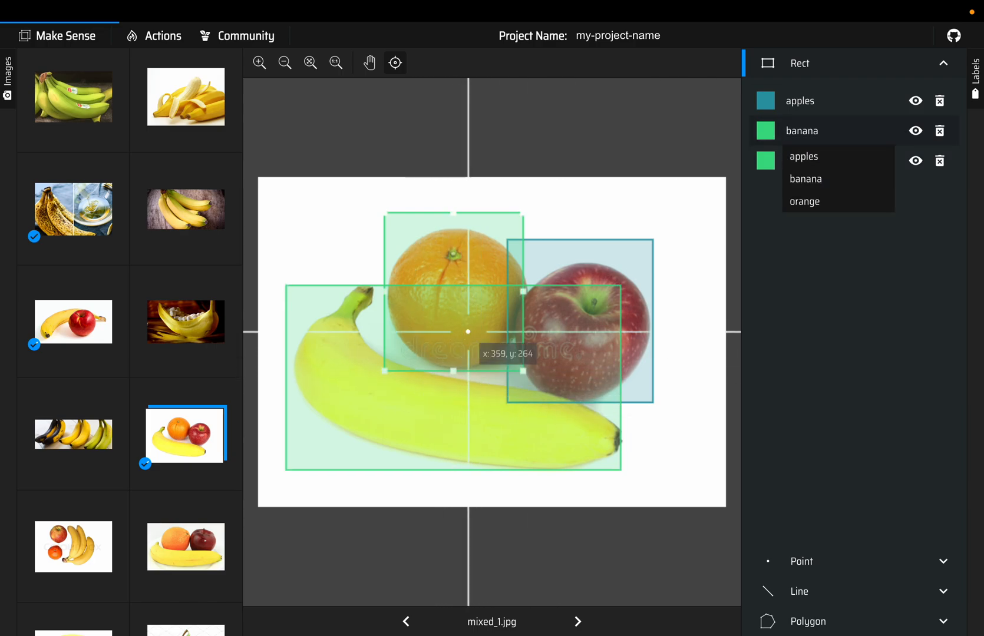
{"action": "mouse_move", "coordinate": [723, 425]}
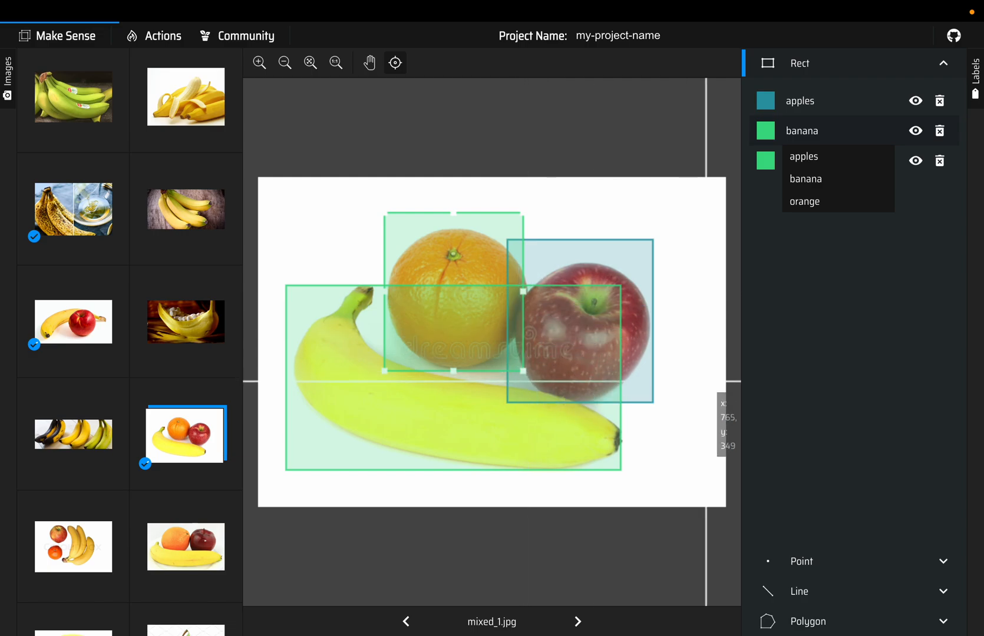
{"action": "mouse_move", "coordinate": [809, 388]}
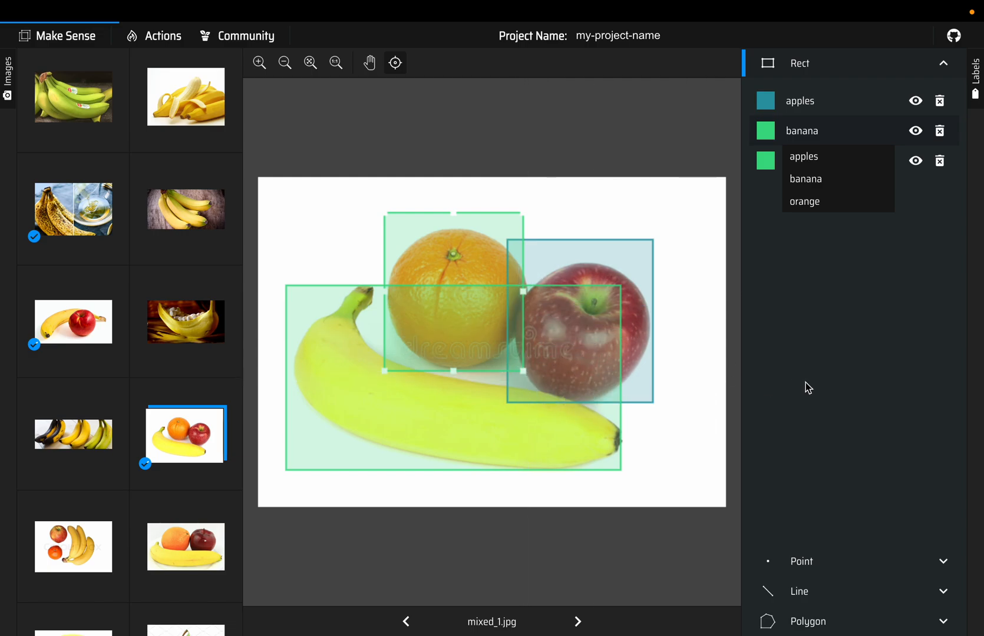
{"action": "left_click", "coordinate": [803, 131]}
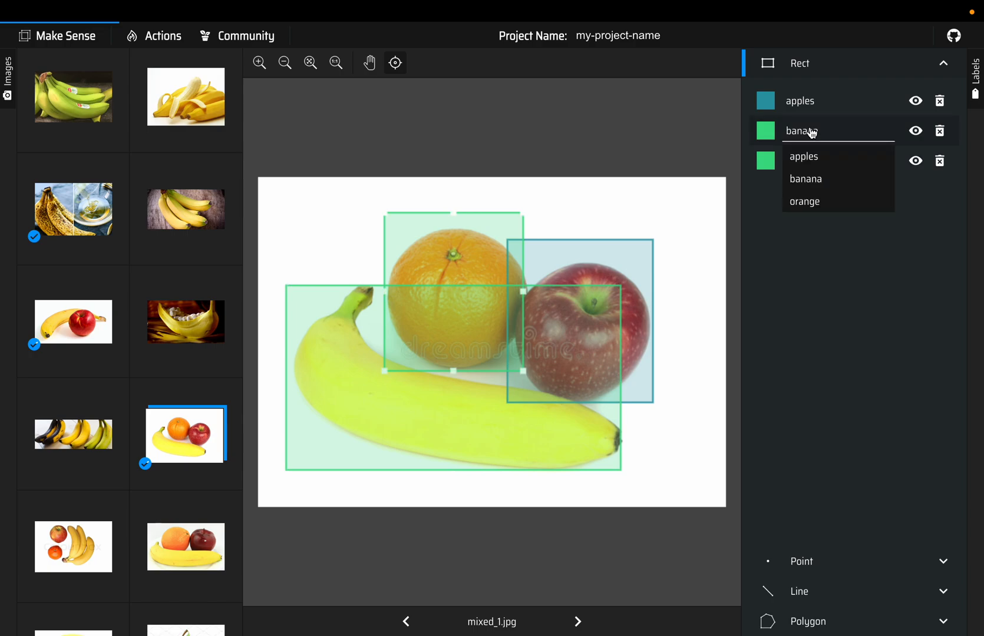
{"action": "mouse_move", "coordinate": [824, 211]}
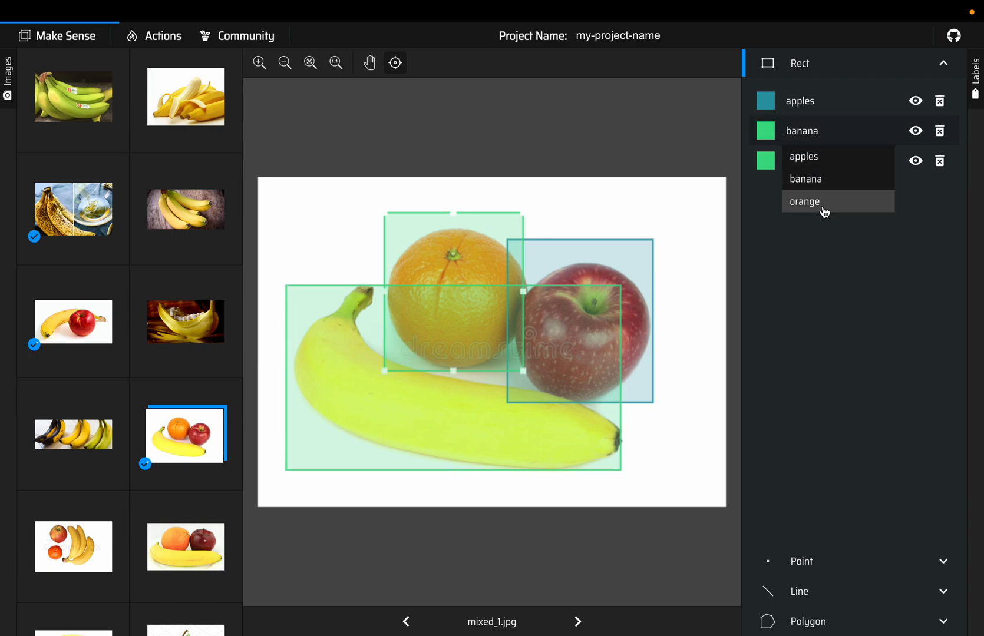
{"action": "left_click", "coordinate": [805, 202]}
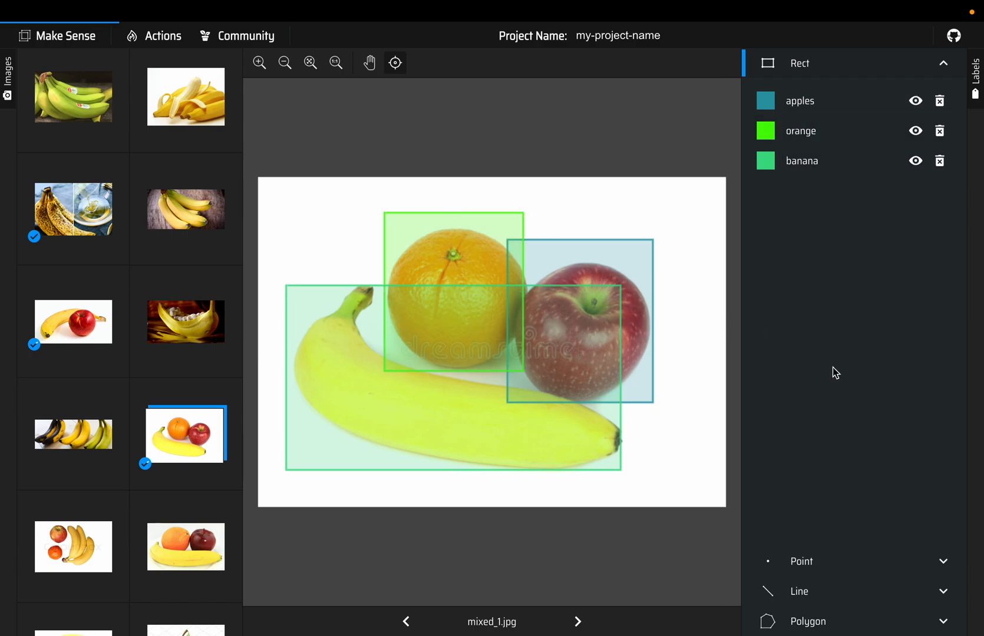
{"action": "mouse_move", "coordinate": [354, 463]}
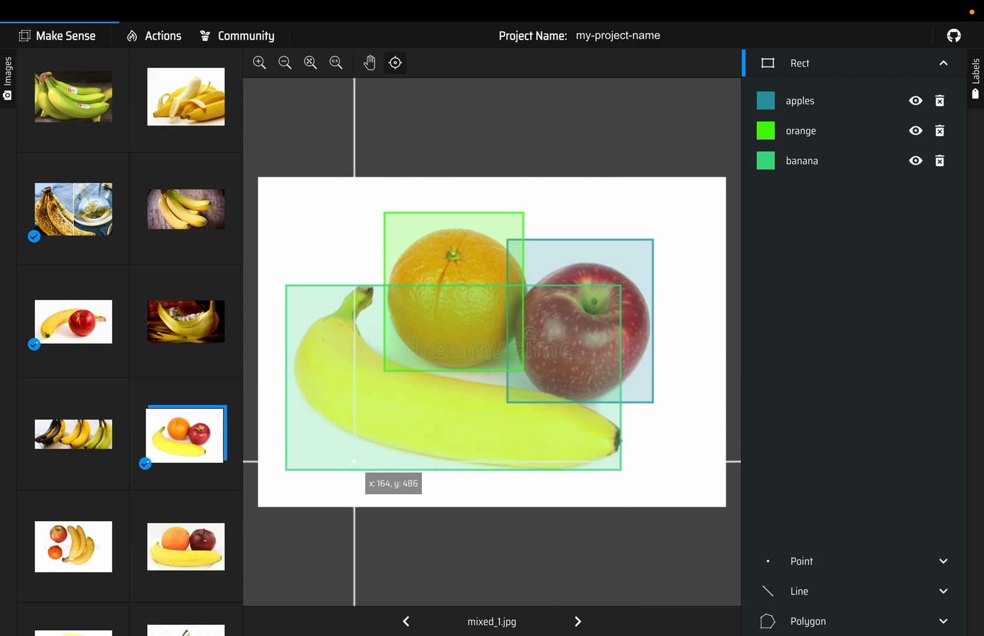
{"action": "mouse_move", "coordinate": [389, 437]}
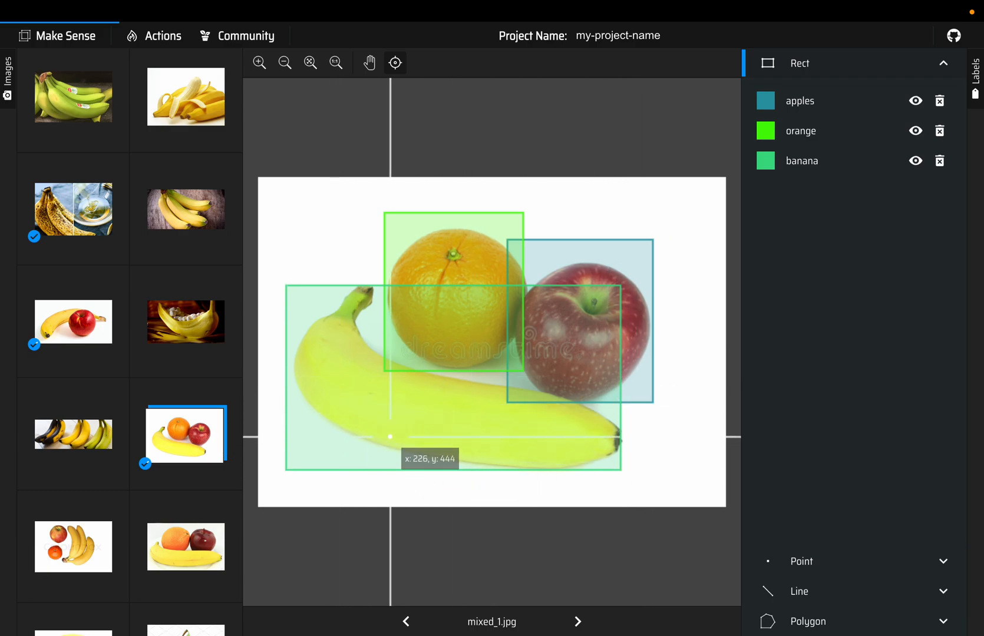
{"action": "mouse_move", "coordinate": [498, 244]}
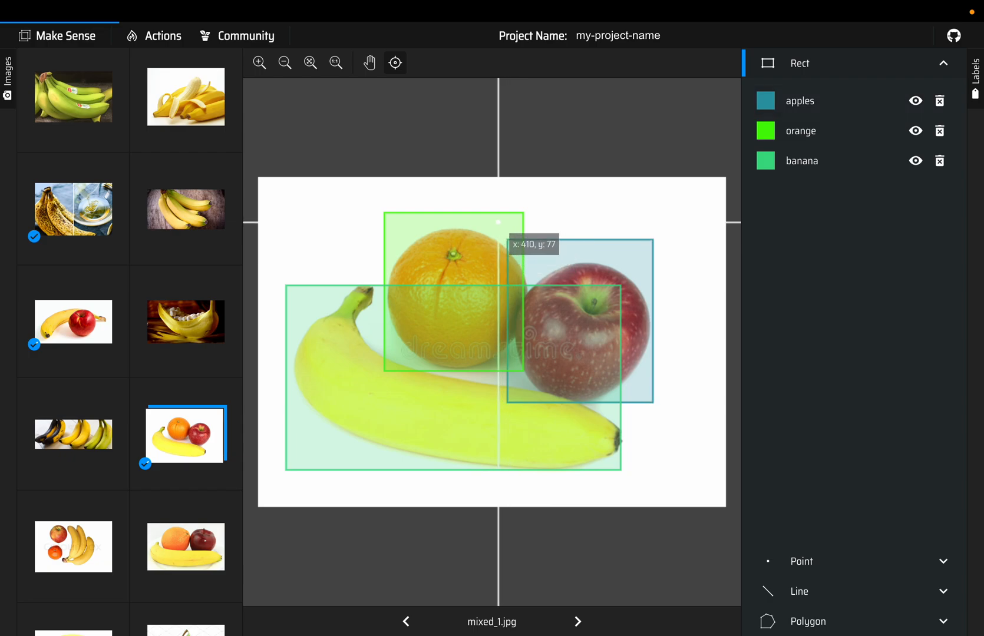
{"action": "mouse_move", "coordinate": [500, 243]}
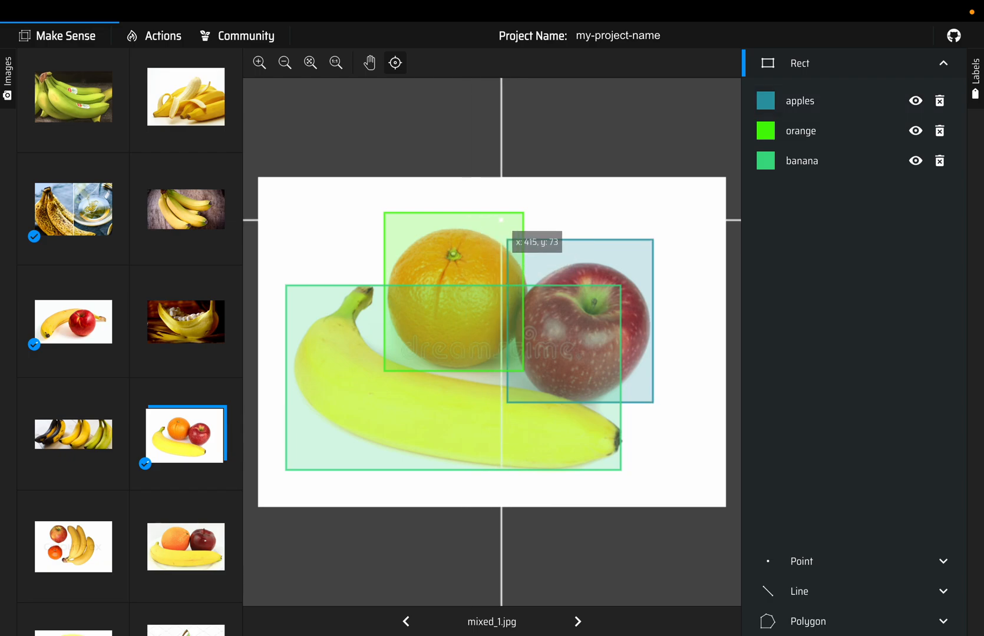
{"action": "mouse_move", "coordinate": [444, 330]}
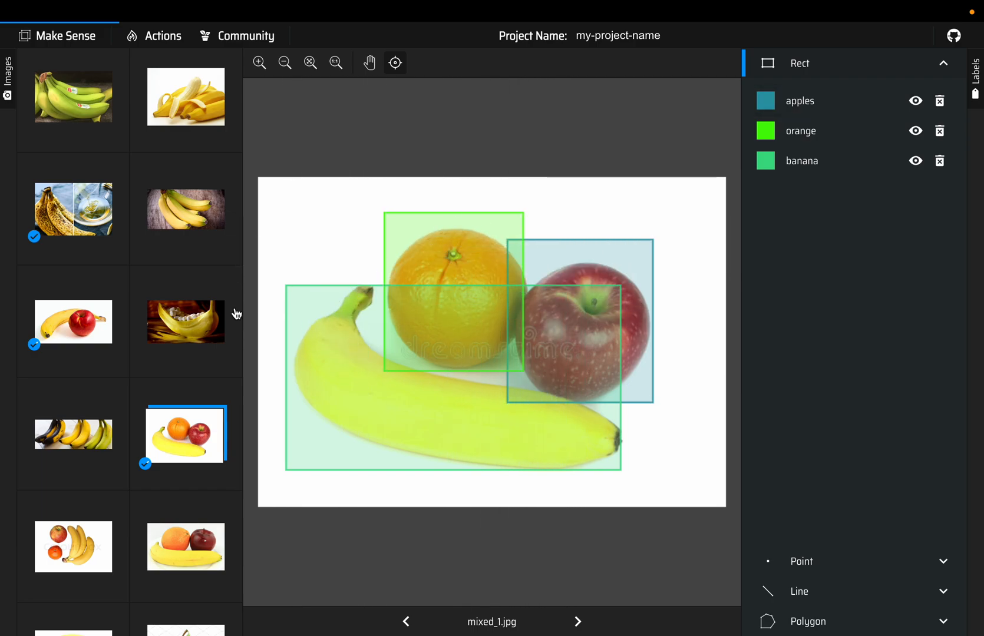
{"action": "scroll", "scroll_direction": "down", "scroll_amount": 3}
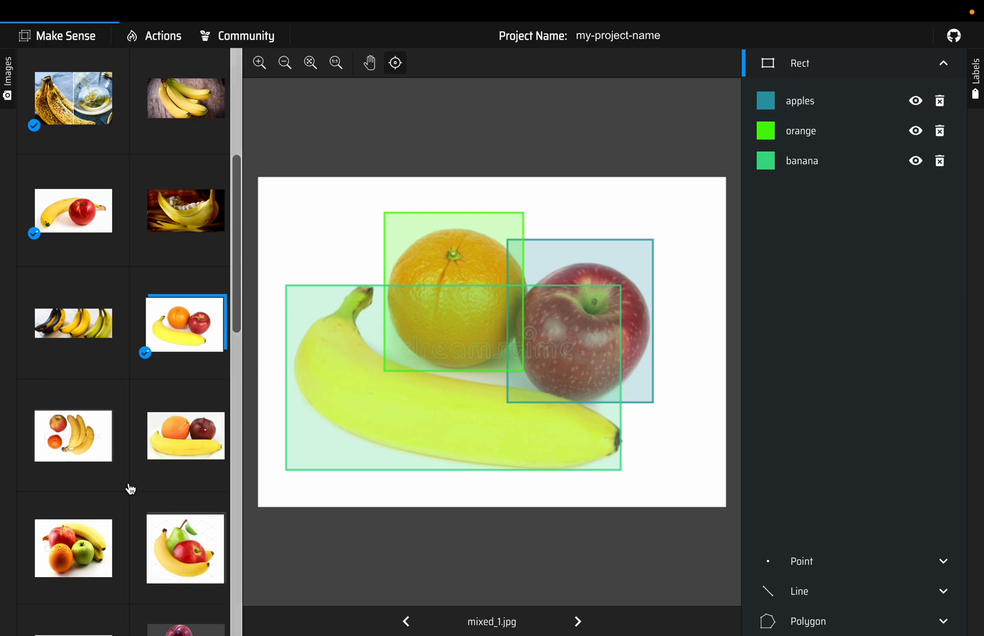
{"action": "scroll", "scroll_direction": "down", "scroll_amount": 3}
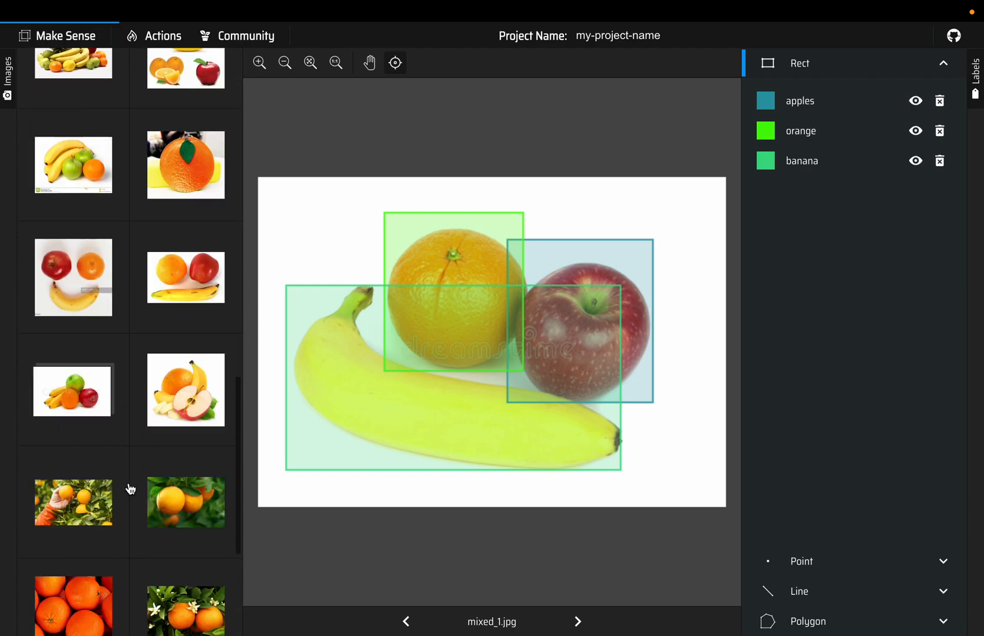
{"action": "scroll", "scroll_direction": "down", "scroll_amount": 3}
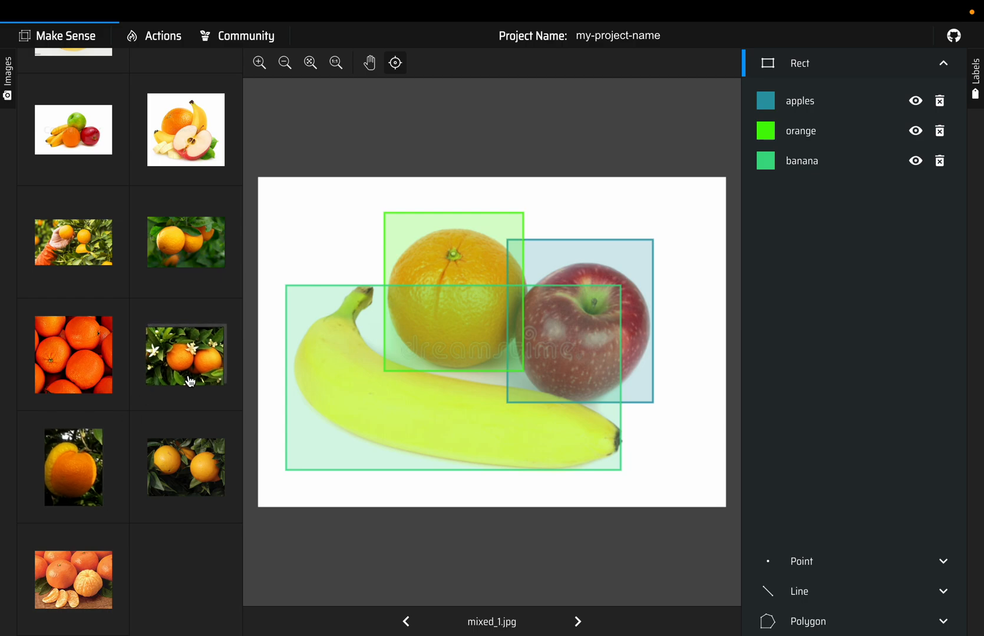
Open the orange_89.jpg photo of oranges for labelling
{"action": "left_click", "coordinate": [185, 466]}
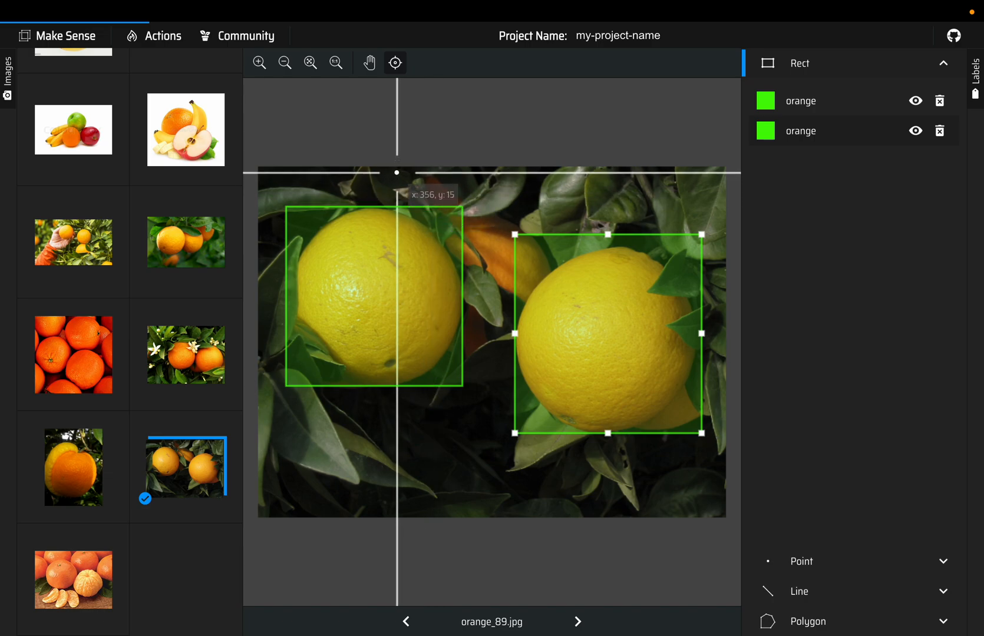
{"action": "mouse_move", "coordinate": [545, 344]}
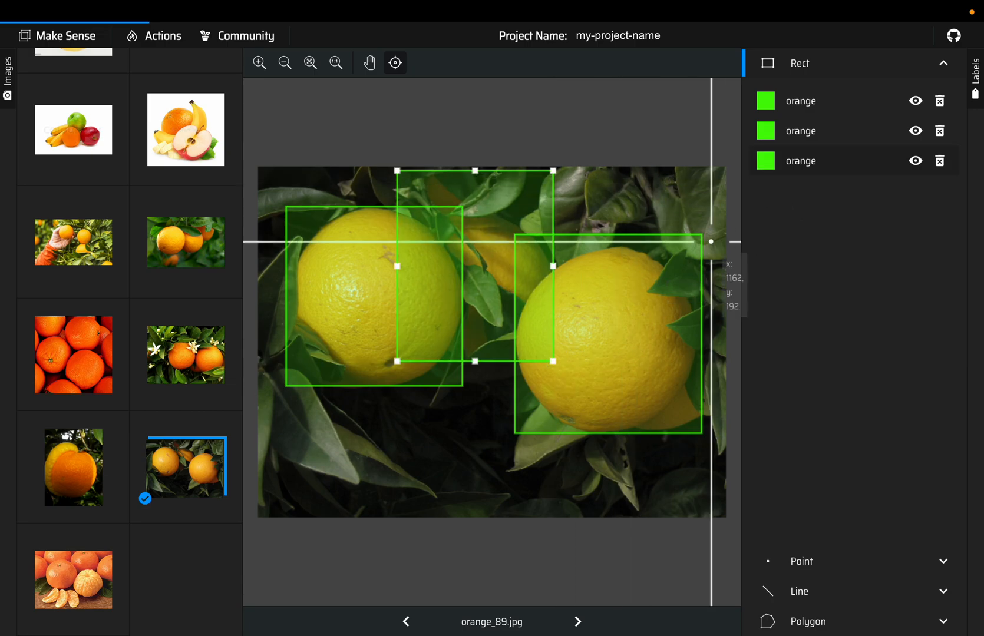
{"action": "mouse_move", "coordinate": [474, 427]}
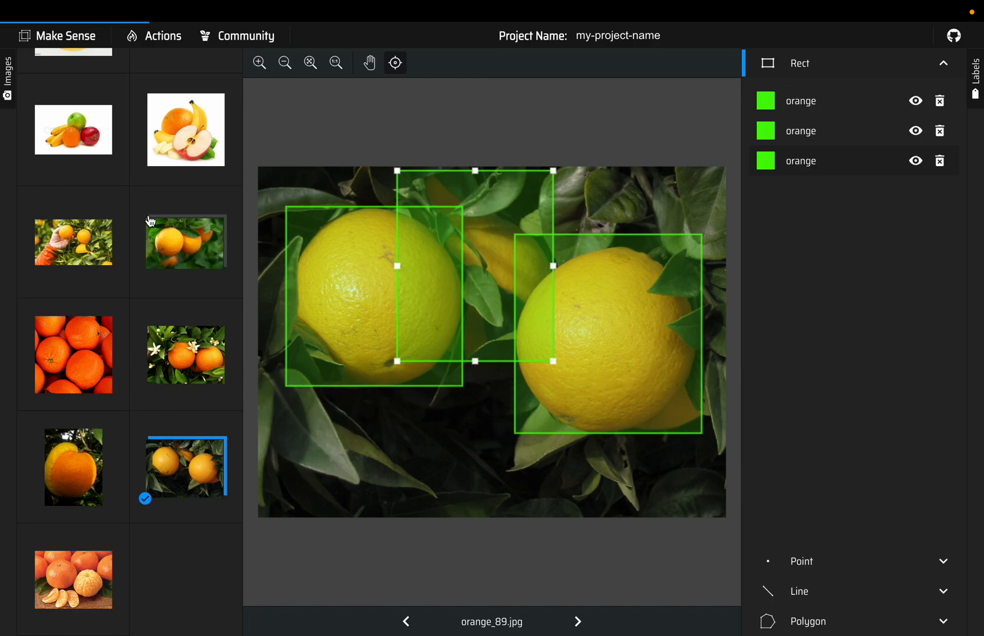
{"action": "mouse_move", "coordinate": [158, 197]}
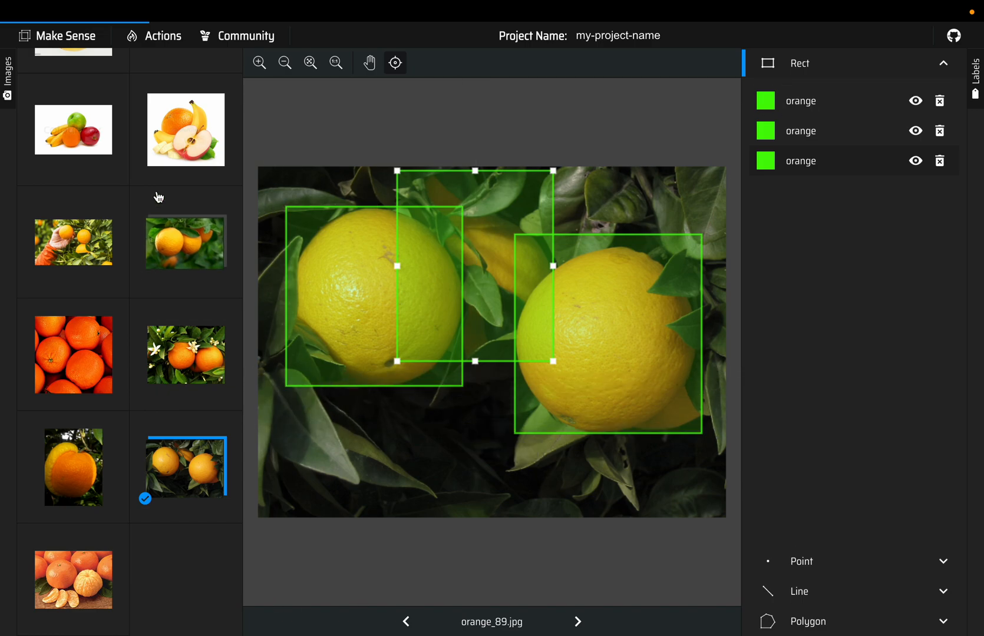
Browse the image thumbnails and open the unlabelled banana_51.jpg
{"action": "scroll", "scroll_direction": "up", "scroll_amount": 3}
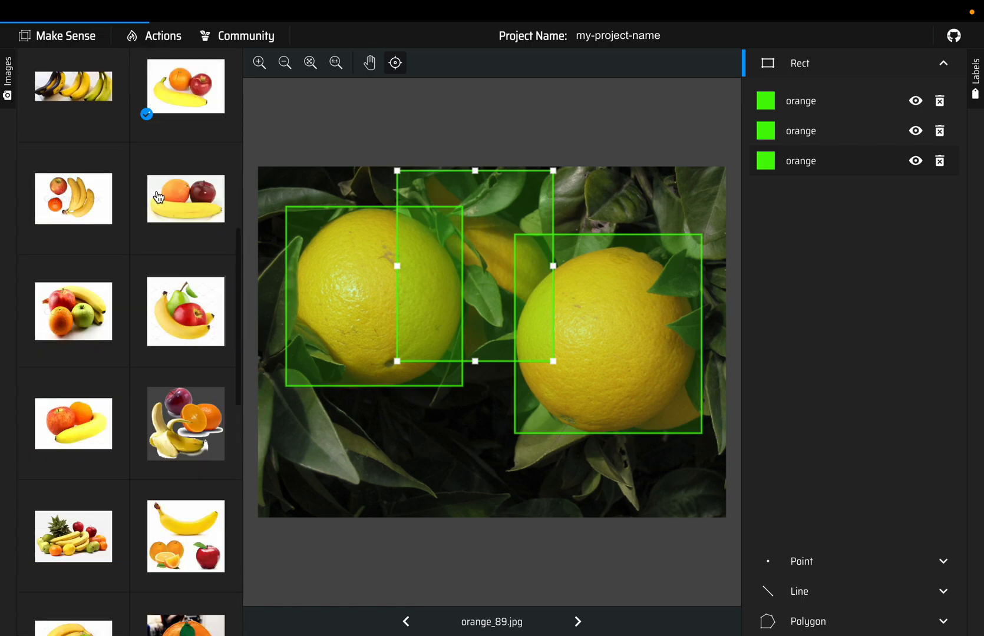
{"action": "scroll", "scroll_direction": "down", "scroll_amount": 3}
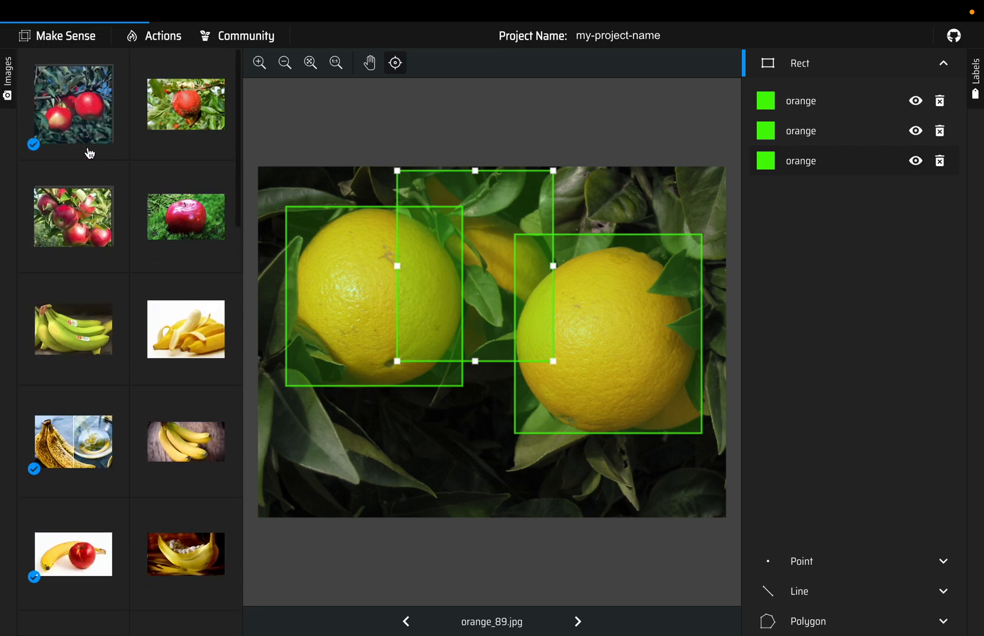
{"action": "left_click", "coordinate": [72, 104]}
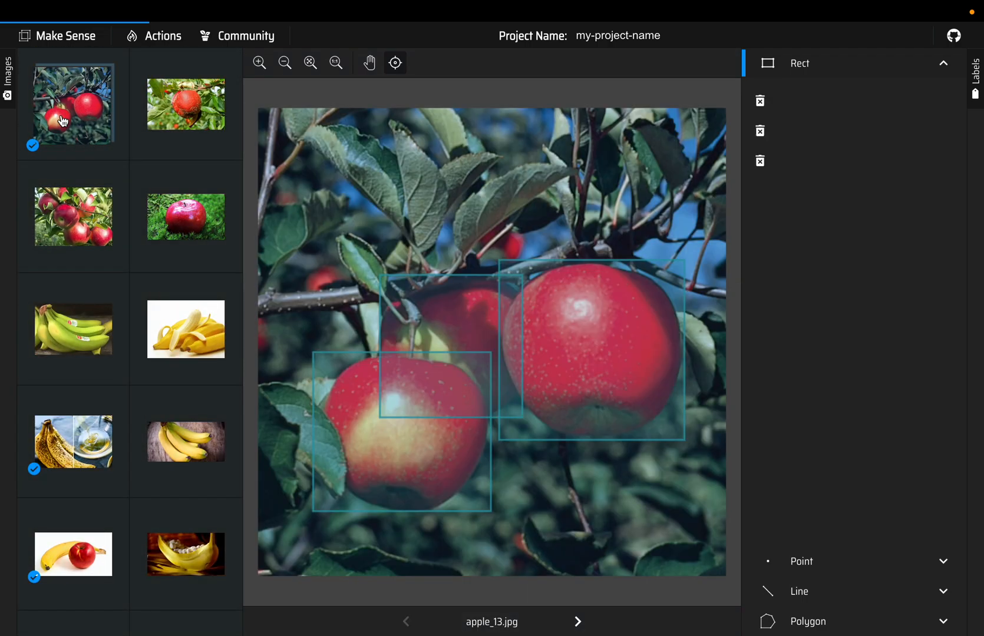
{"action": "left_click", "coordinate": [185, 216]}
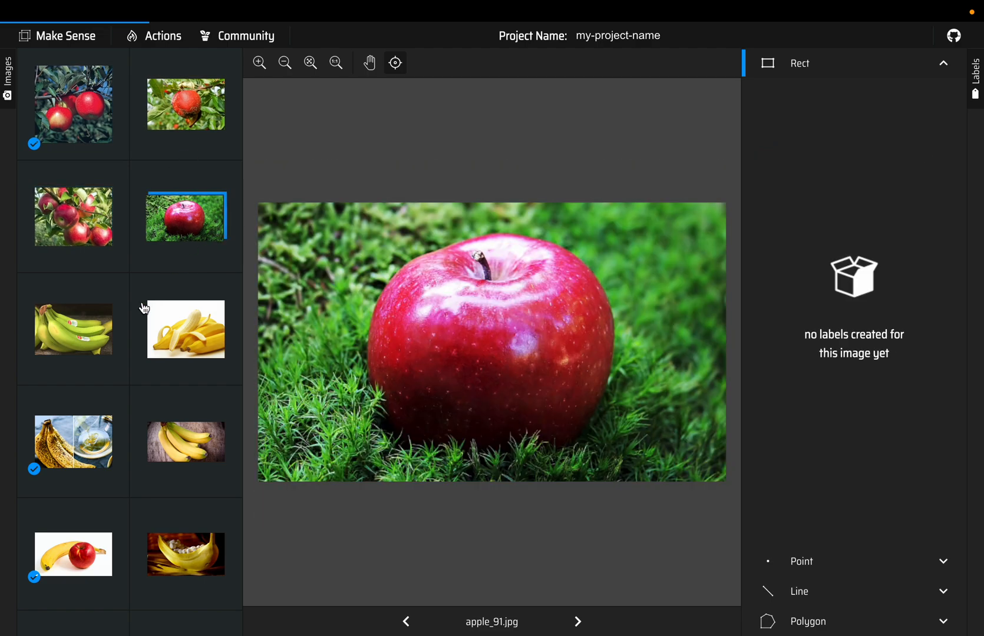
{"action": "left_click", "coordinate": [72, 442]}
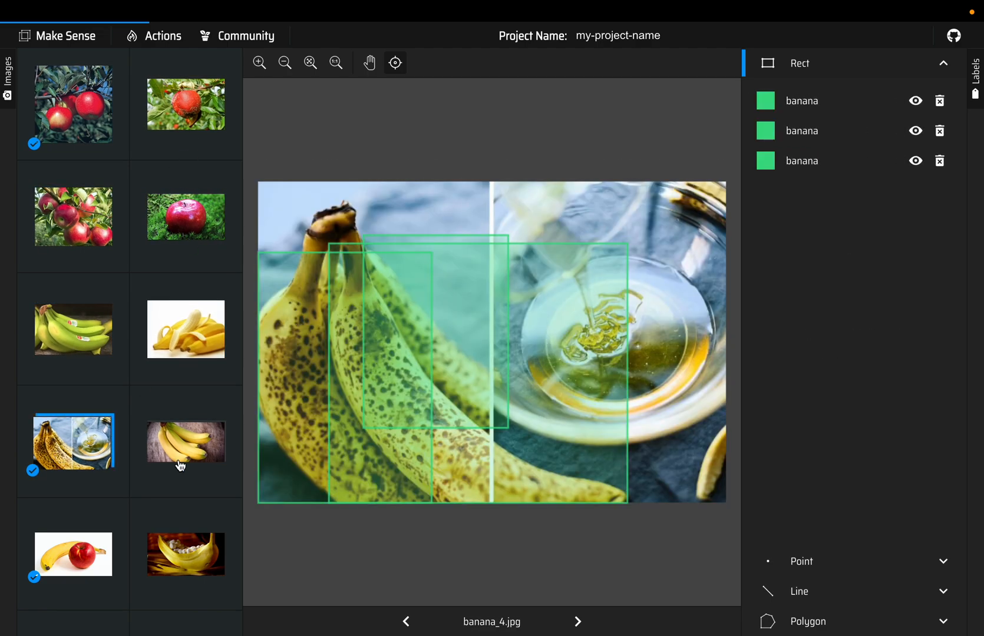
{"action": "left_click", "coordinate": [185, 442]}
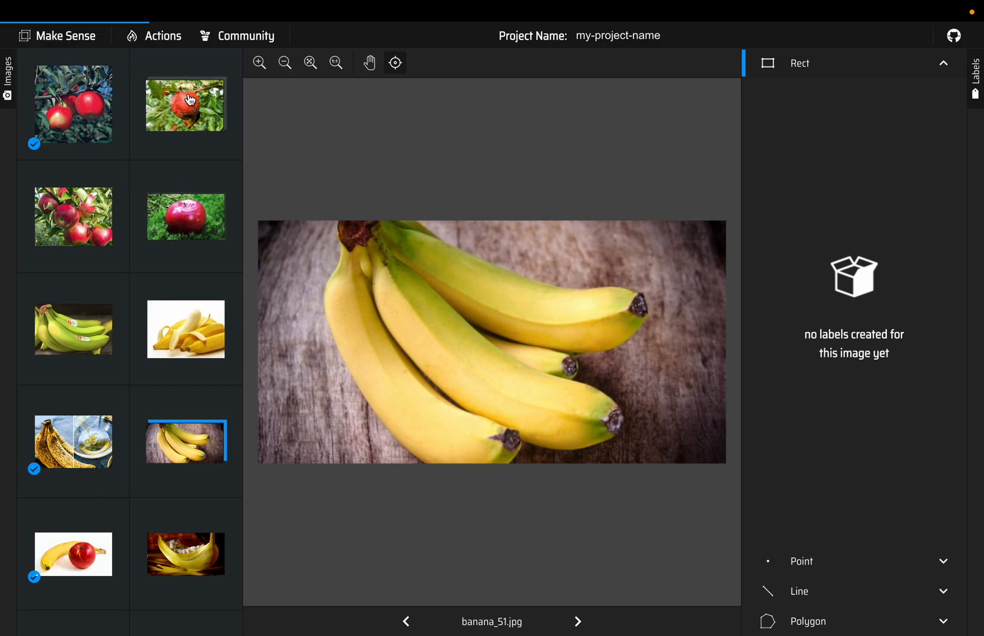
{"action": "mouse_move", "coordinate": [162, 44]}
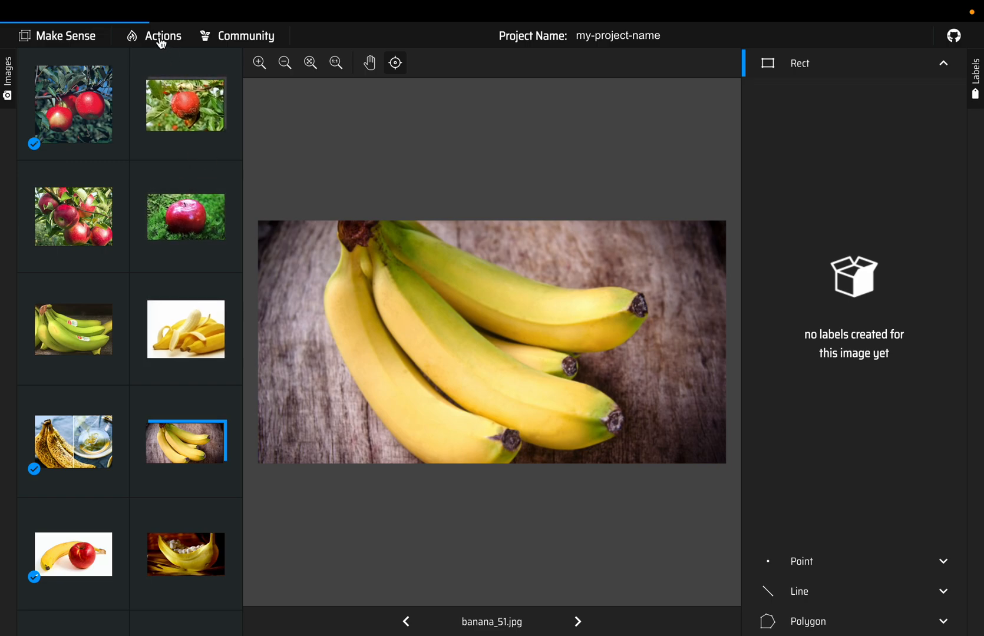
Choose Export Annotations from the Actions menu
{"action": "left_click", "coordinate": [161, 36]}
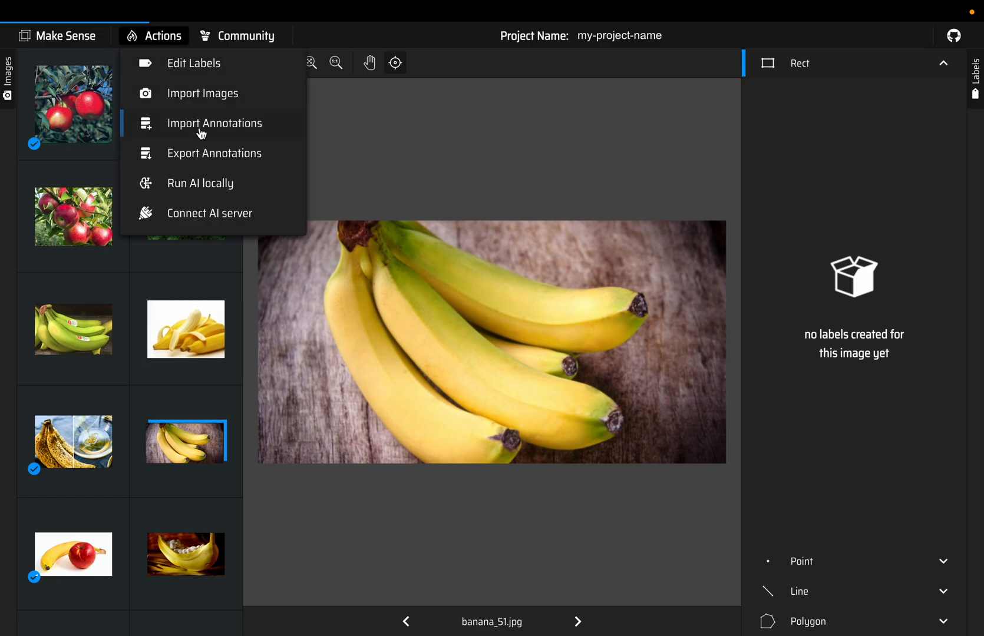
{"action": "left_click", "coordinate": [213, 154]}
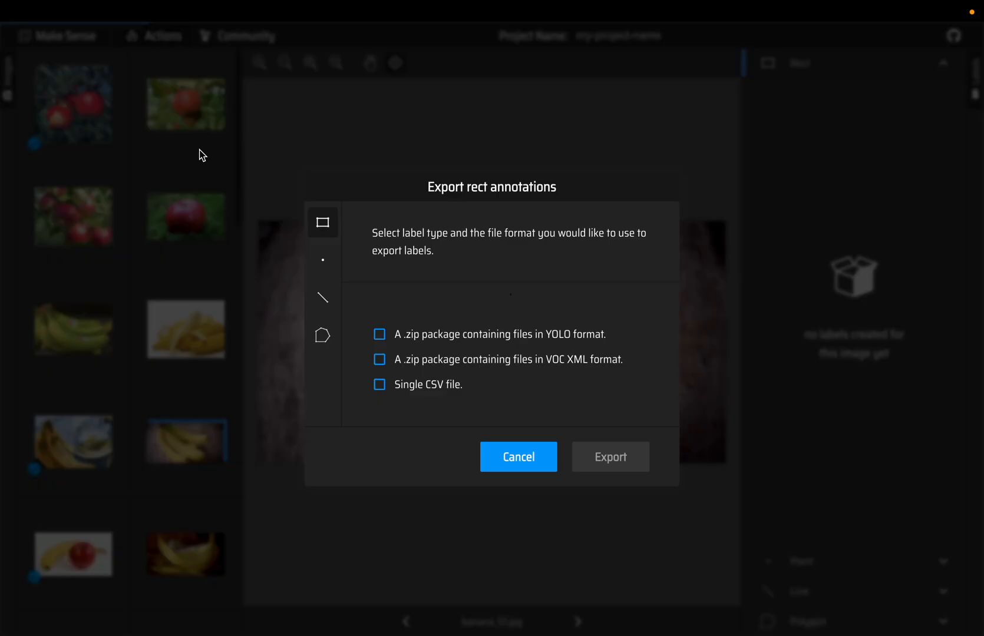
{"action": "mouse_move", "coordinate": [452, 349]}
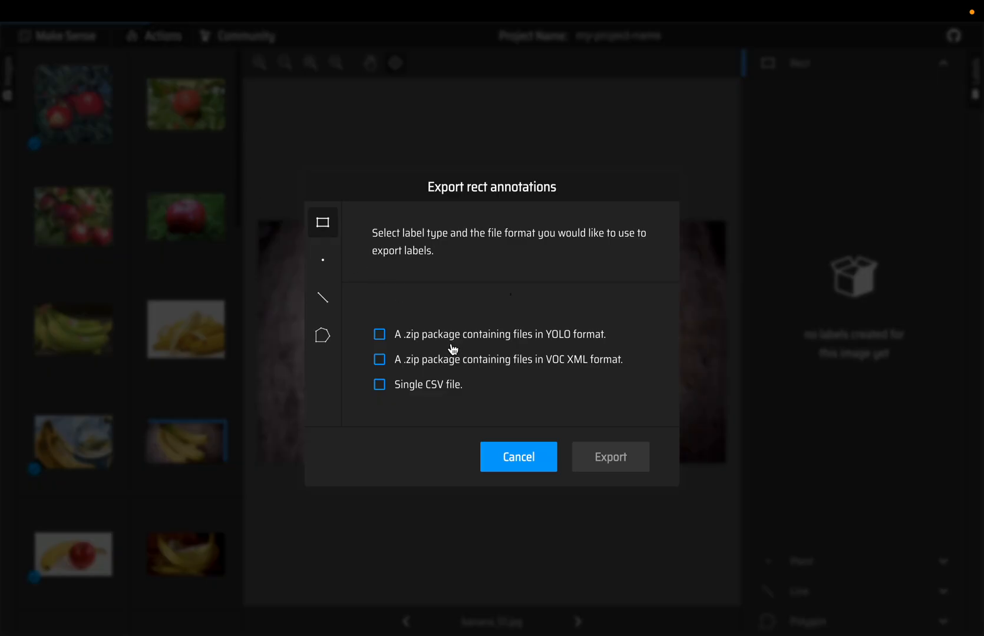
{"action": "mouse_move", "coordinate": [547, 346]}
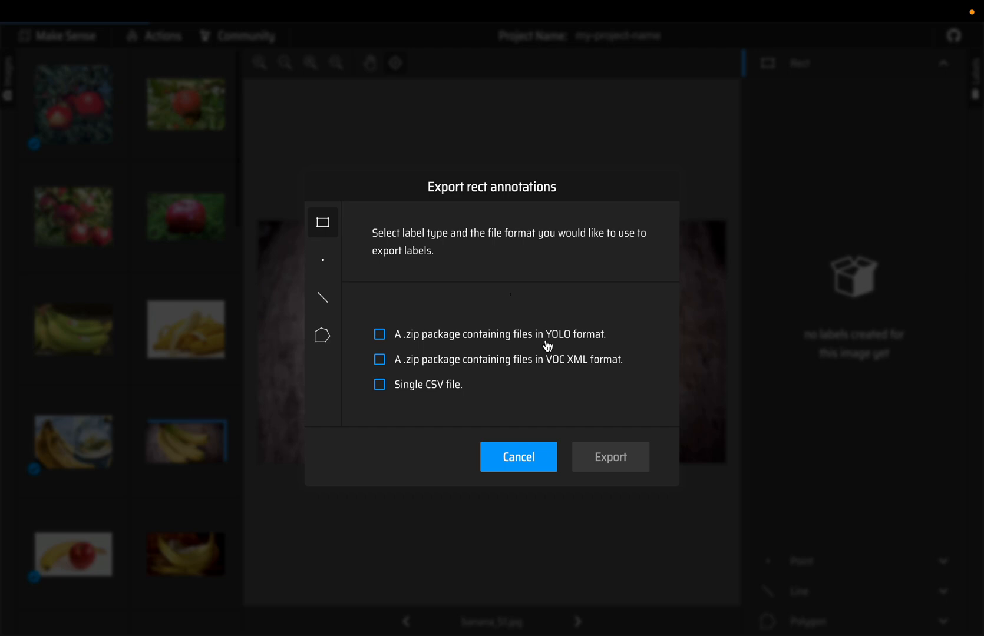
{"action": "mouse_move", "coordinate": [444, 203]}
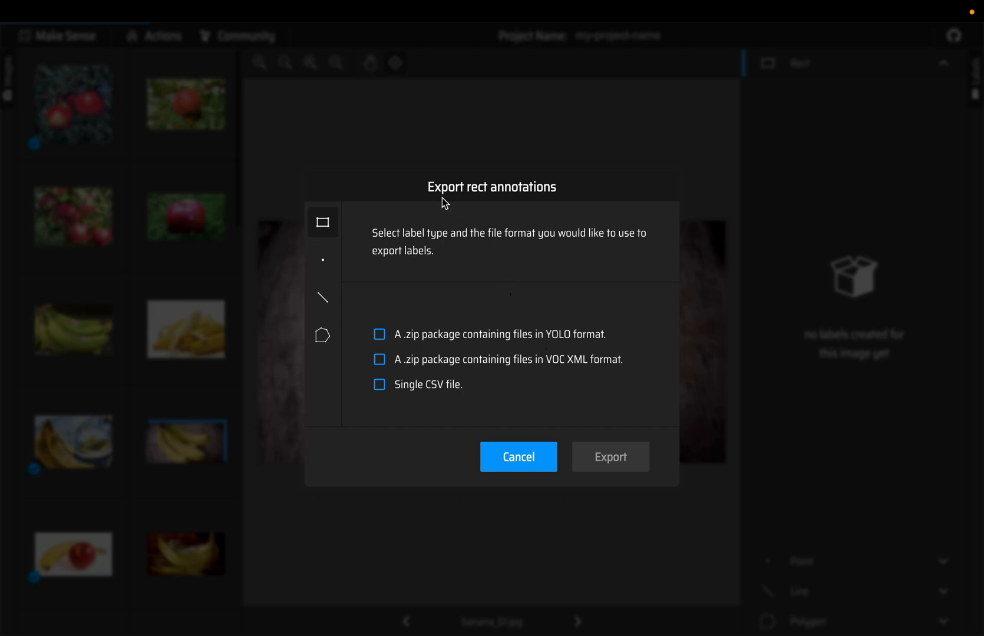
{"action": "mouse_move", "coordinate": [546, 350]}
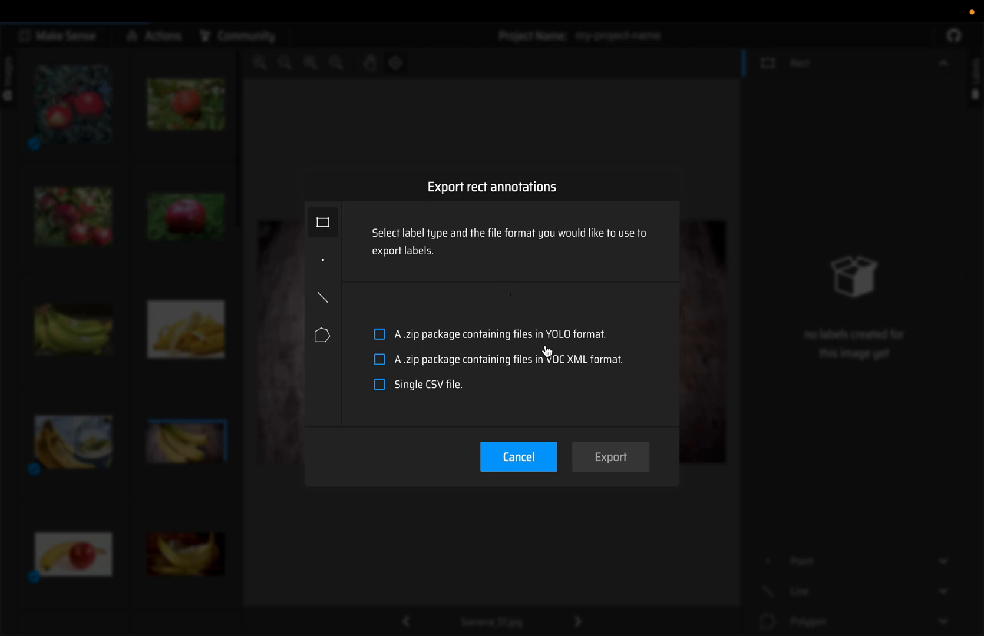
{"action": "mouse_move", "coordinate": [443, 336]}
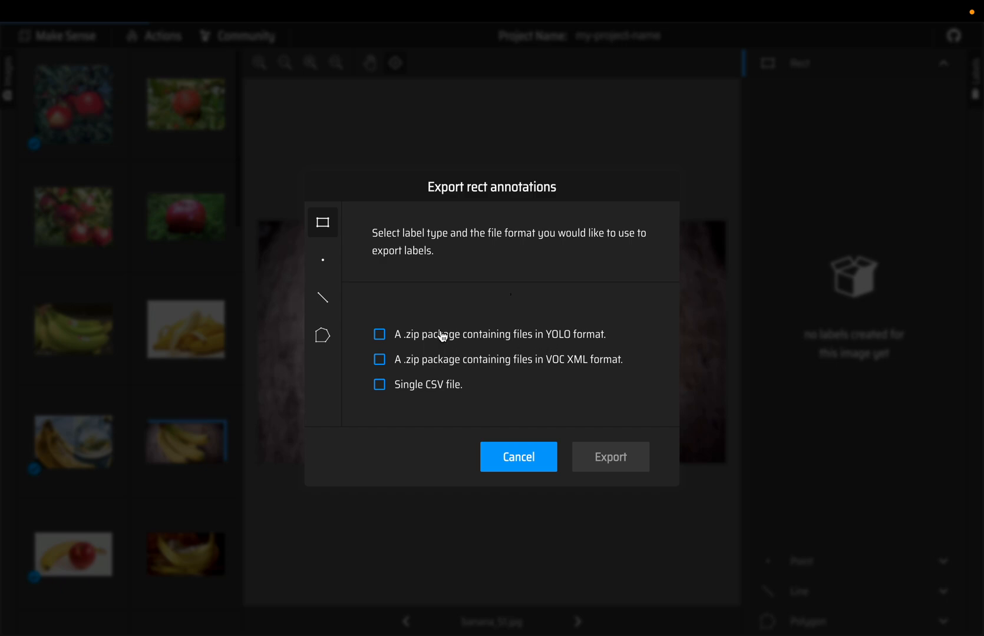
Export the rectangle annotations as a Single CSV file saved to object_detection
{"action": "left_click", "coordinate": [379, 334]}
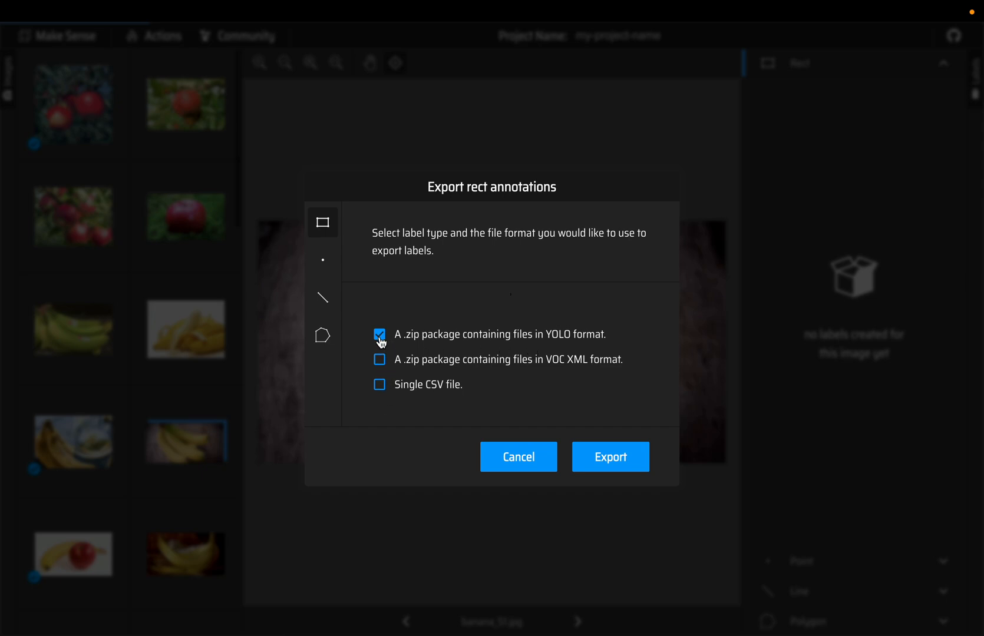
{"action": "left_click", "coordinate": [379, 385]}
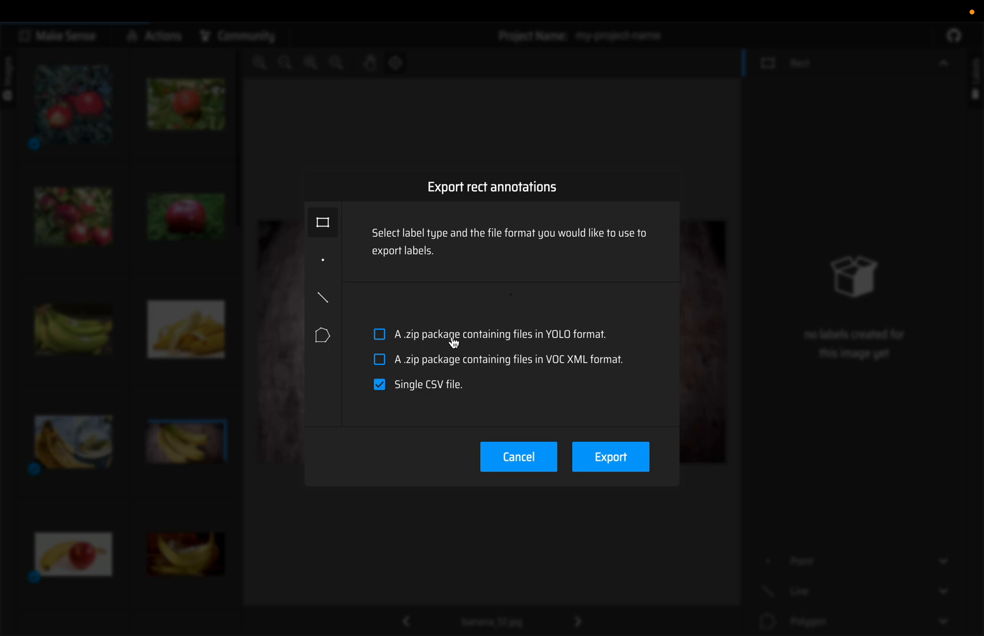
{"action": "mouse_move", "coordinate": [489, 344]}
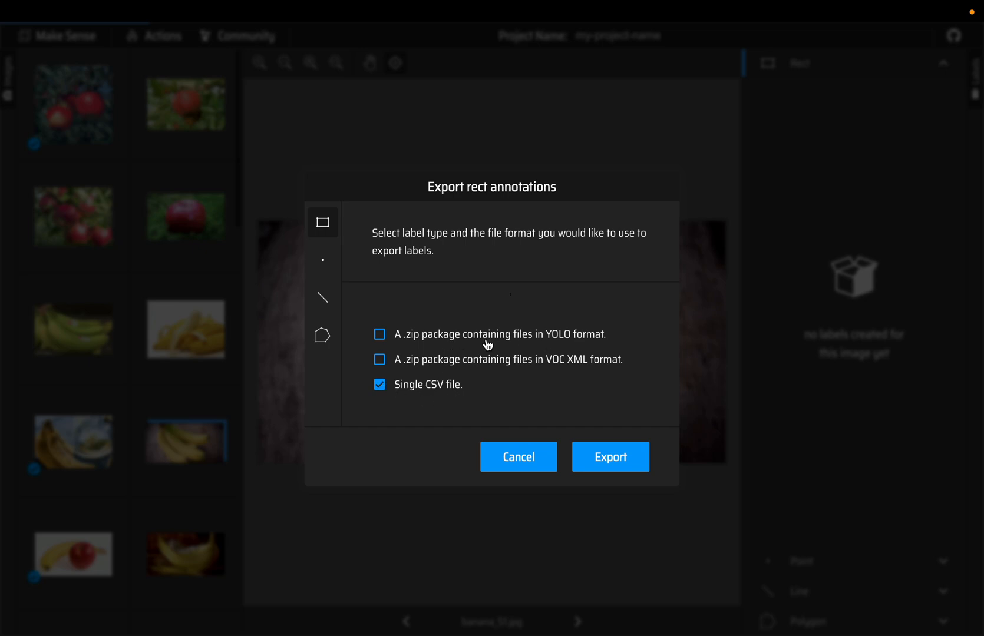
{"action": "mouse_move", "coordinate": [481, 350]}
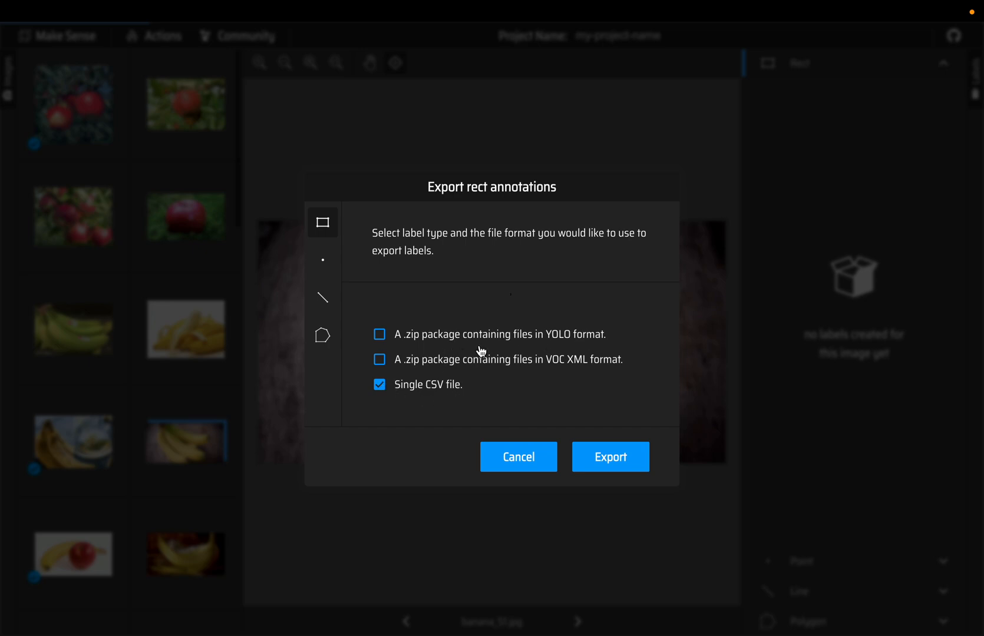
{"action": "mouse_move", "coordinate": [414, 422]}
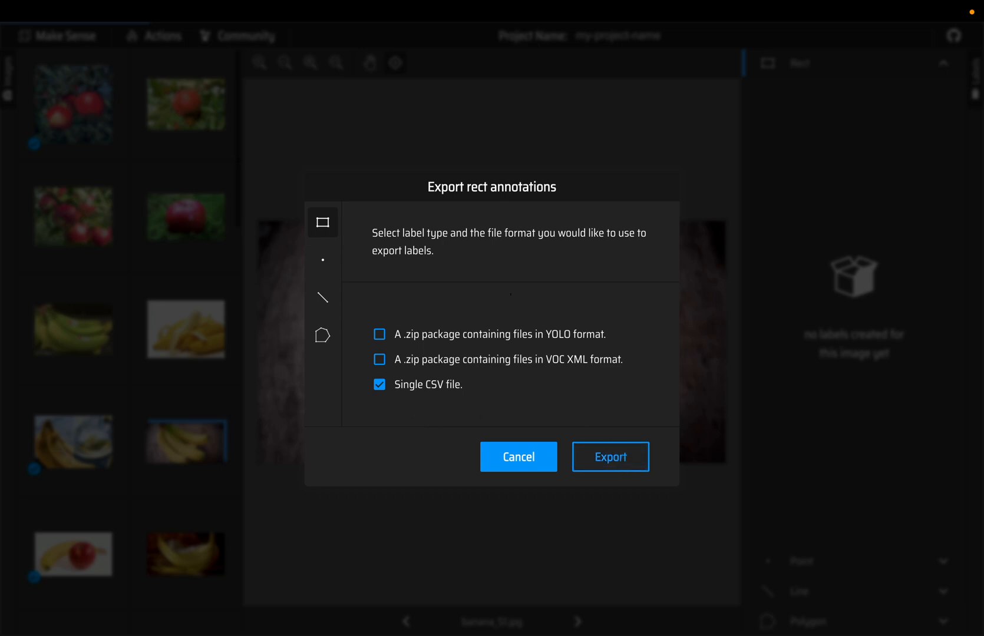
{"action": "left_click", "coordinate": [609, 456]}
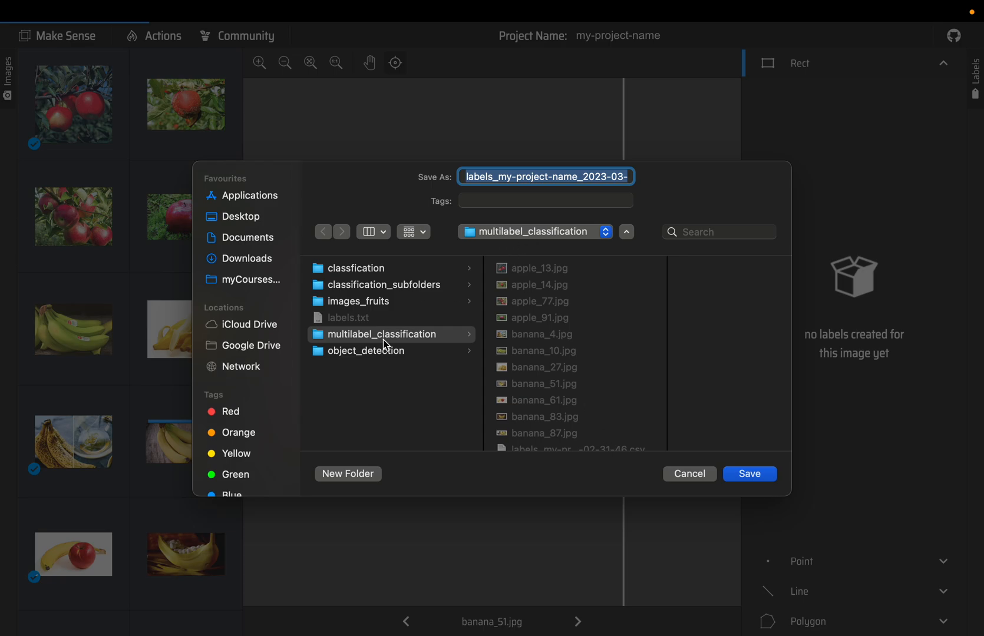
{"action": "left_click", "coordinate": [366, 350]}
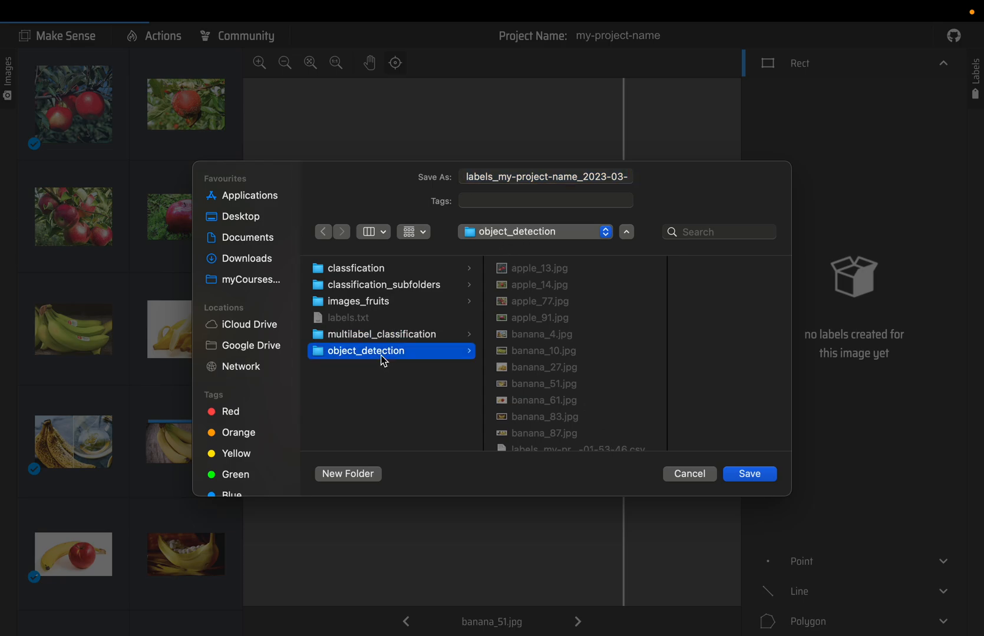
{"action": "left_click", "coordinate": [749, 473]}
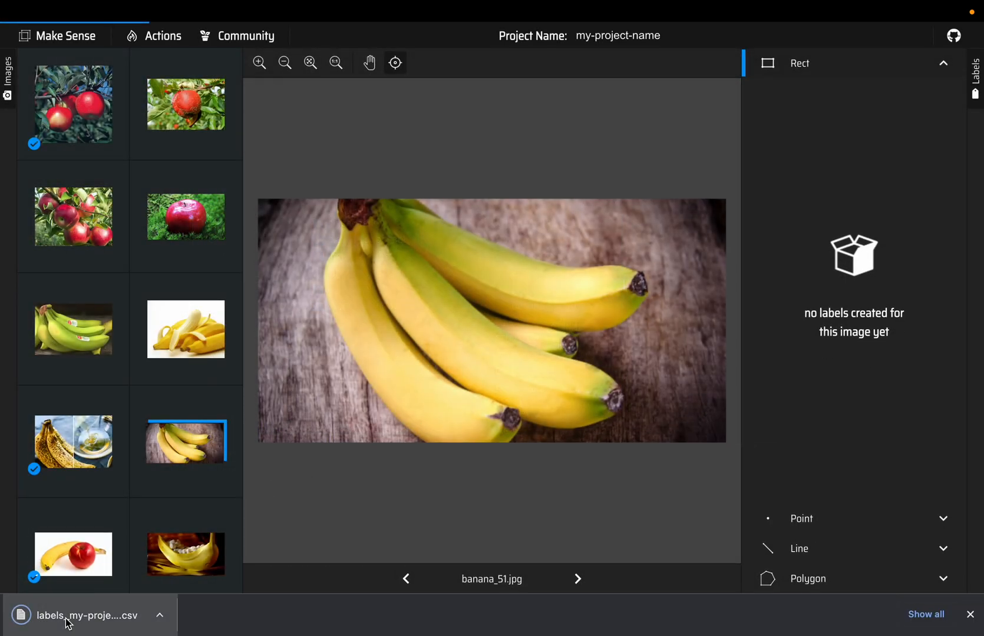
Open the exported annotations CSV and check image names in rows 2, 6 and 10 (mixed_1.jpg)
{"action": "left_click", "coordinate": [87, 616]}
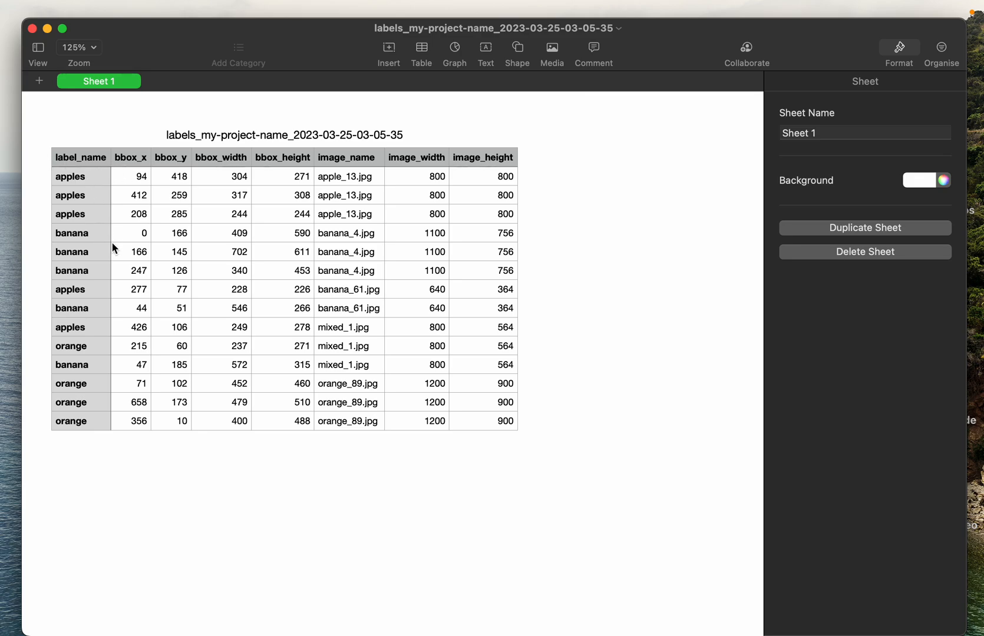
{"action": "mouse_move", "coordinate": [158, 217]}
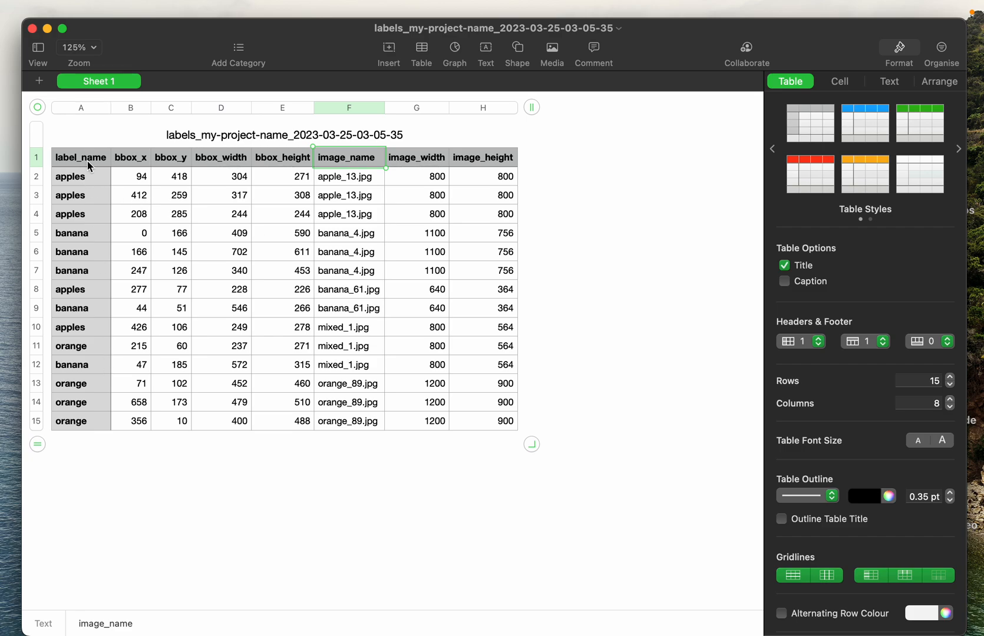
{"action": "mouse_move", "coordinate": [107, 322]}
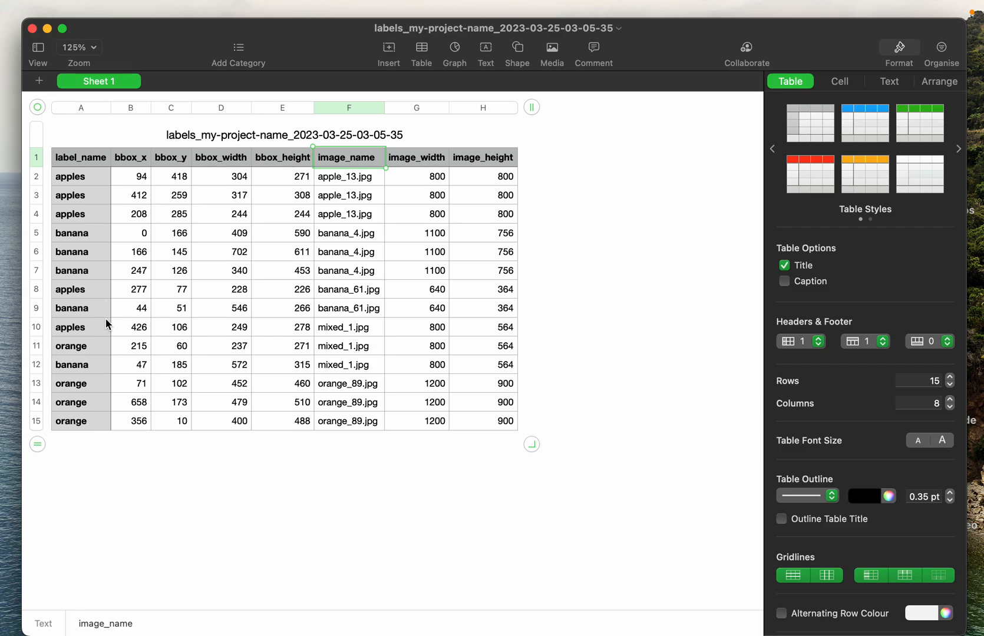
{"action": "left_click", "coordinate": [348, 251]}
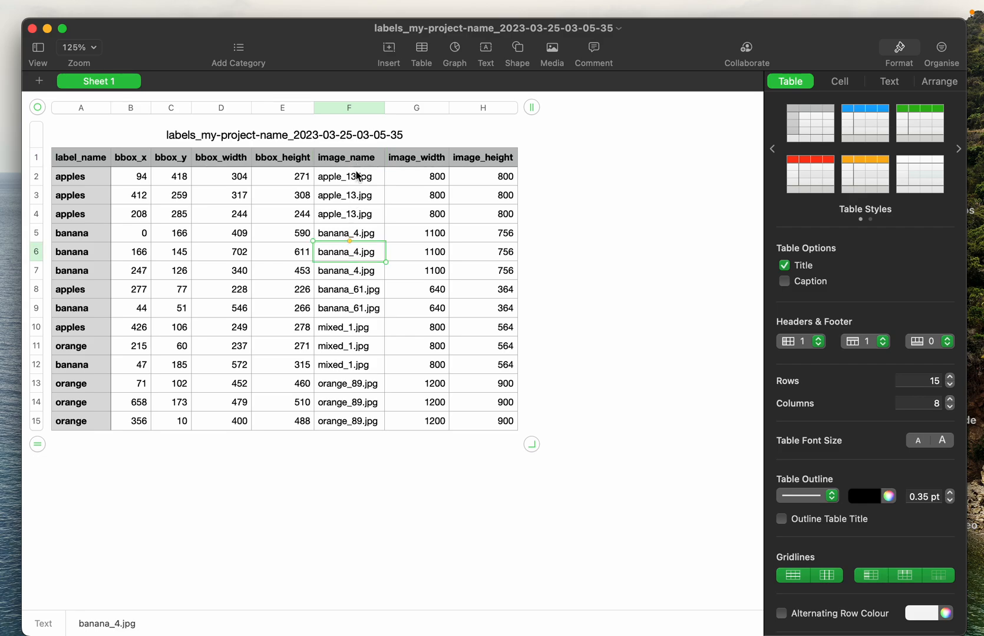
{"action": "left_click", "coordinate": [348, 177]}
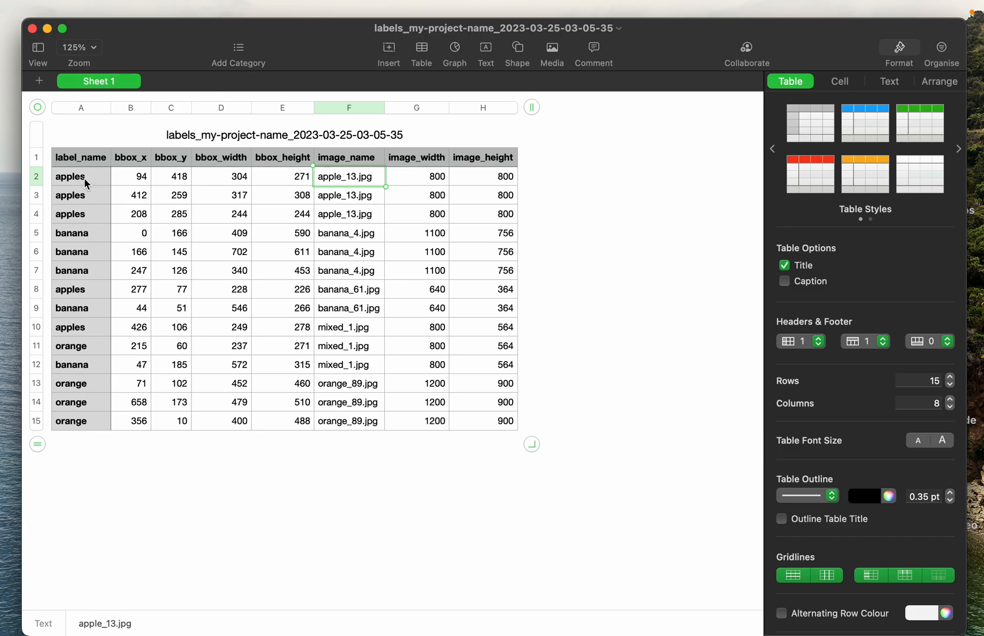
{"action": "mouse_move", "coordinate": [351, 422]}
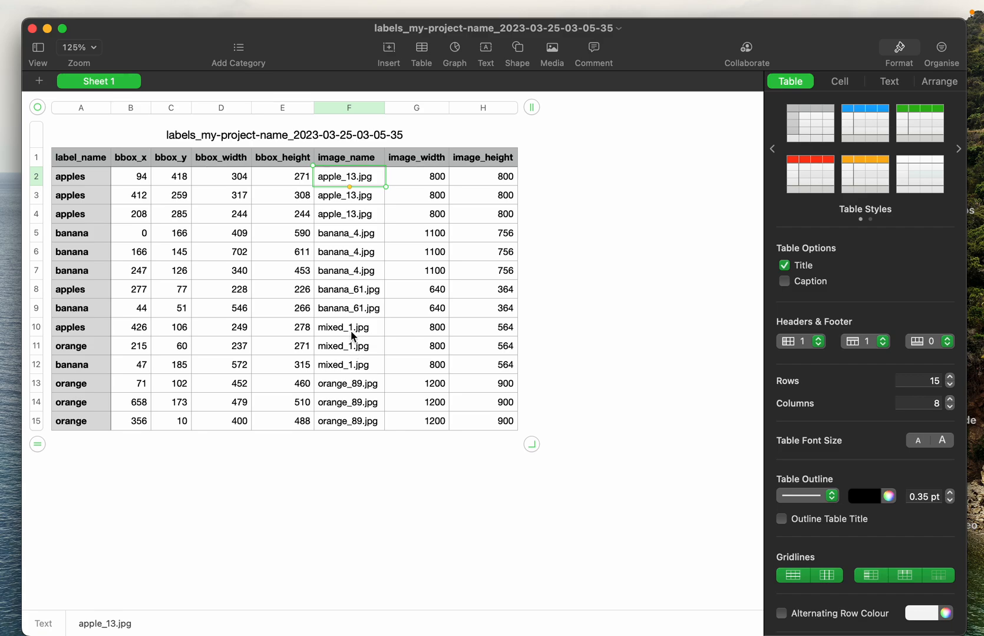
{"action": "left_click", "coordinate": [348, 327]}
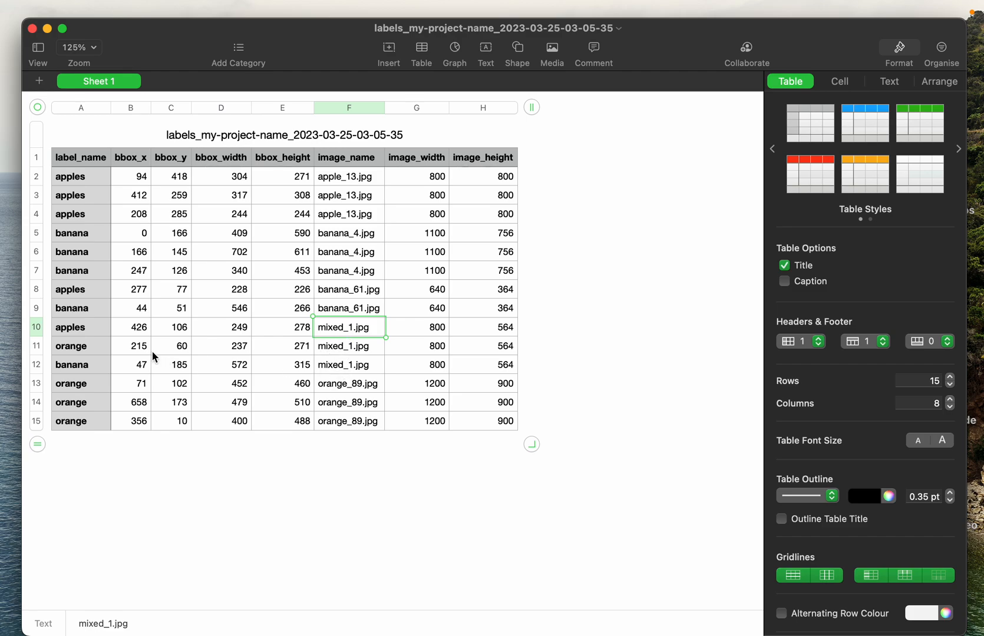
{"action": "mouse_move", "coordinate": [85, 350]}
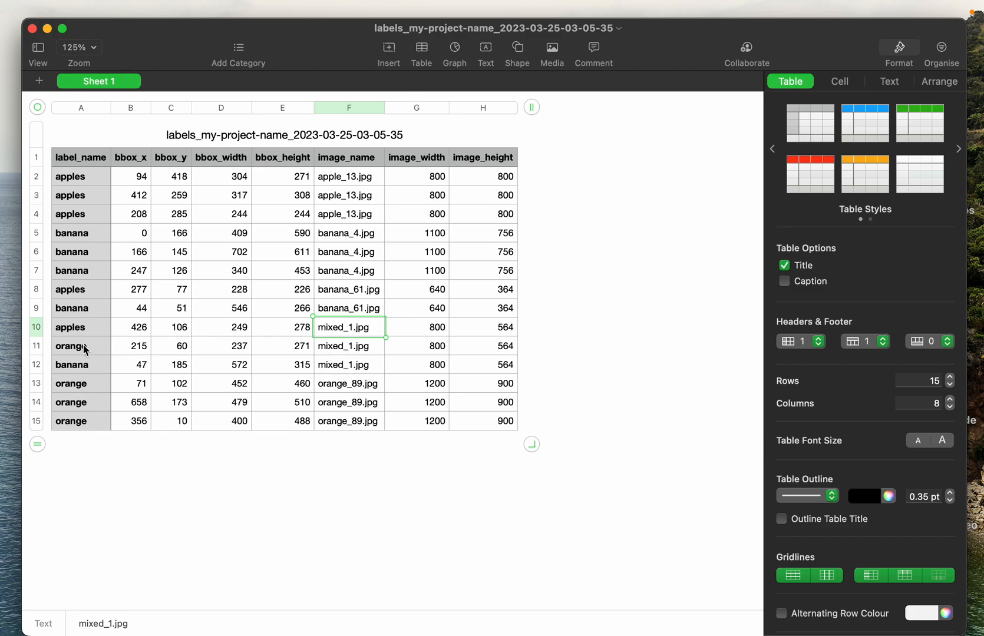
{"action": "mouse_move", "coordinate": [85, 364]}
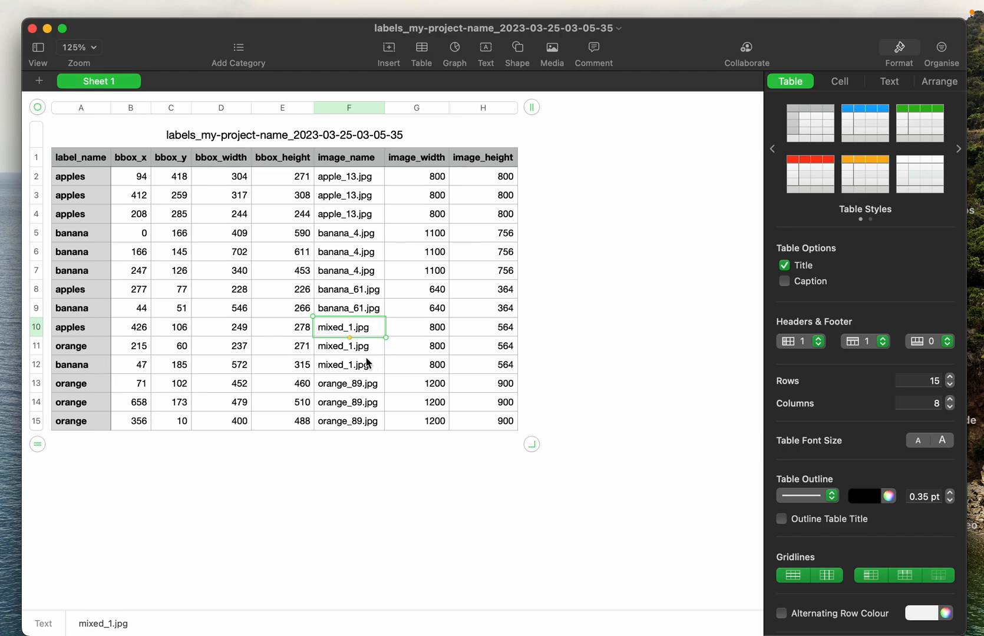
{"action": "mouse_move", "coordinate": [88, 195]}
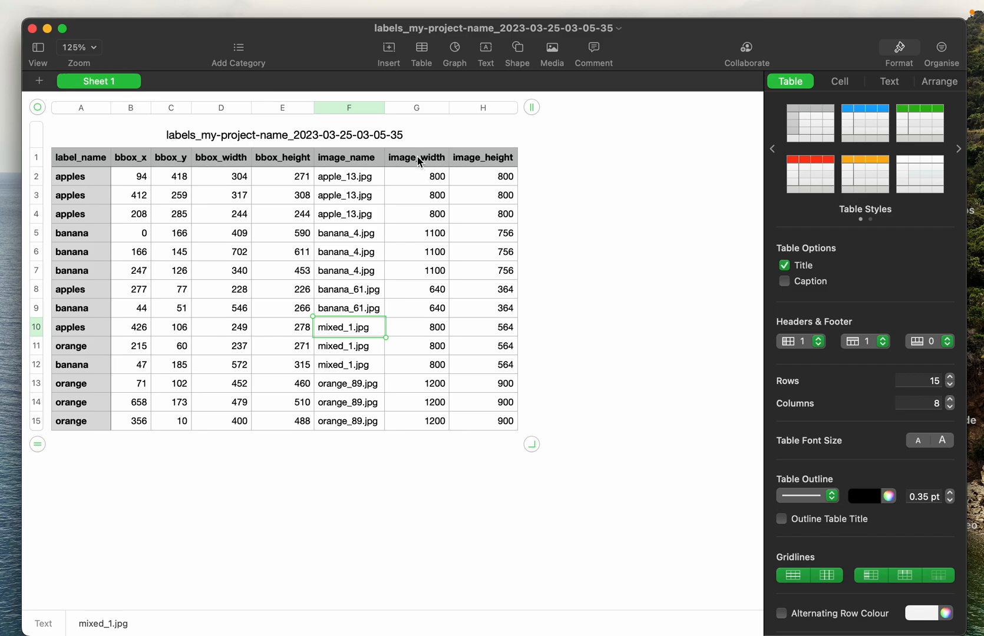
{"action": "mouse_move", "coordinate": [492, 165]}
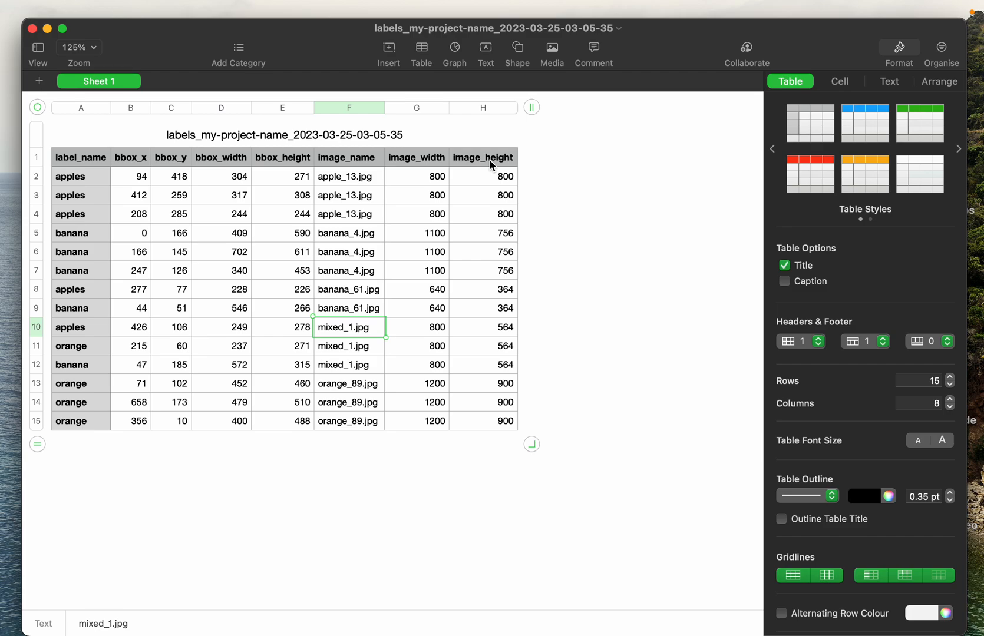
{"action": "mouse_move", "coordinate": [134, 162]}
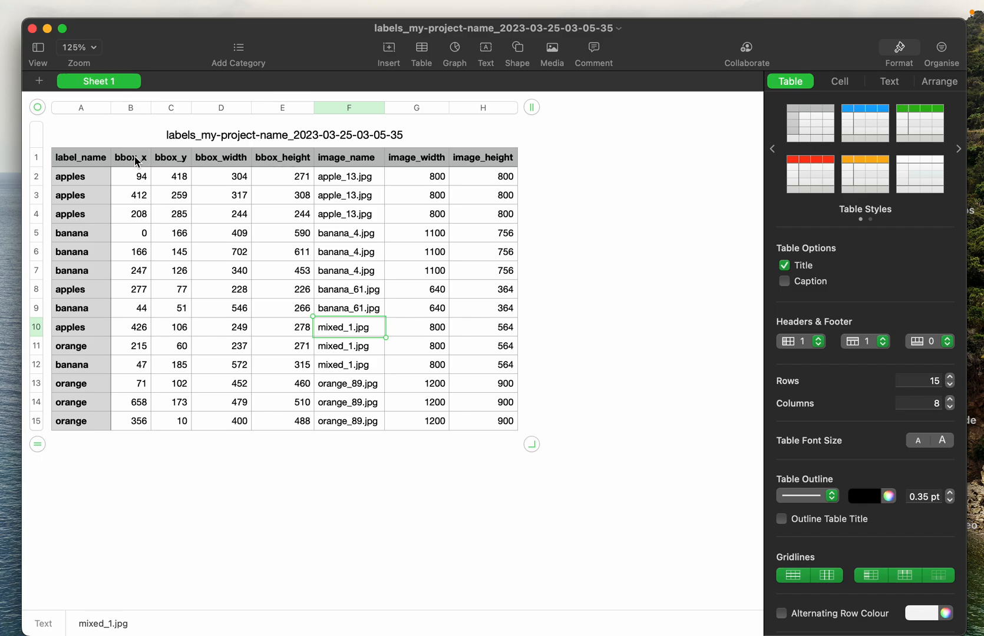
{"action": "mouse_move", "coordinate": [281, 175]}
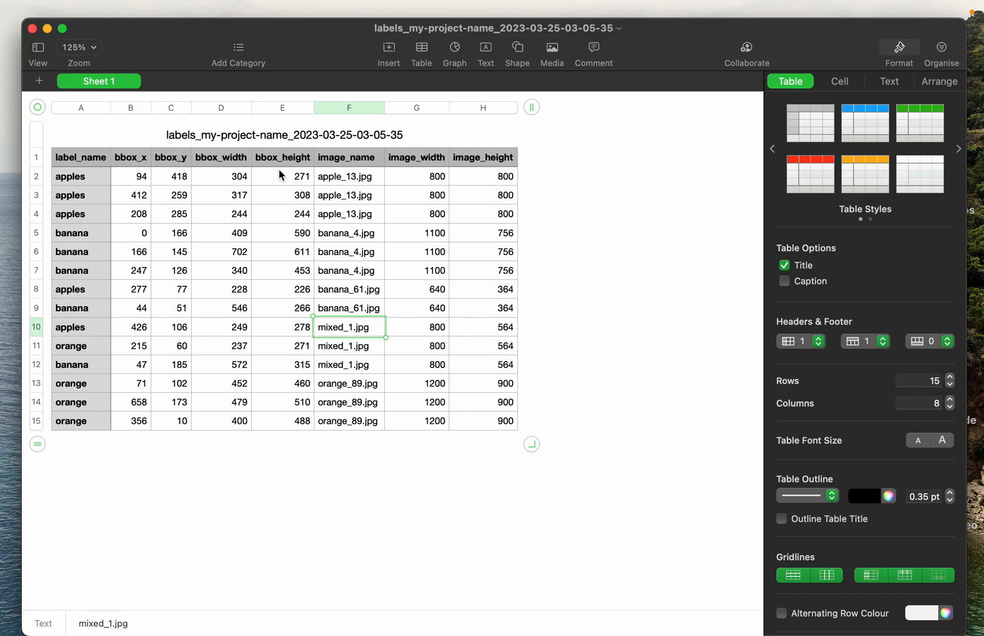
{"action": "mouse_move", "coordinate": [280, 166]}
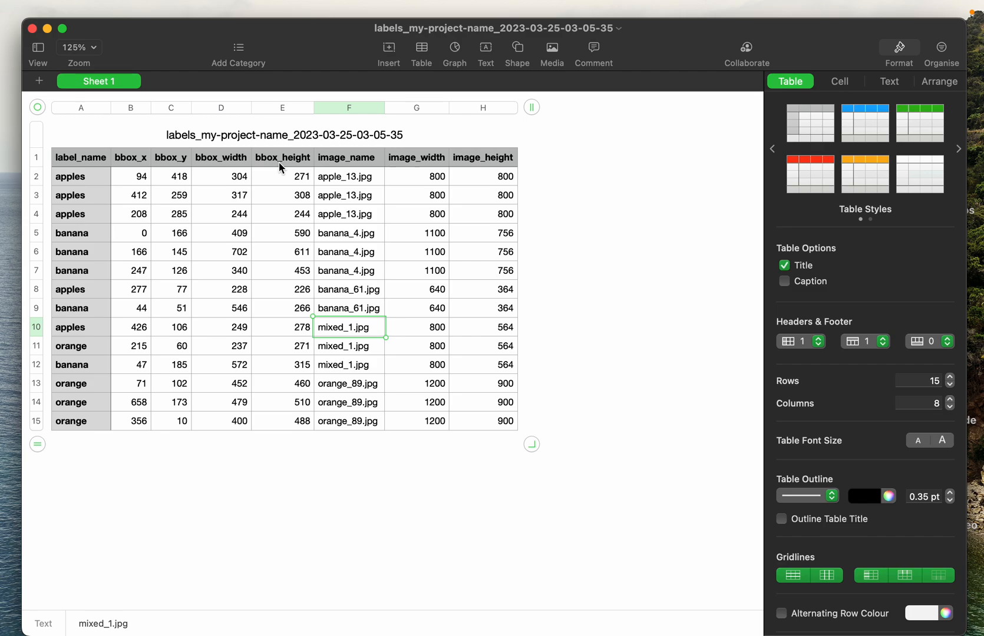
{"action": "mouse_move", "coordinate": [138, 182]}
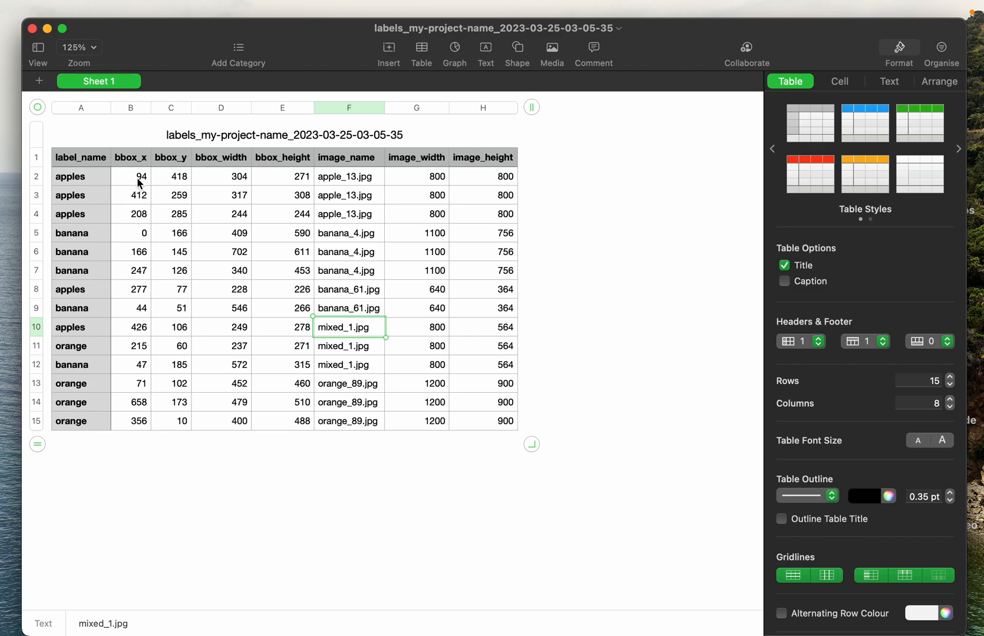
{"action": "mouse_move", "coordinate": [170, 183]}
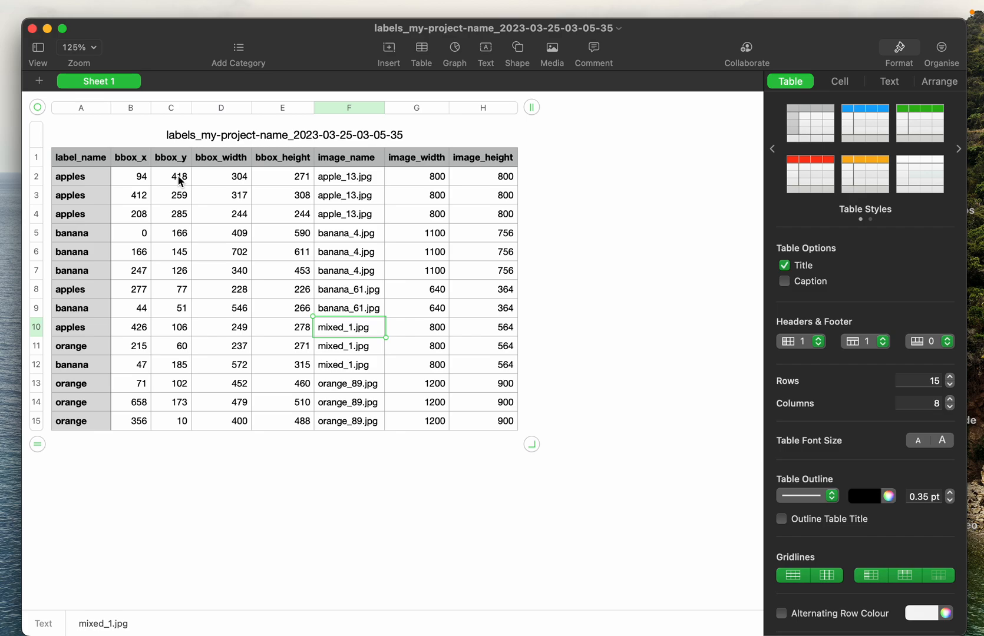
{"action": "mouse_move", "coordinate": [228, 181]}
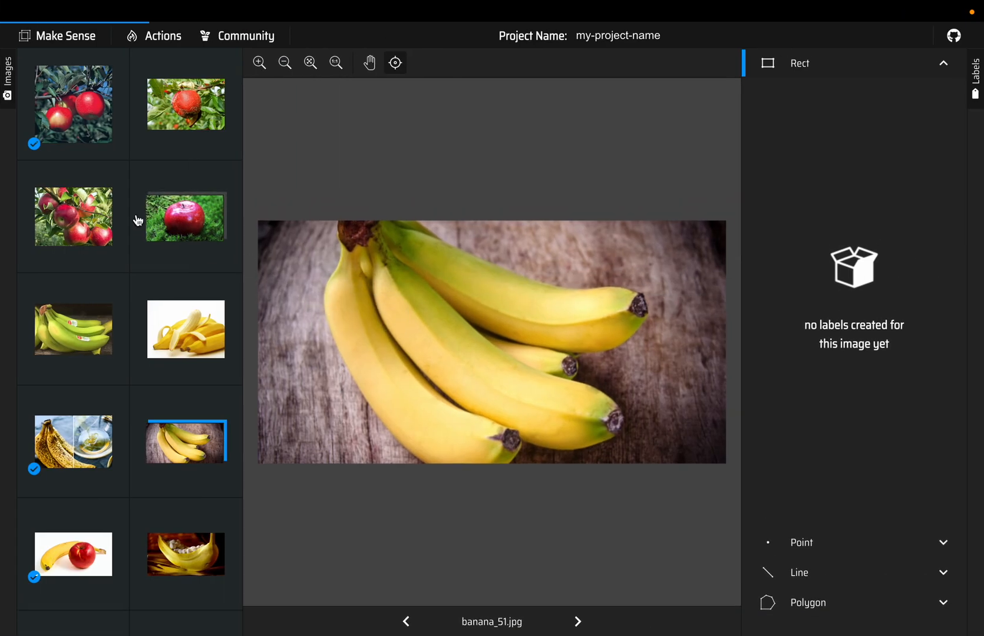
Select apple_91.jpg in the Images panel to inspect its orange-labeled box
{"action": "left_click", "coordinate": [185, 216]}
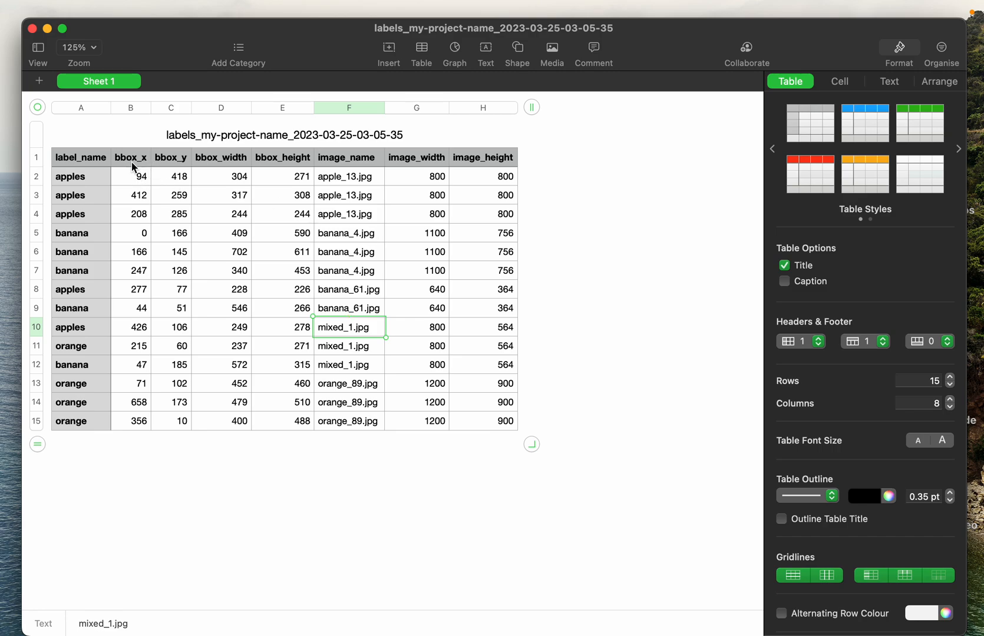
{"action": "mouse_move", "coordinate": [183, 165]}
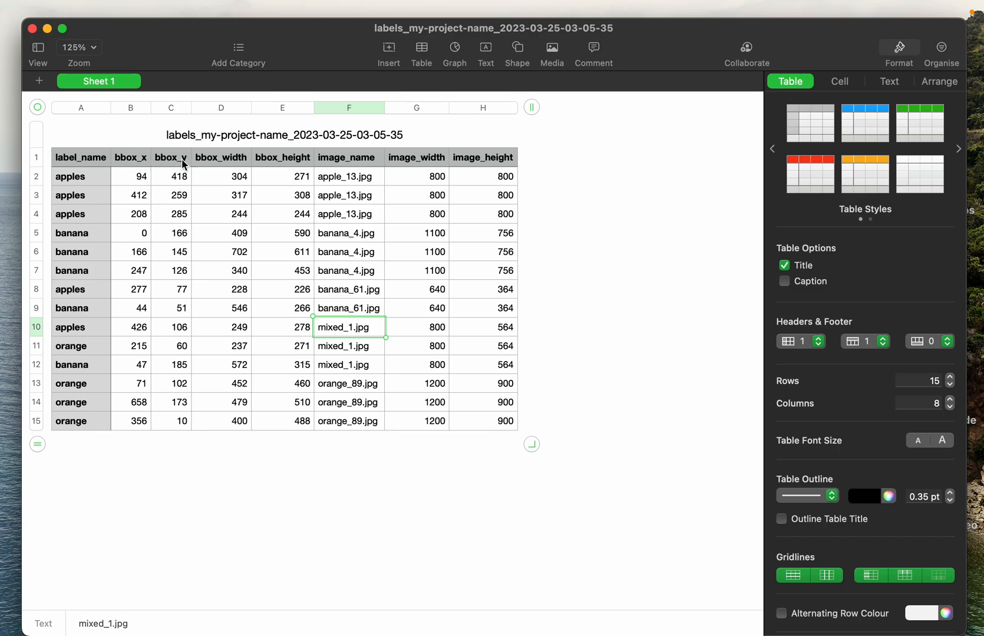
{"action": "mouse_move", "coordinate": [173, 176]}
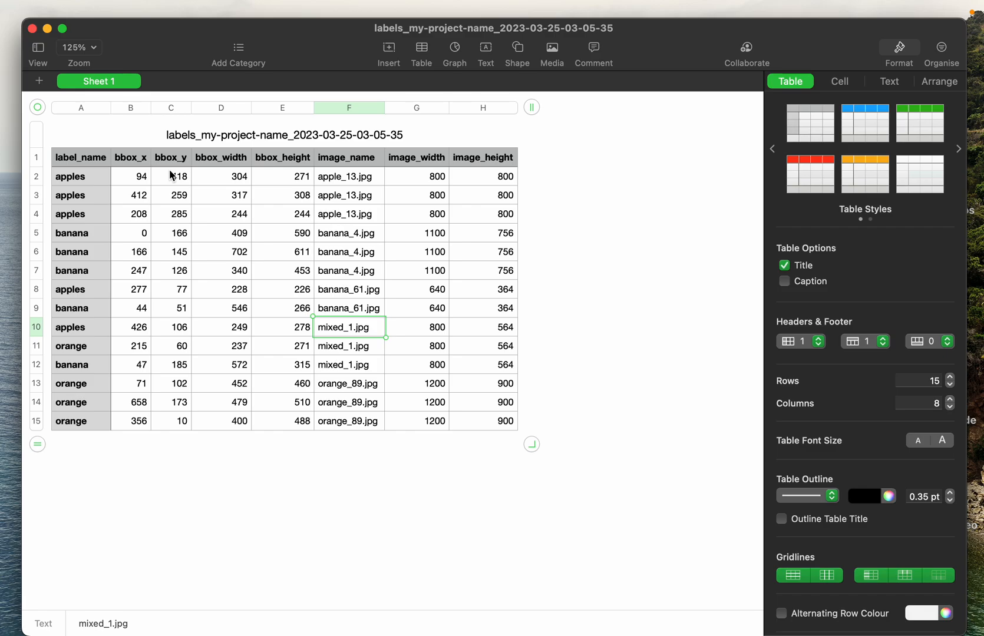
{"action": "mouse_move", "coordinate": [180, 182]}
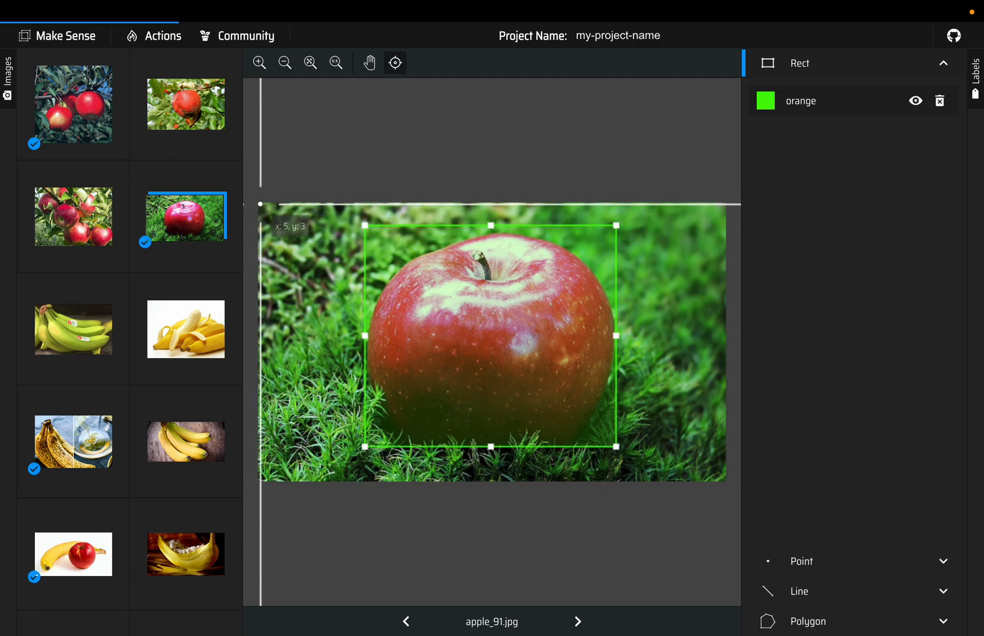
{"action": "mouse_move", "coordinate": [617, 184]}
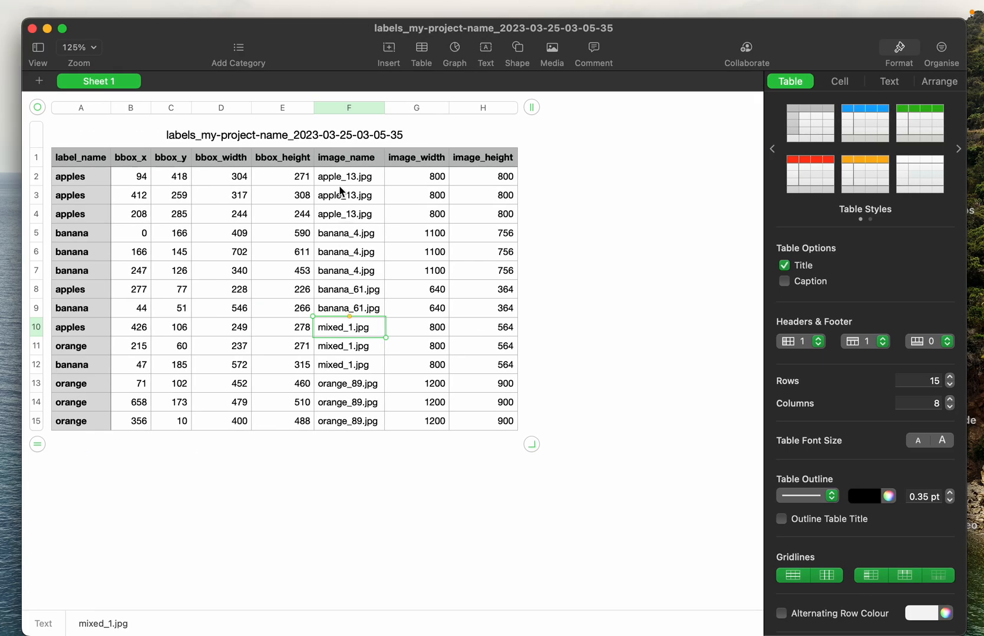
{"action": "left_click", "coordinate": [282, 177]}
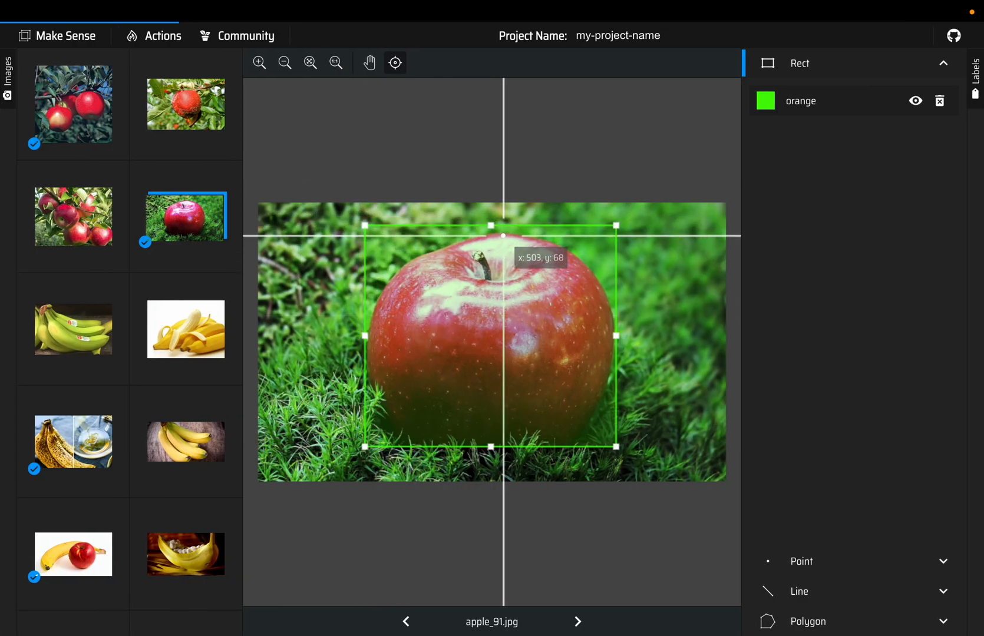
{"action": "mouse_move", "coordinate": [370, 349]}
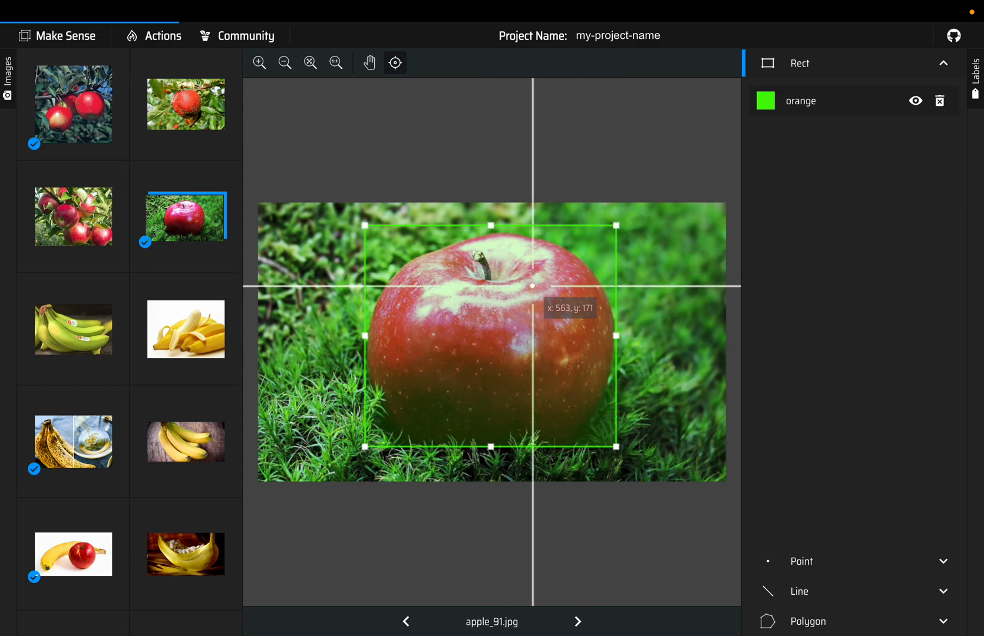
{"action": "mouse_move", "coordinate": [502, 305]}
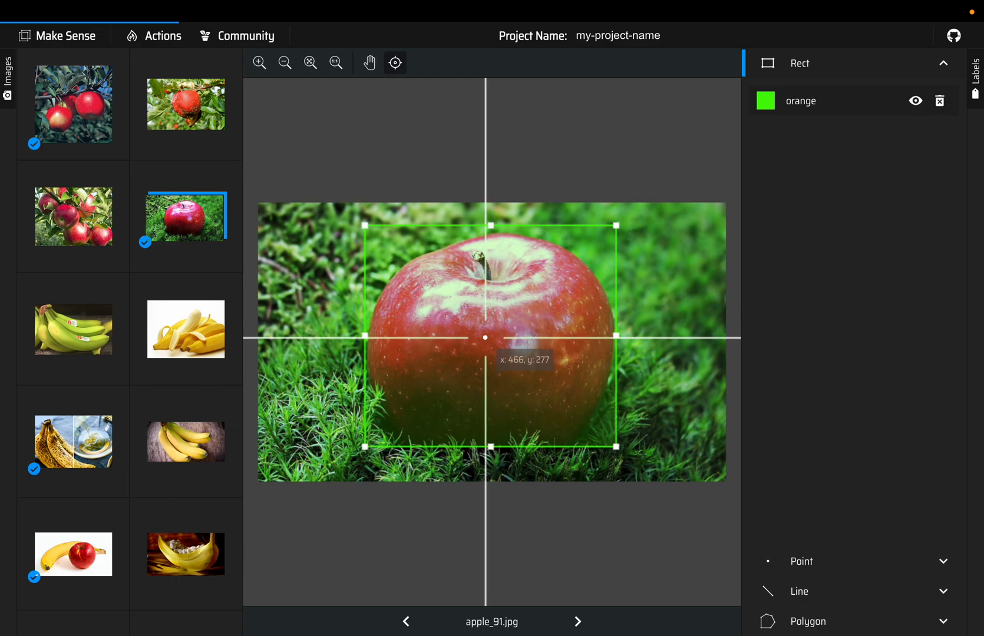
{"action": "mouse_move", "coordinate": [484, 343]}
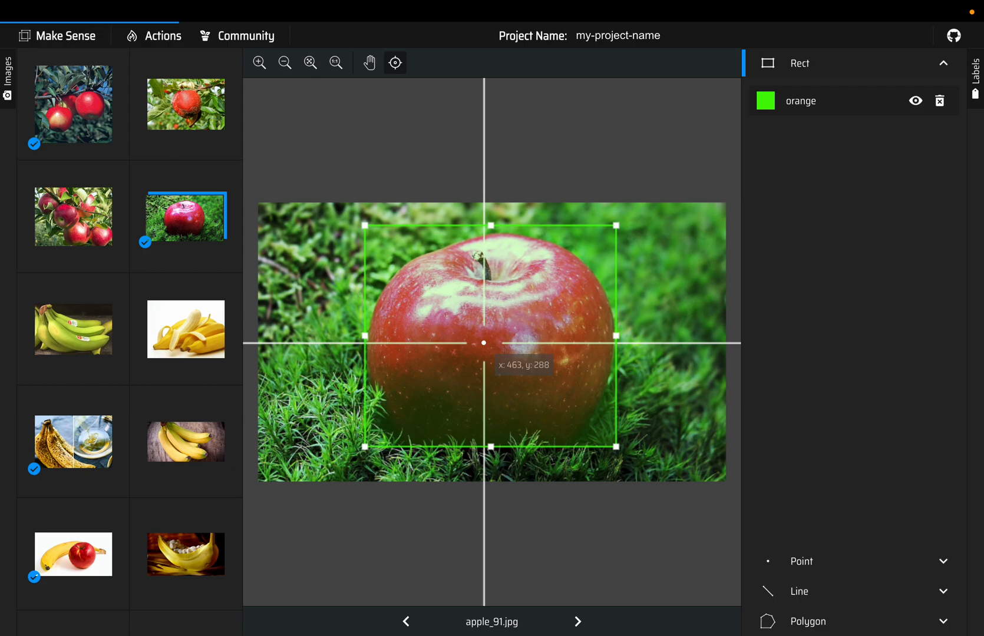
{"action": "mouse_move", "coordinate": [483, 342]}
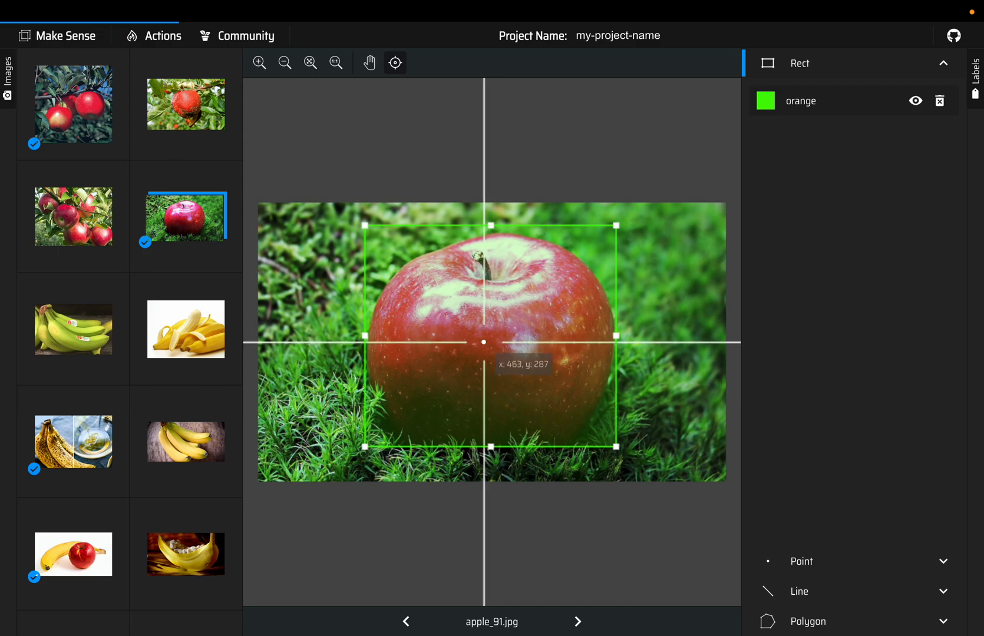
{"action": "mouse_move", "coordinate": [484, 342]}
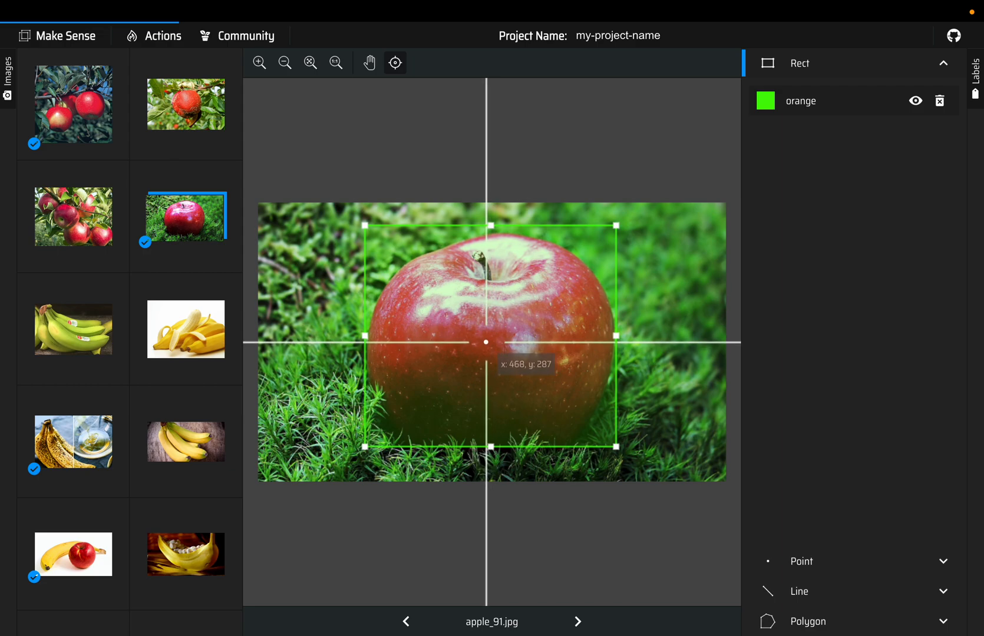
{"action": "mouse_move", "coordinate": [617, 342]}
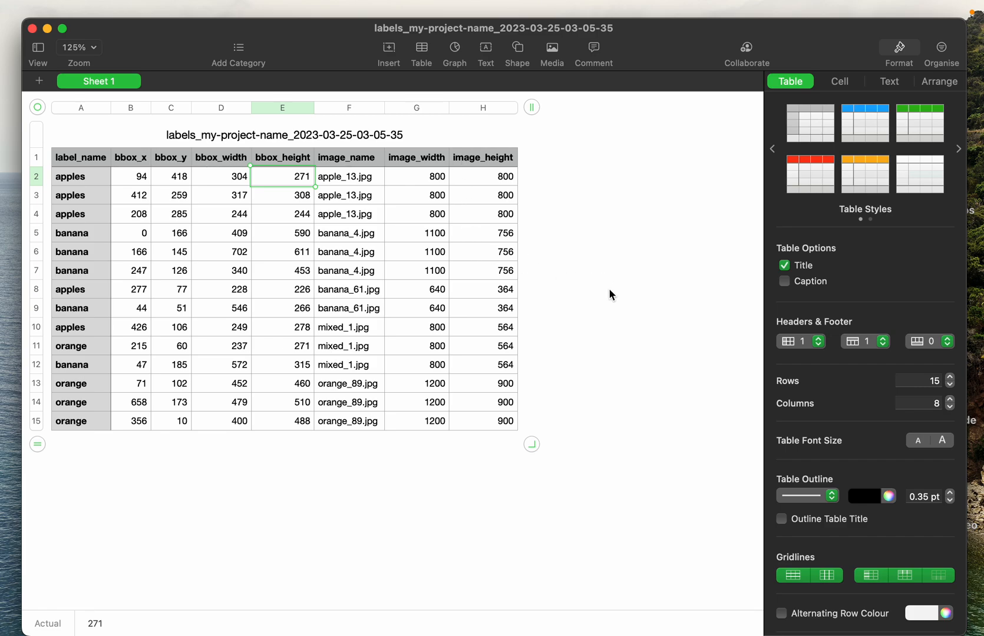
{"action": "mouse_move", "coordinate": [620, 317]}
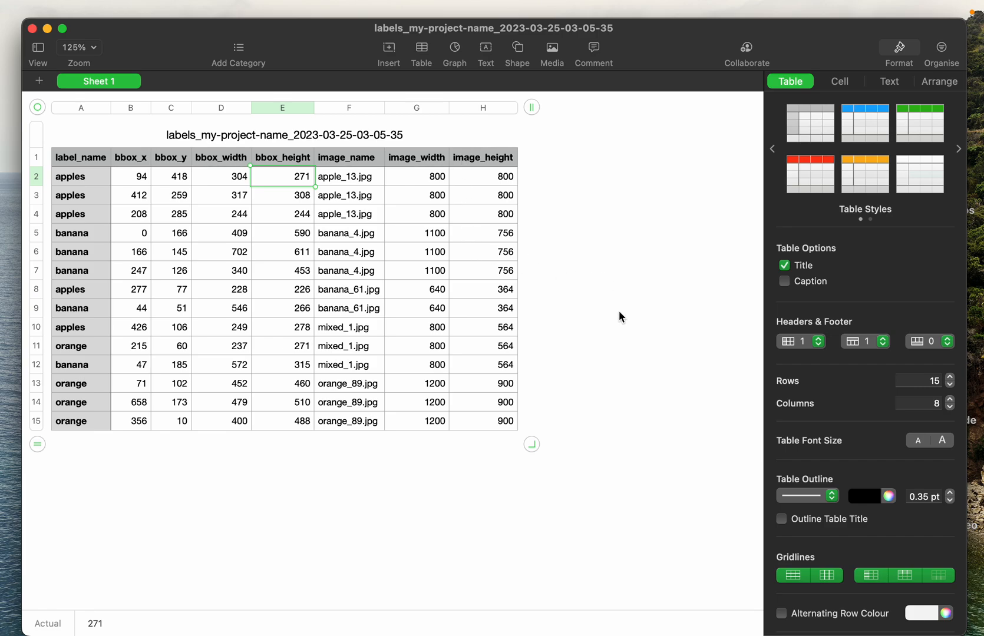
{"action": "mouse_move", "coordinate": [213, 182]}
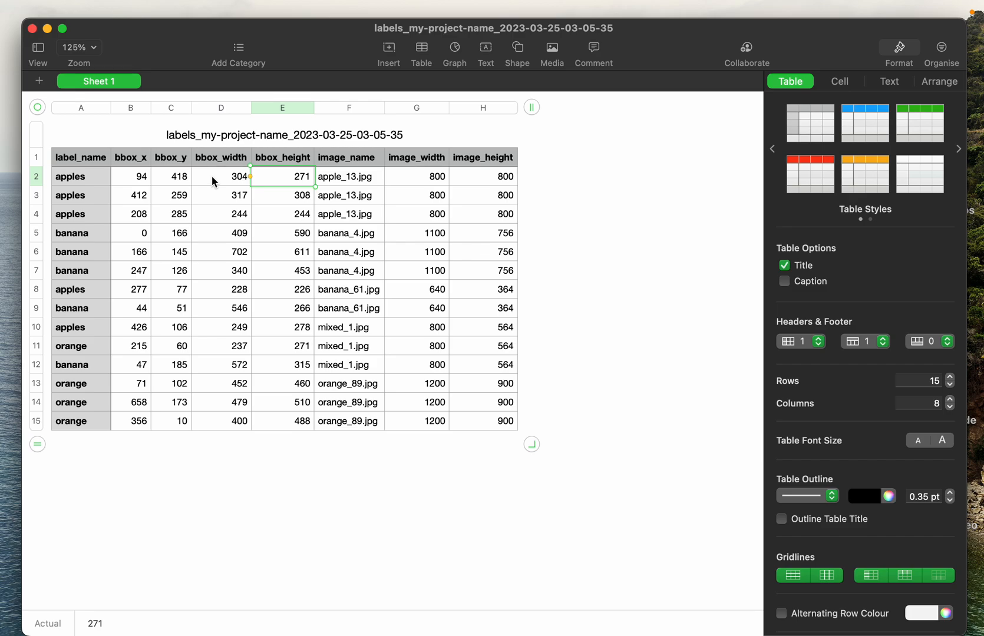
{"action": "mouse_move", "coordinate": [288, 181]}
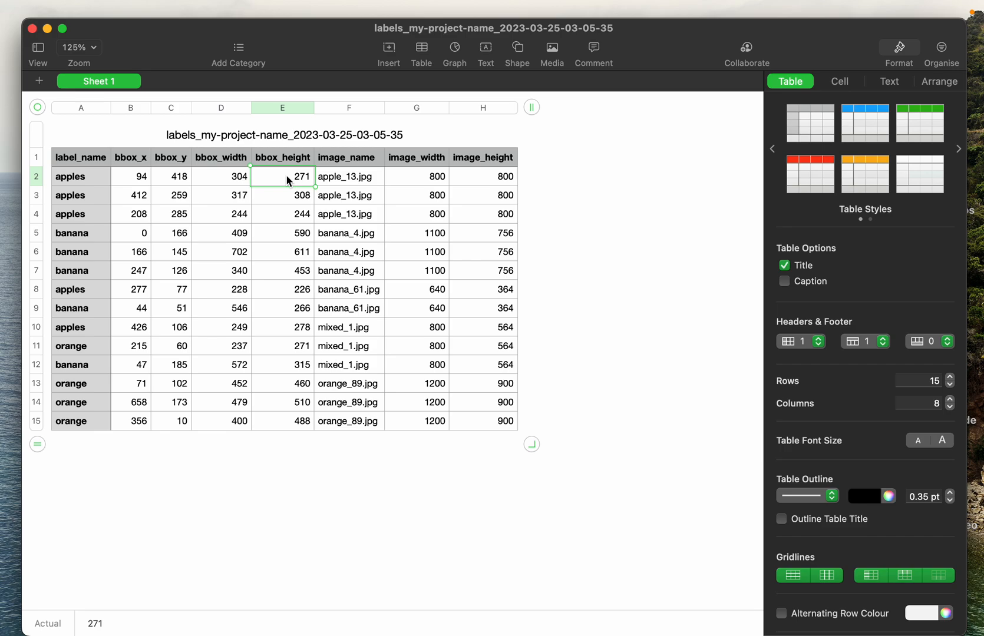
{"action": "mouse_move", "coordinate": [576, 202]}
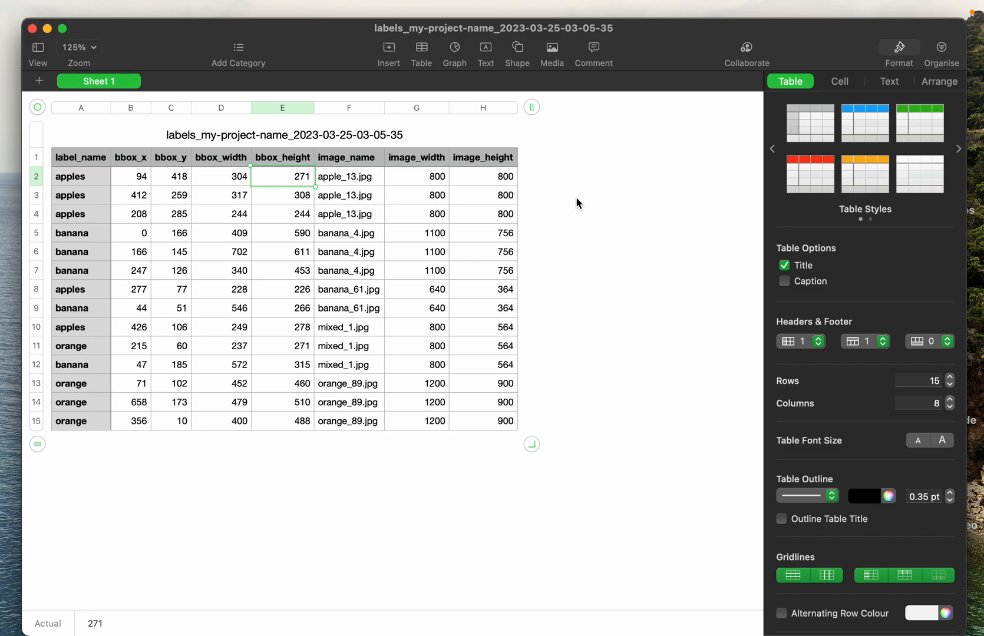
{"action": "mouse_move", "coordinate": [334, 215]}
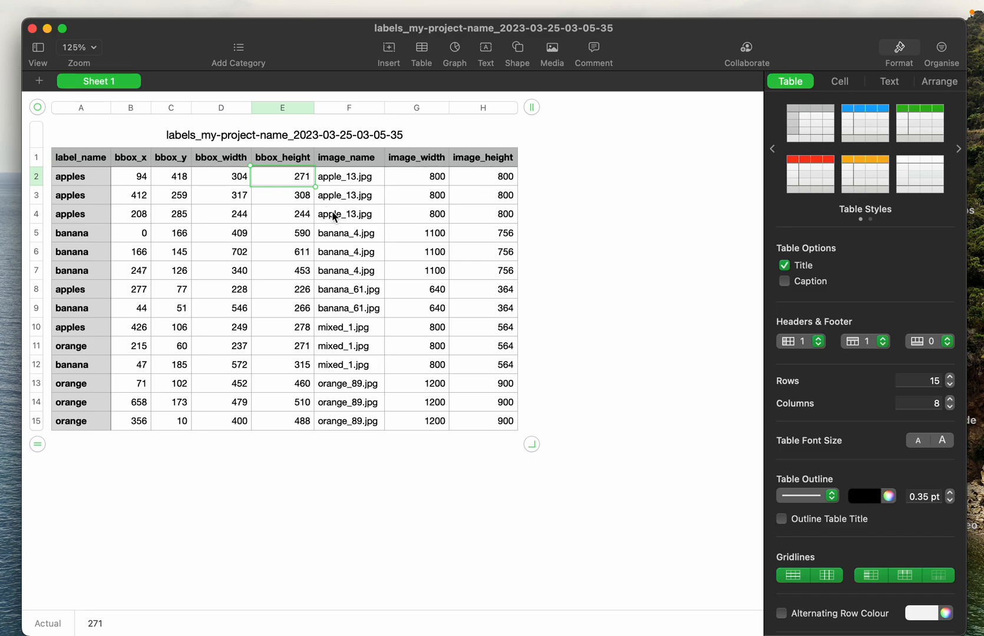
{"action": "mouse_move", "coordinate": [346, 243]}
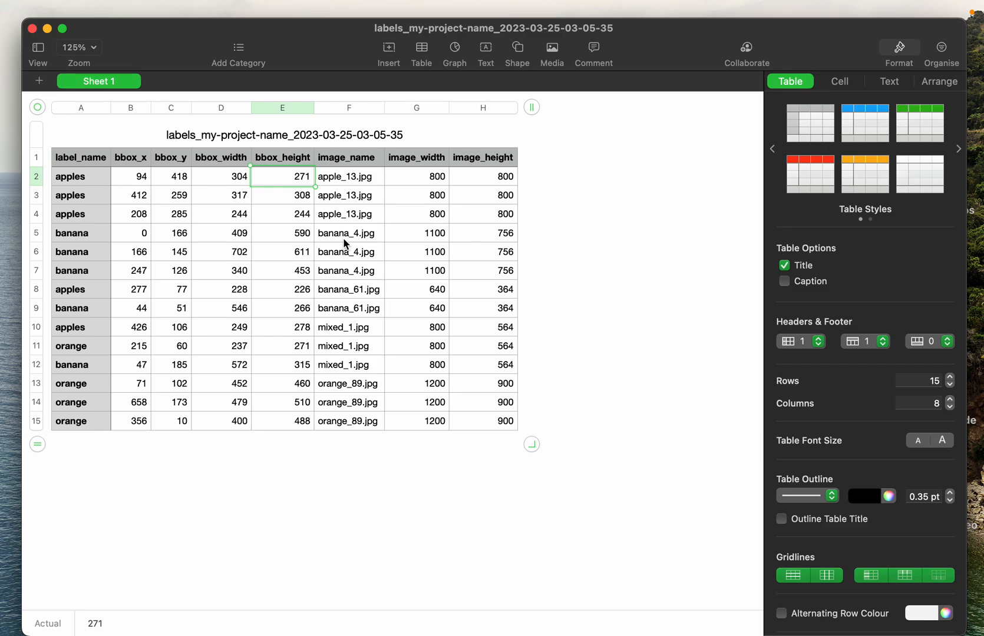
{"action": "mouse_move", "coordinate": [576, 240]}
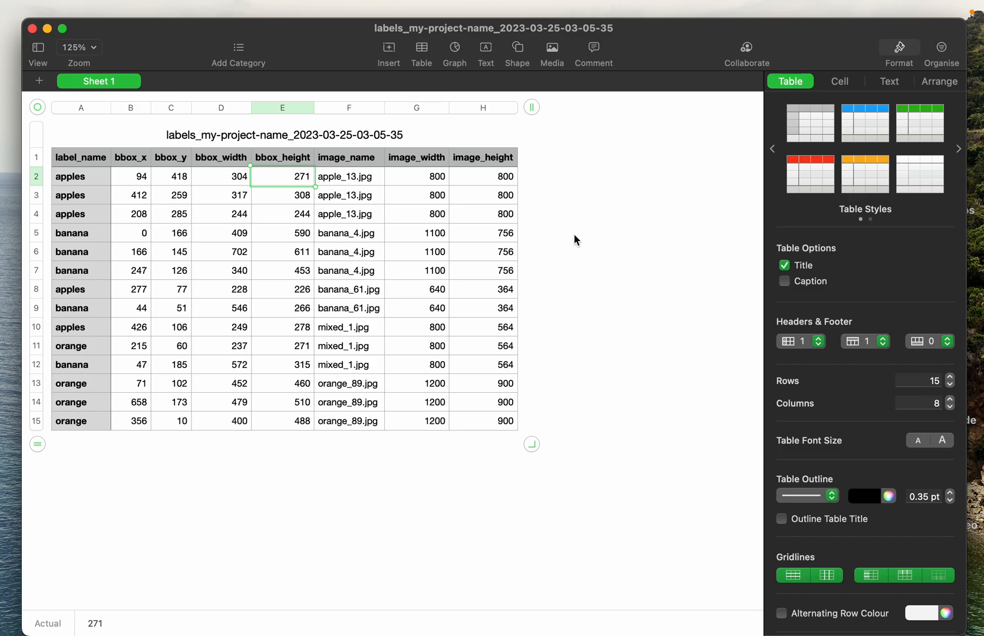
{"action": "mouse_move", "coordinate": [610, 171]}
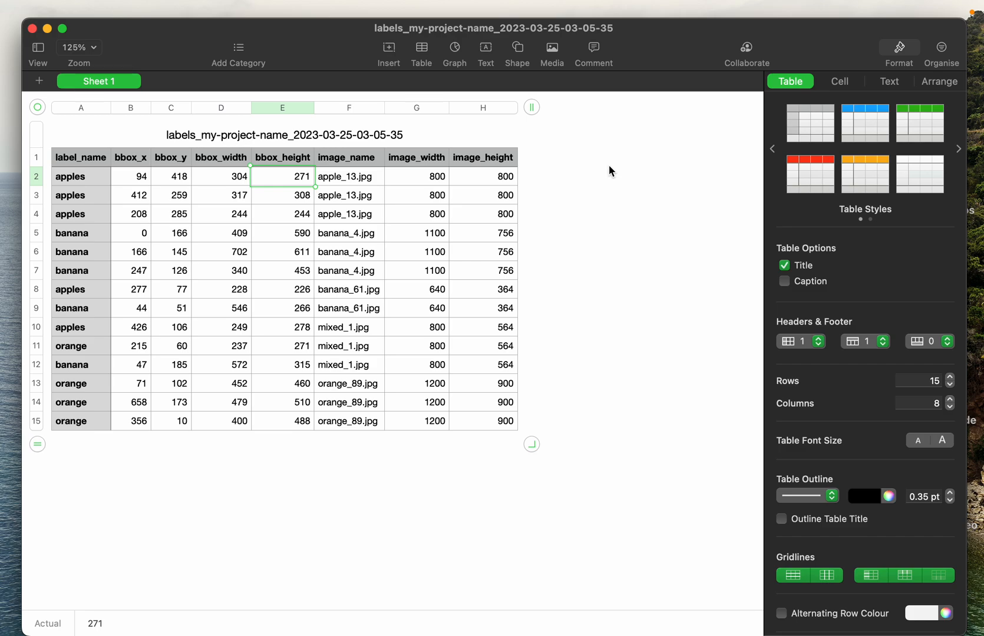